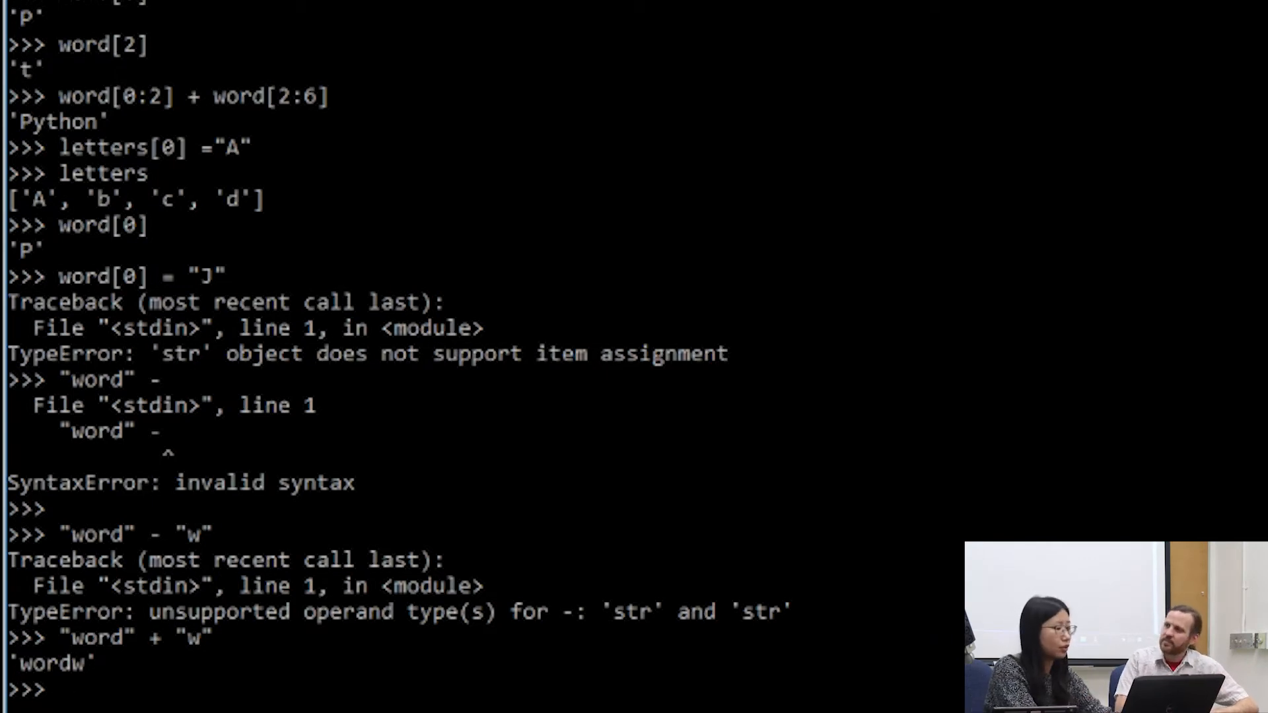
- Define square = [1,4,9,16,25], backspacing a mistyped entry along the way
text(s)
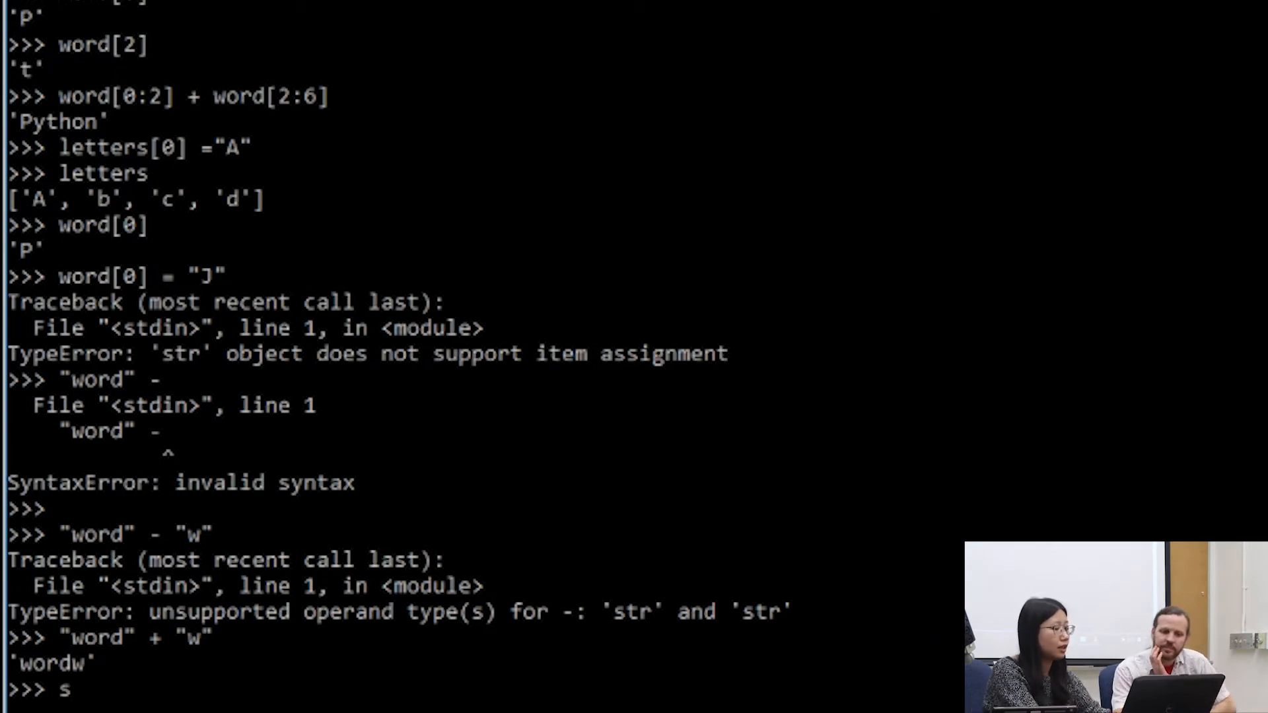
text(qua)
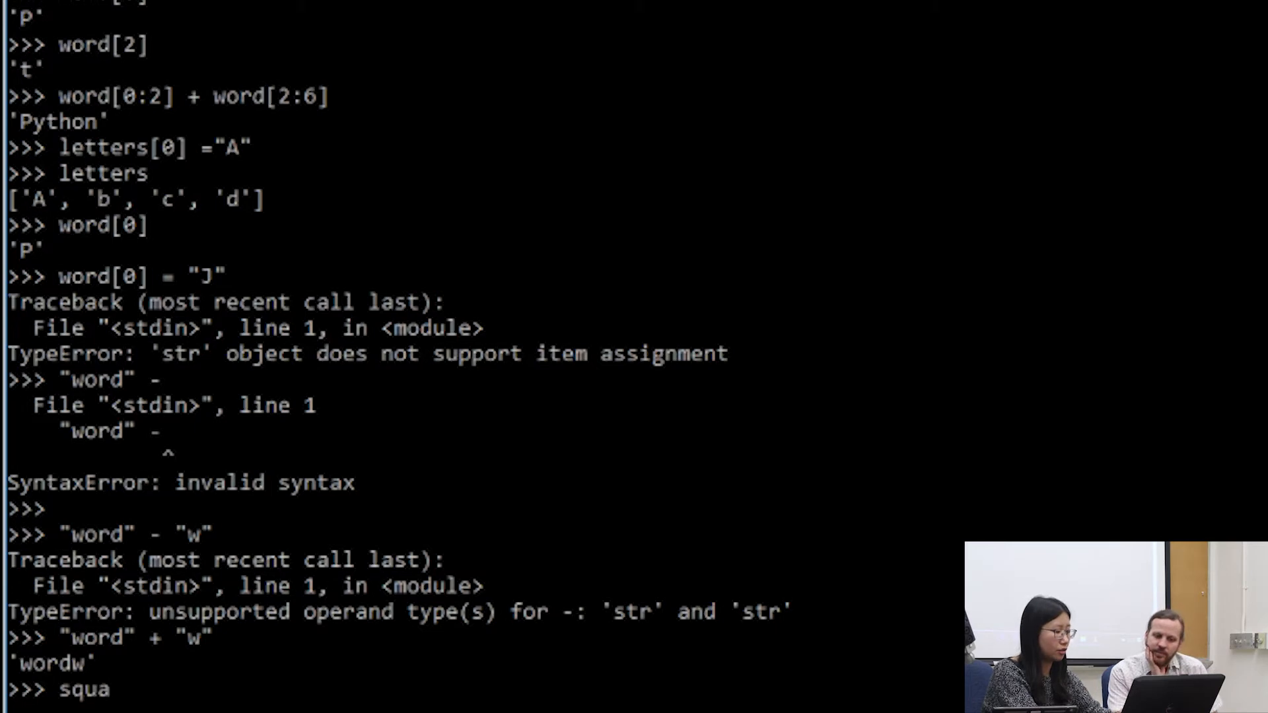
text(res = [)
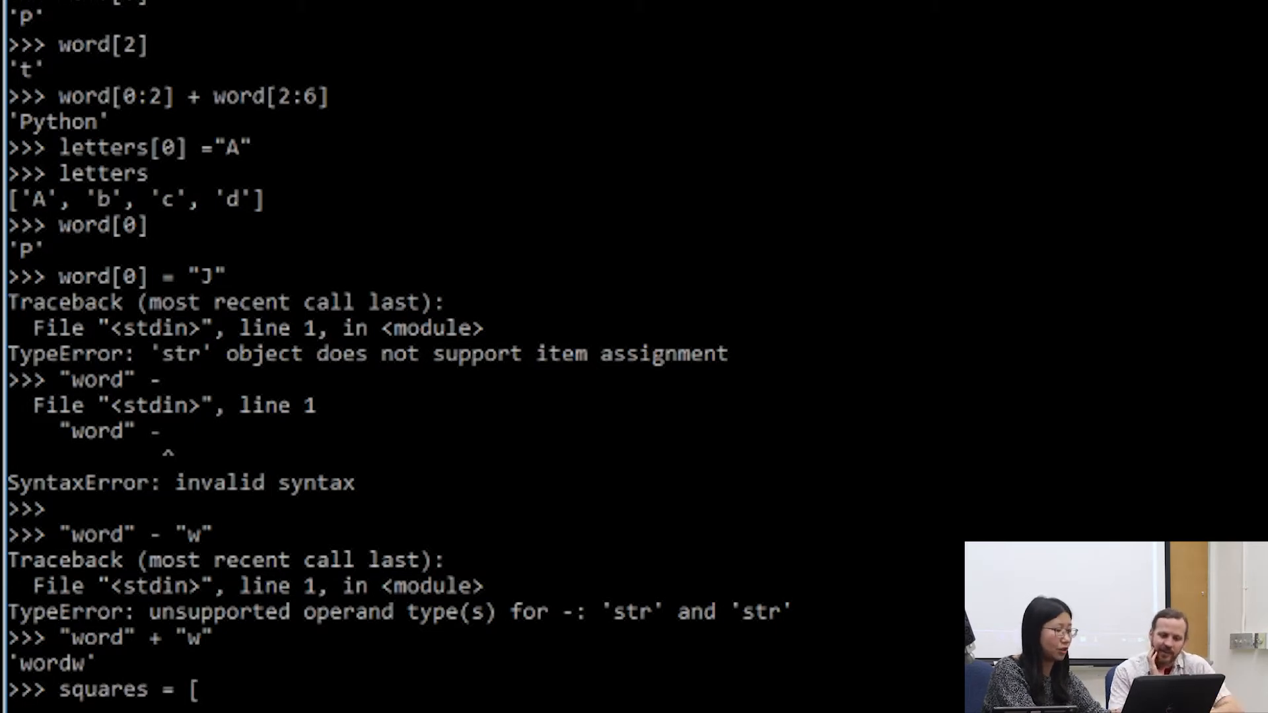
text(print('spam eggs')
text(])
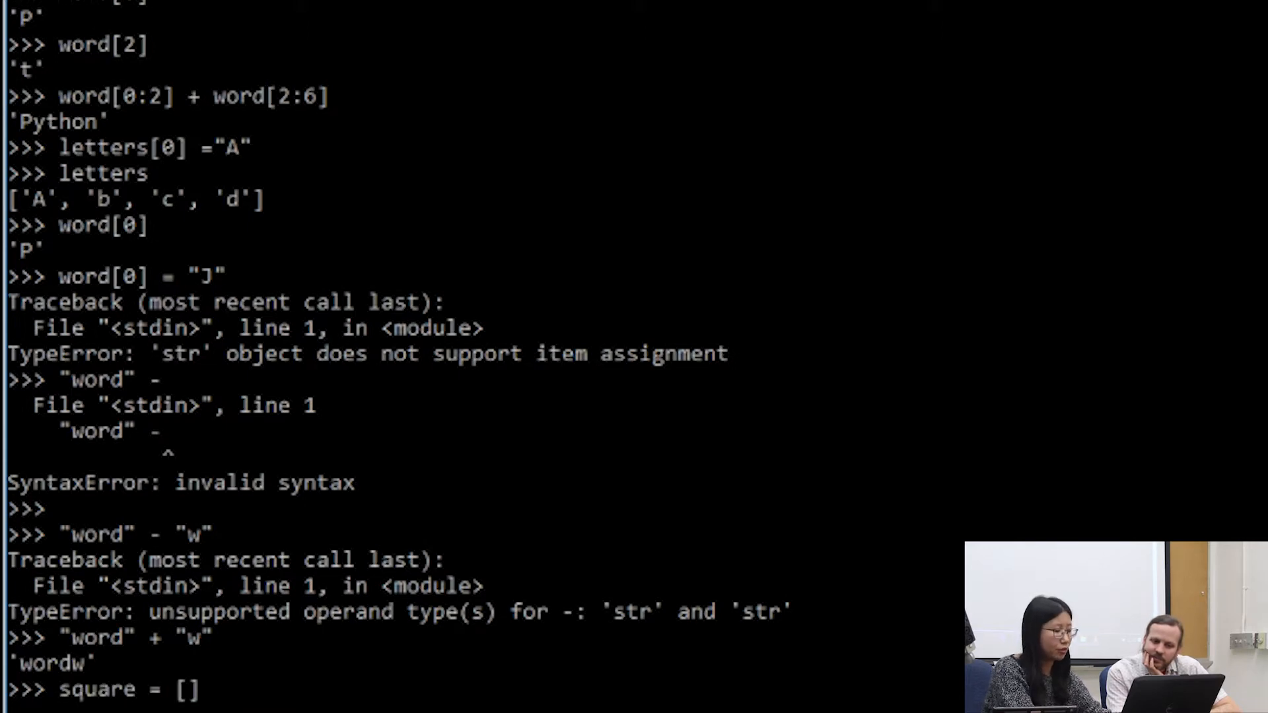
text(1,4,)
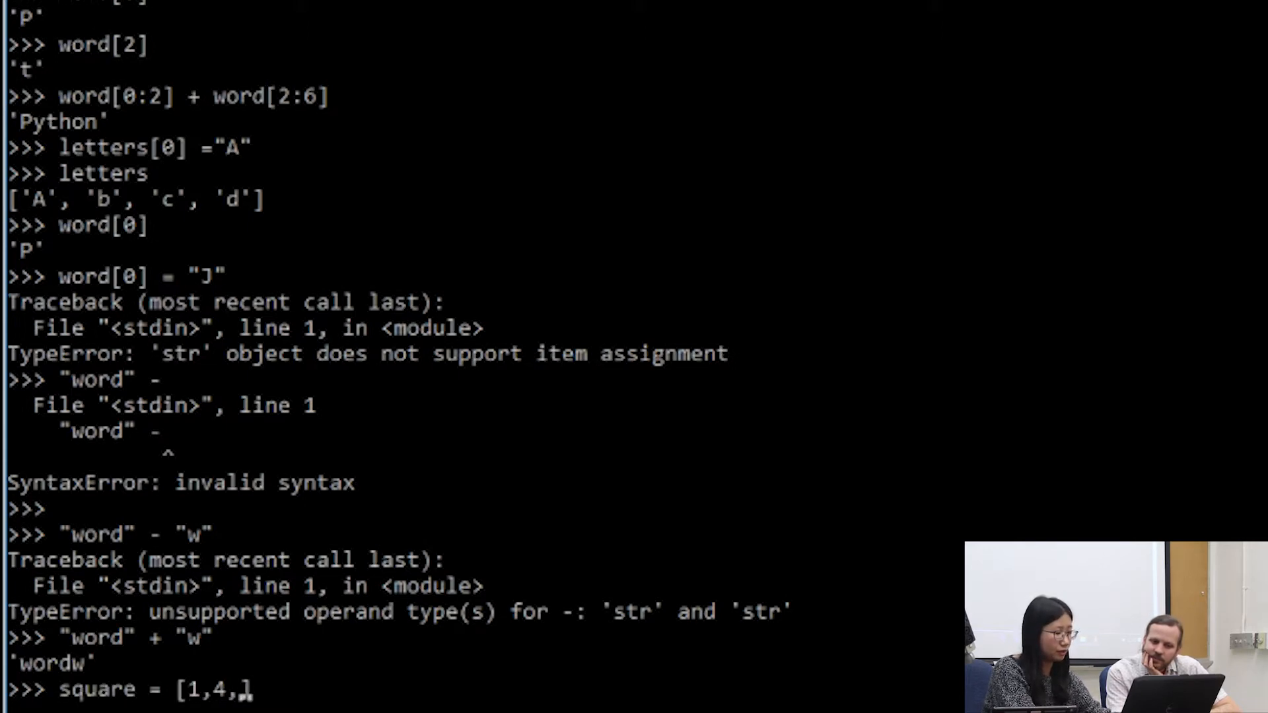
key(BackSpace)
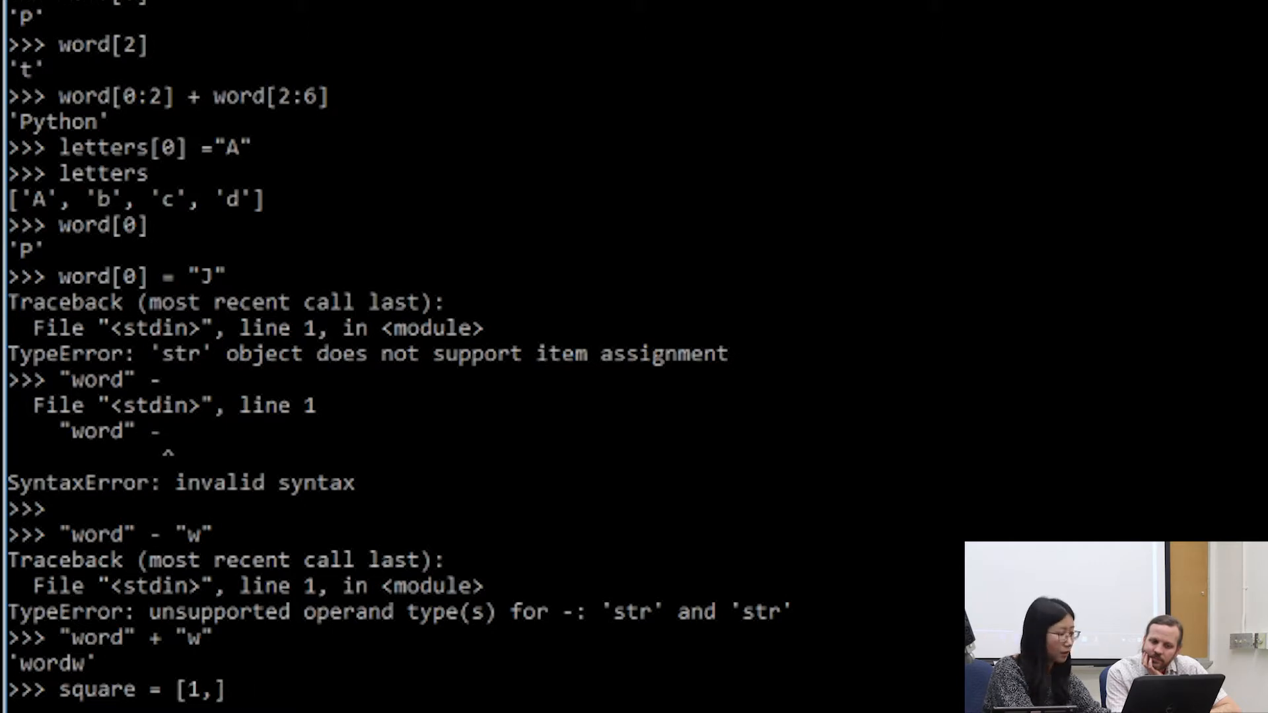
text(4,9,16)
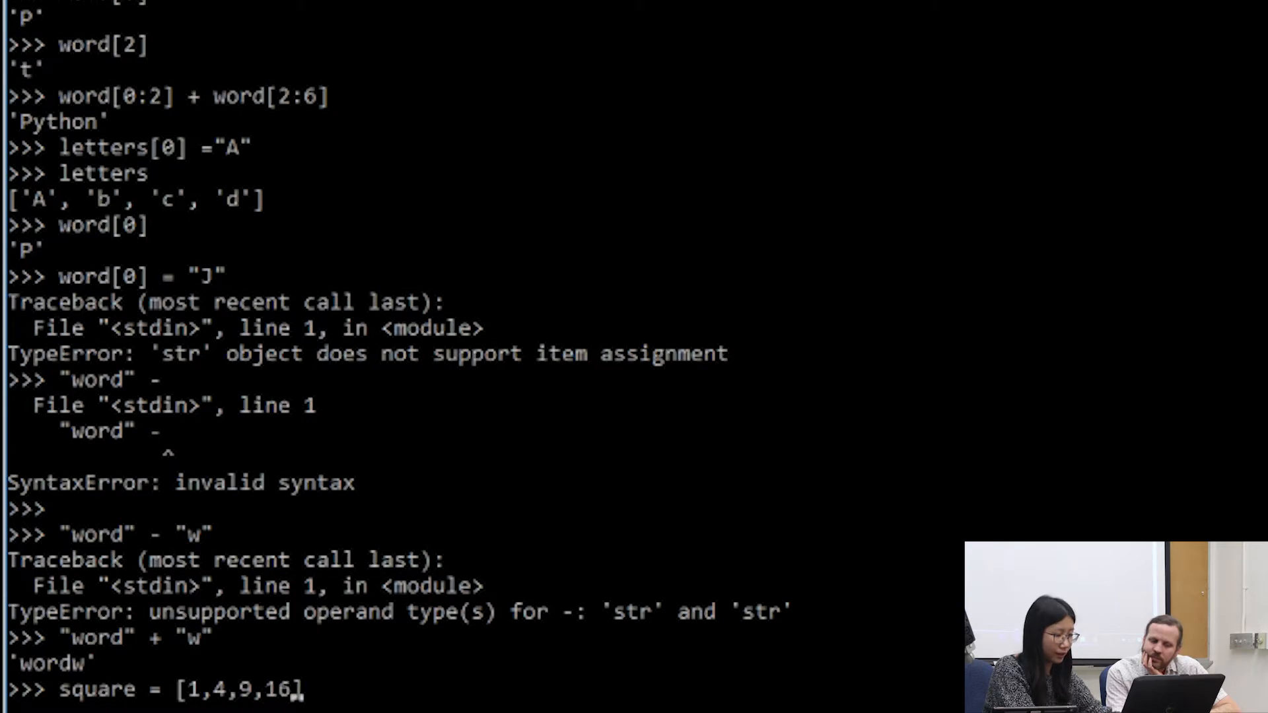
text(,25)
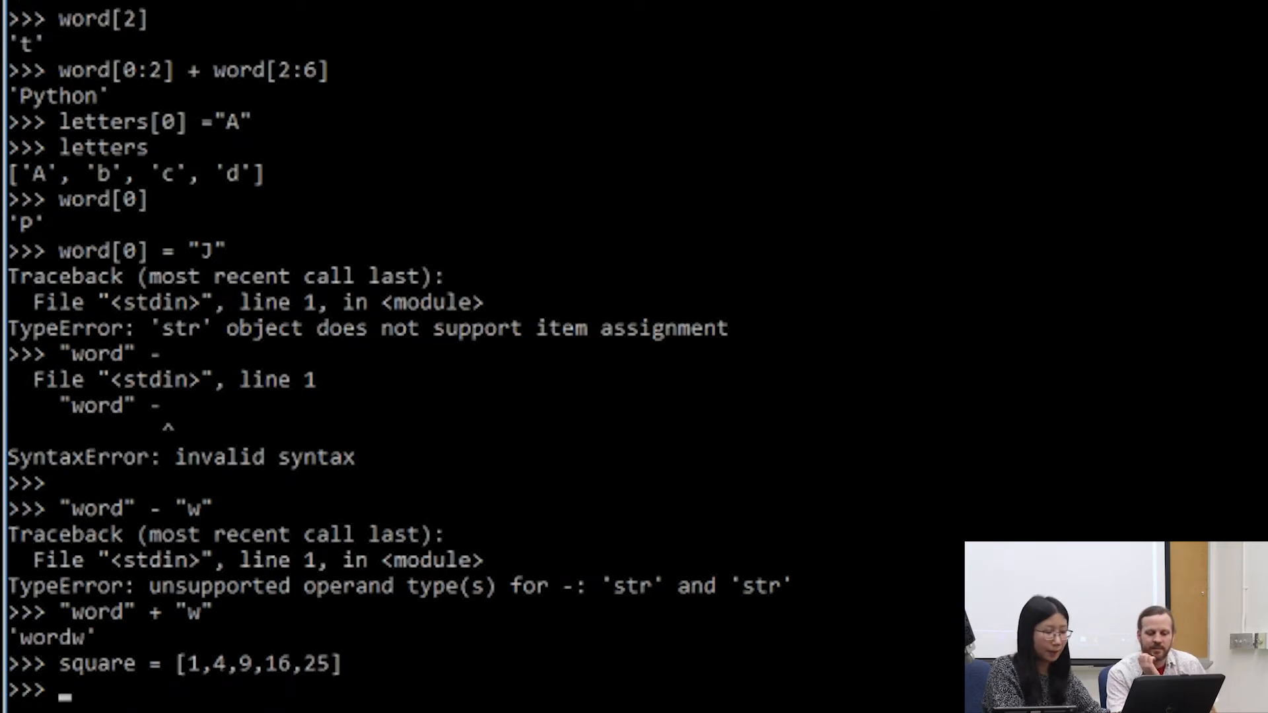
- Evaluate square[0] to get 1 and square[5] to raise an IndexError
text(sua)
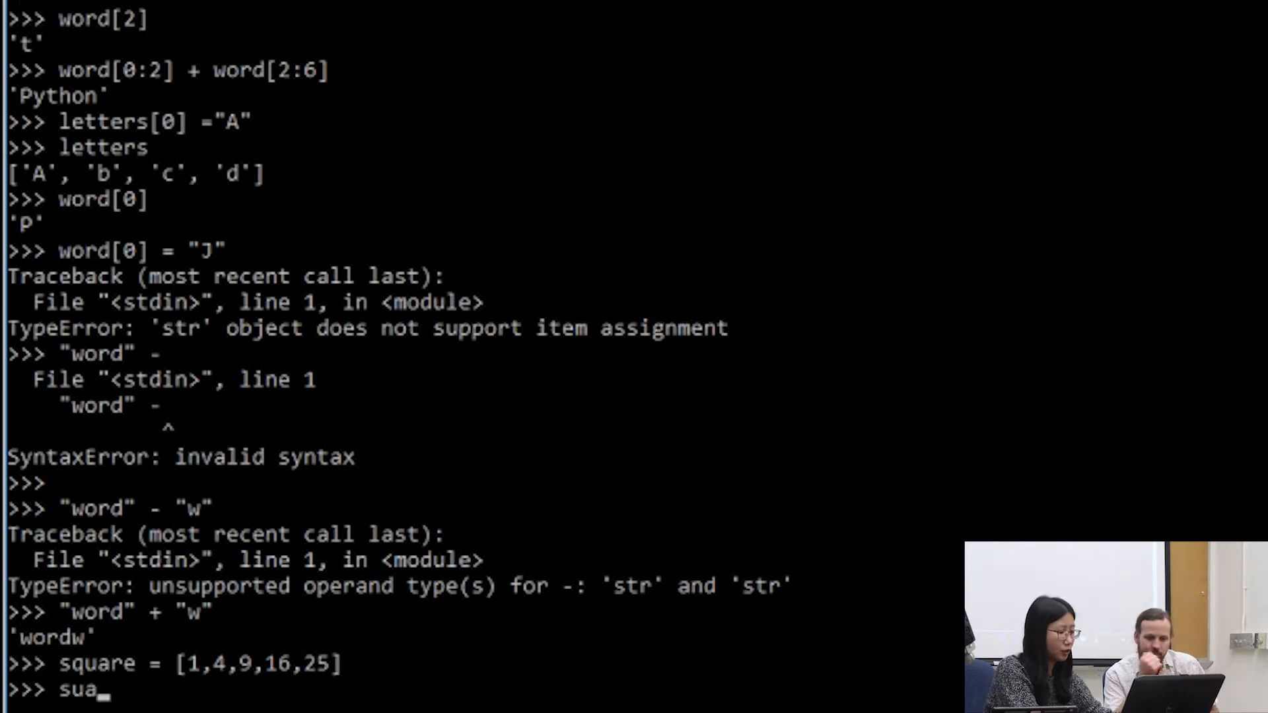
text(square)
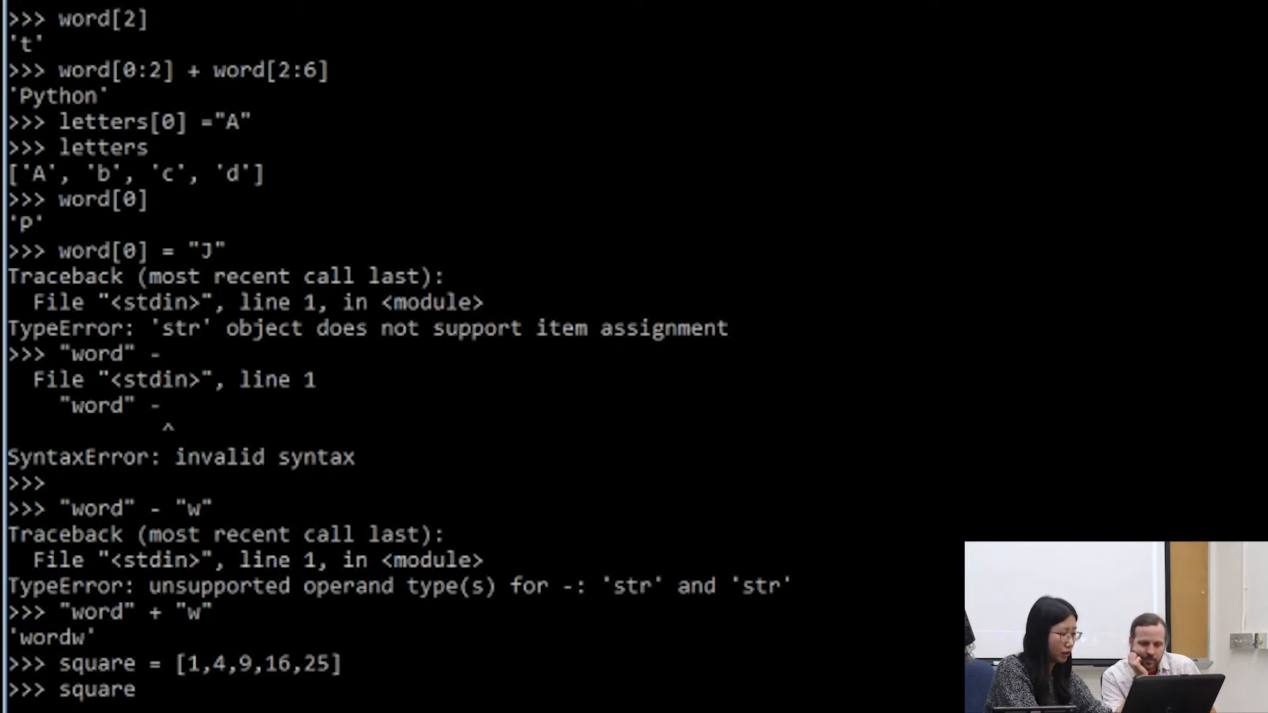
text(p)
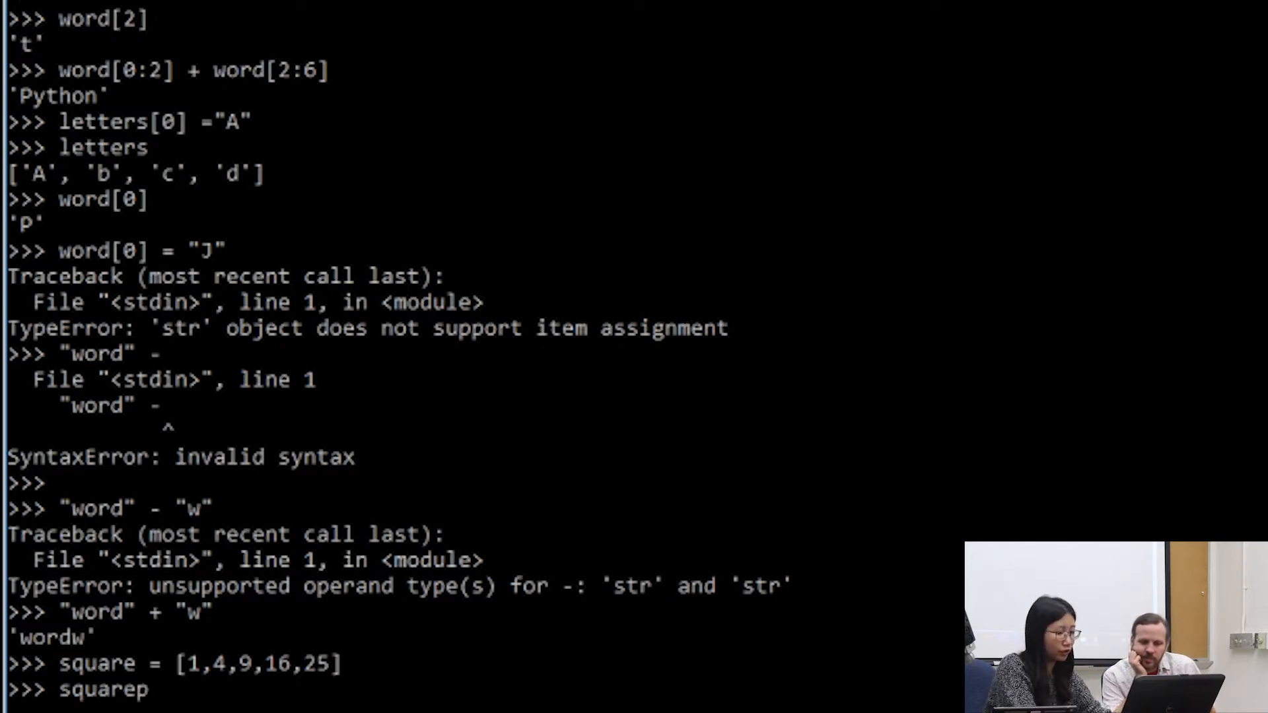
text([0])
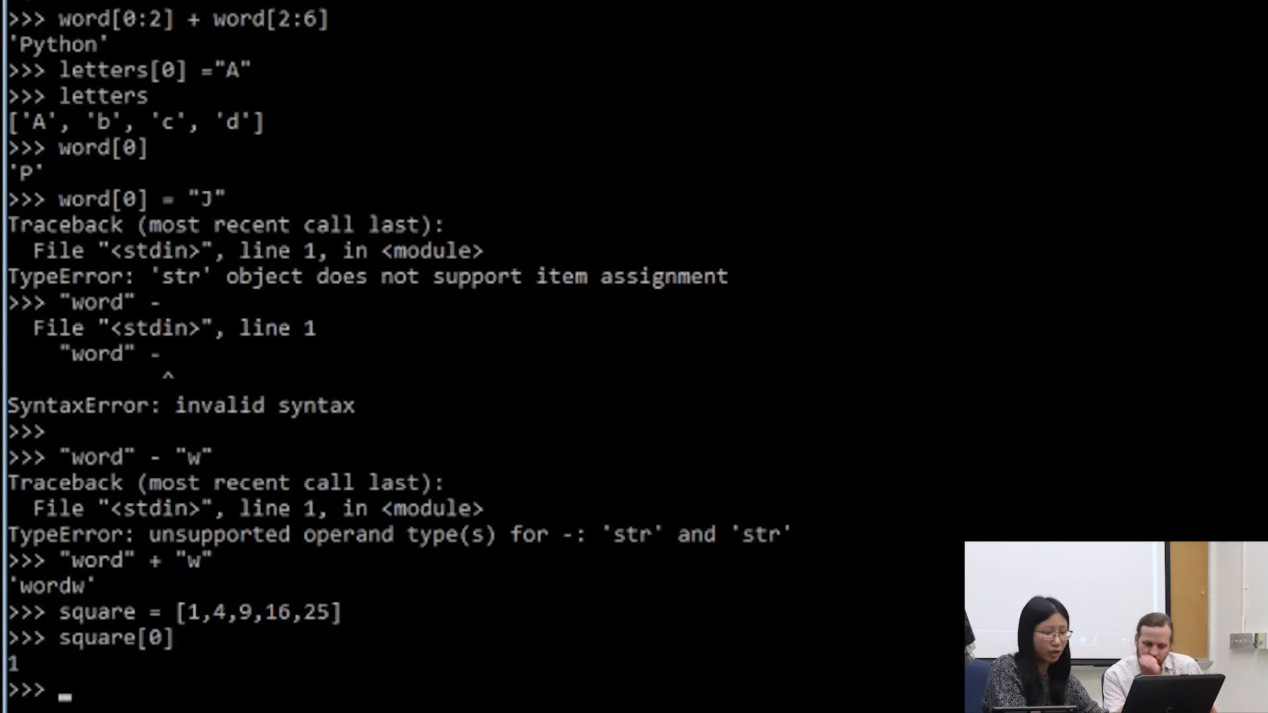
text(square[])
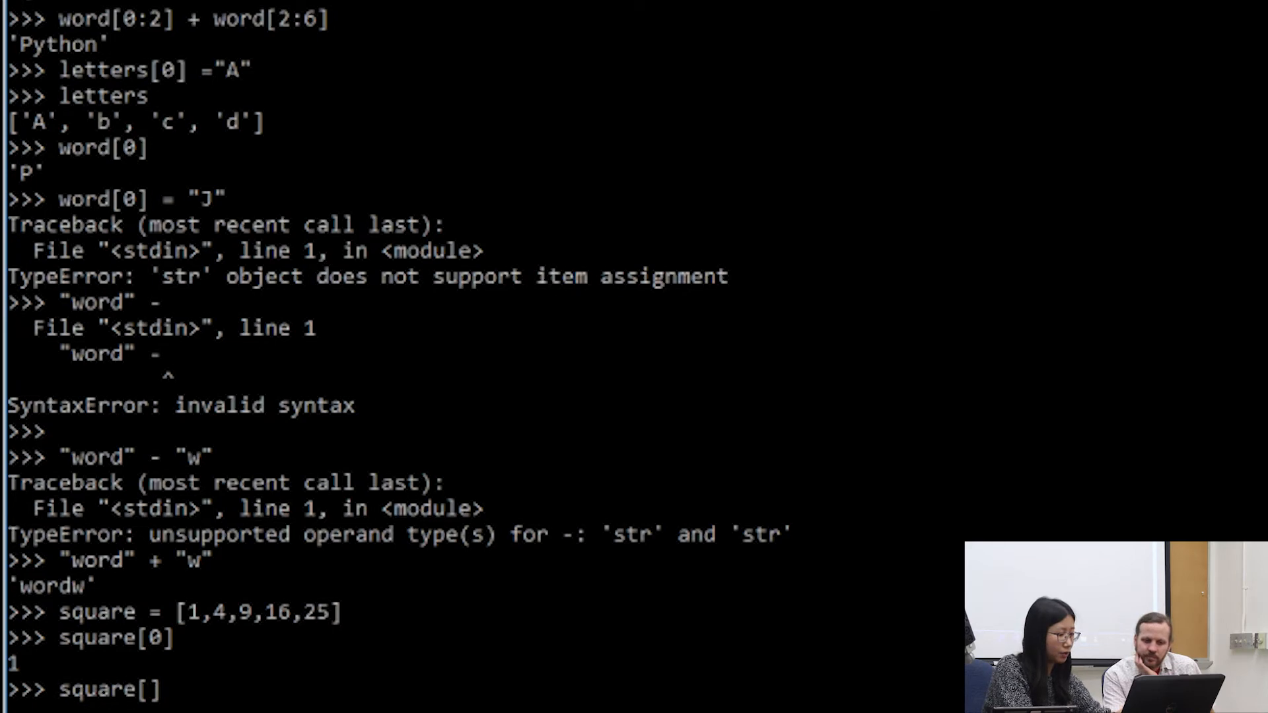
text(square[5])
text(square[4])
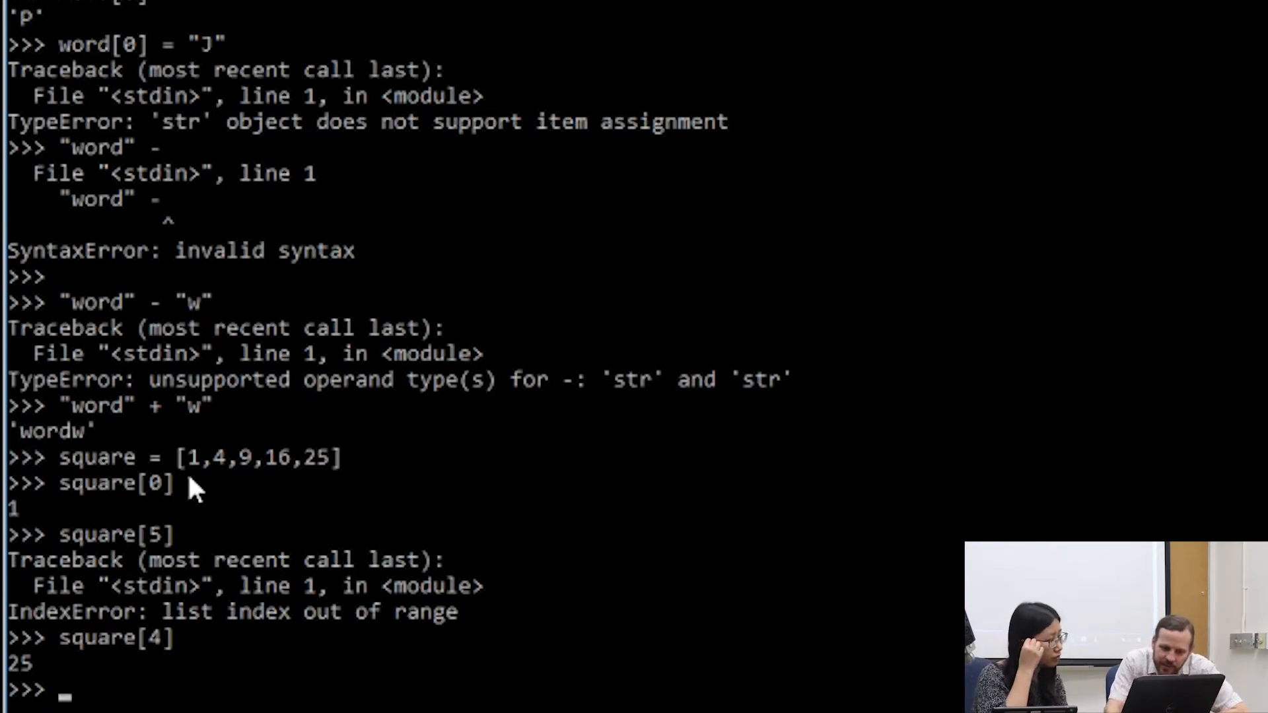
mouse_move(243, 480)
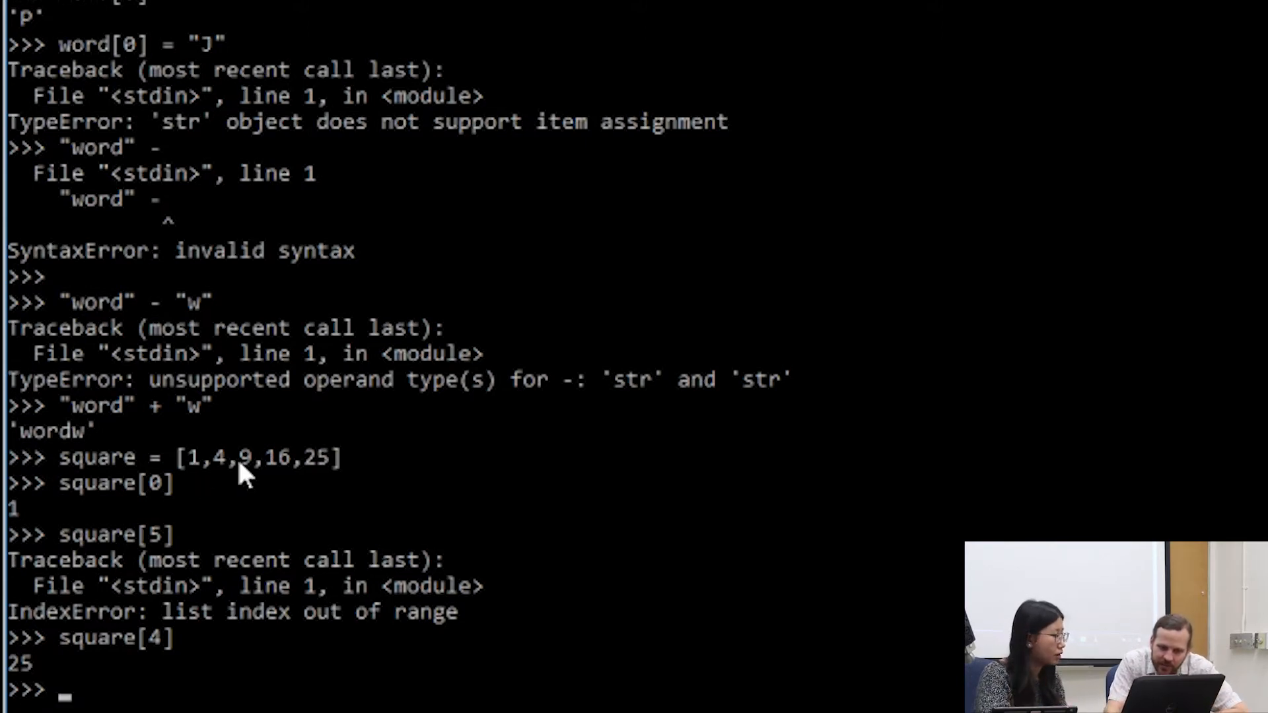
mouse_move(249, 595)
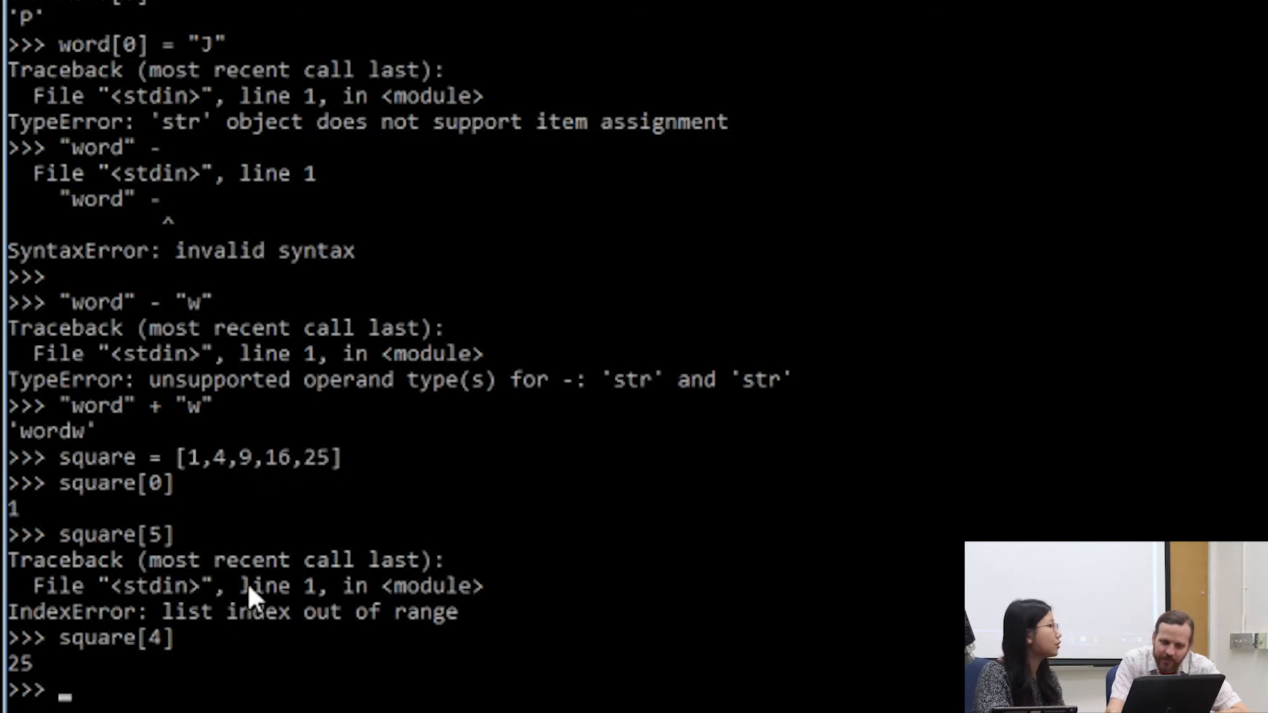
mouse_move(264, 683)
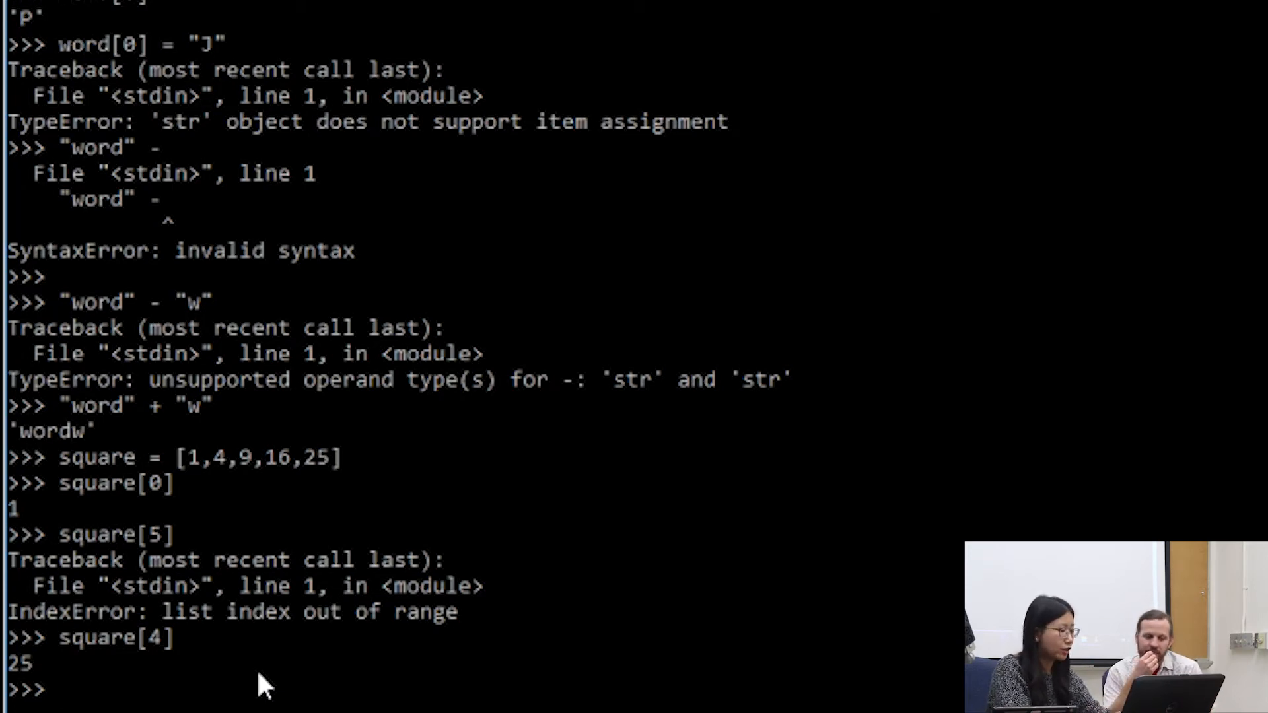
- Evaluate square[-1], square[-4] and square[-2] to get 25, 4 and 16
text(sq)
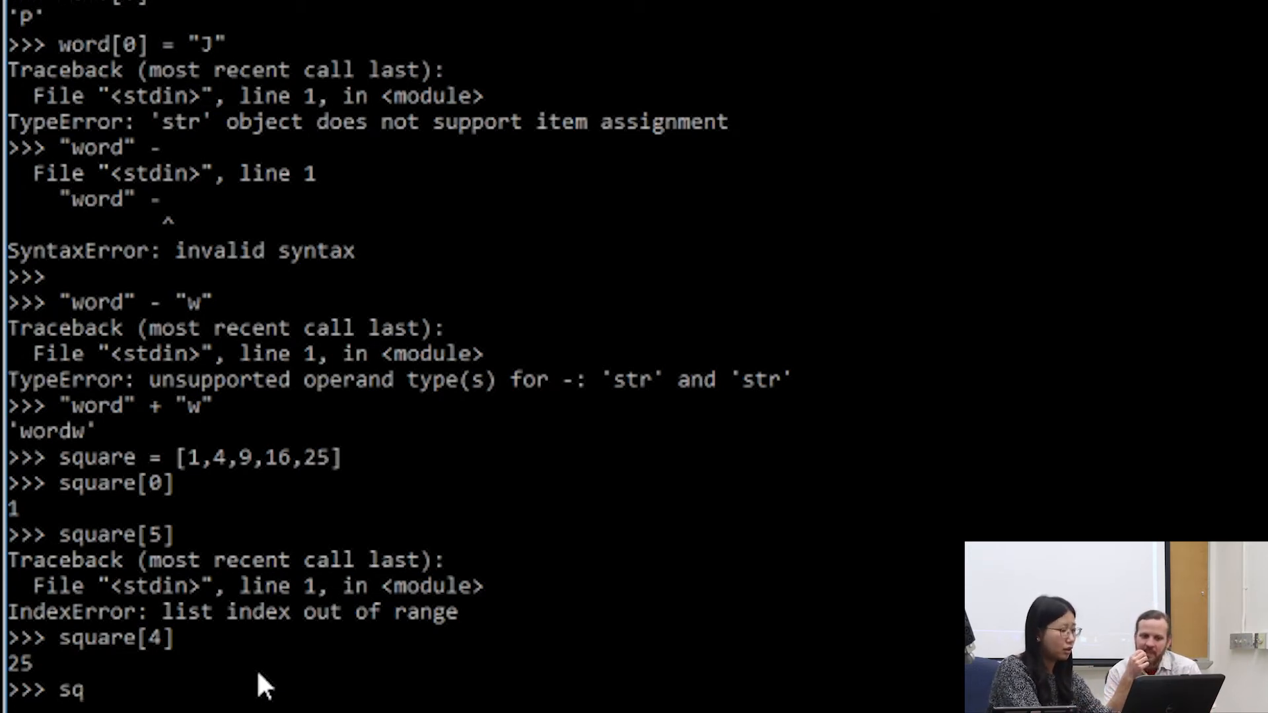
text(square[-1])
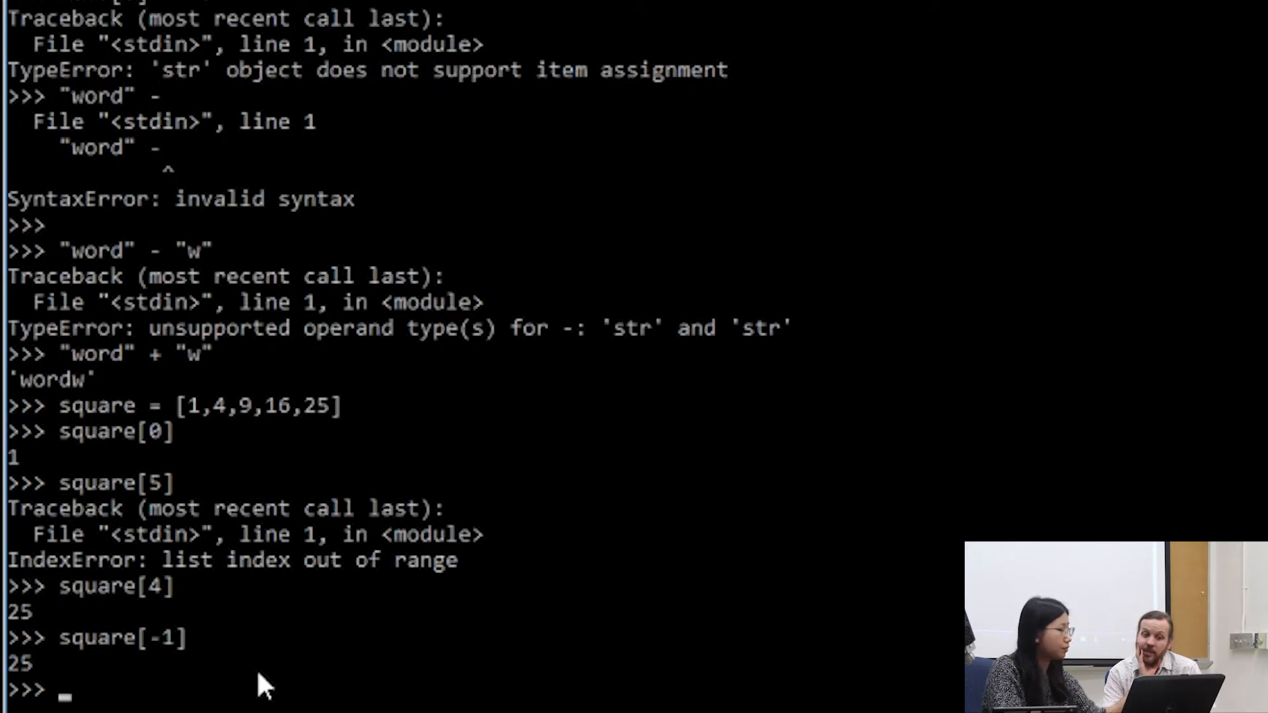
text(square[-4])
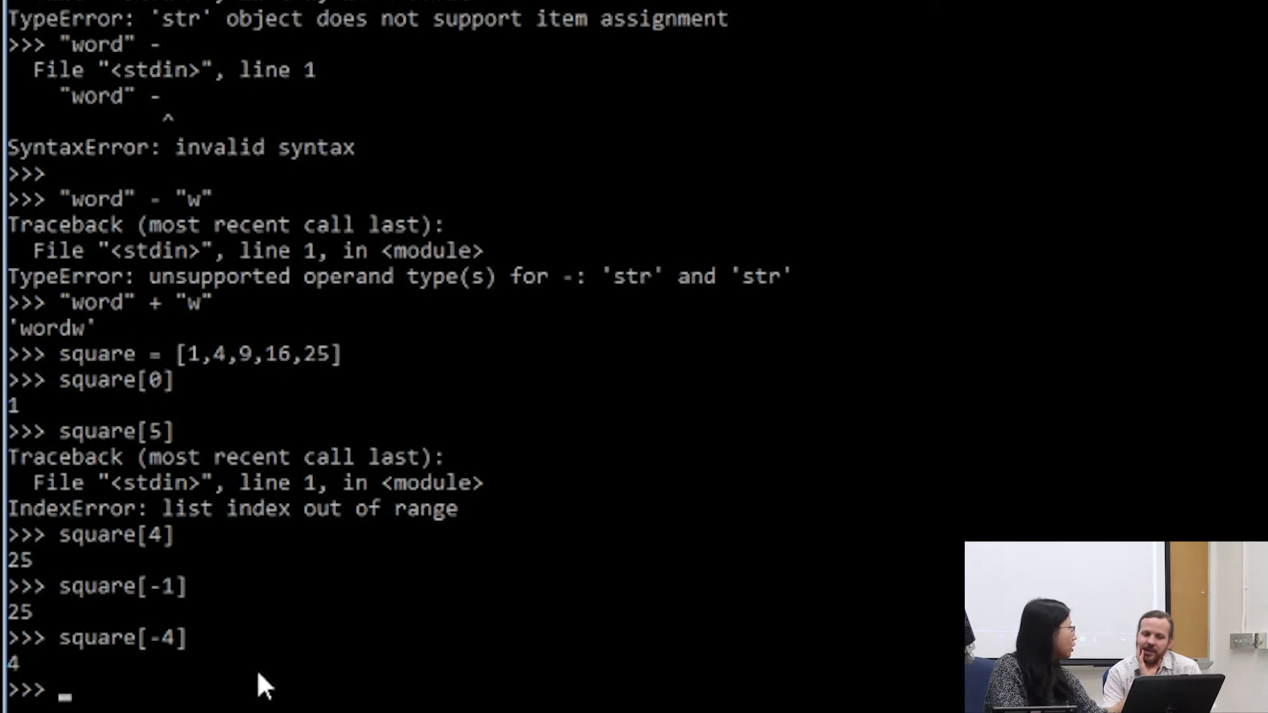
text(square[-42])
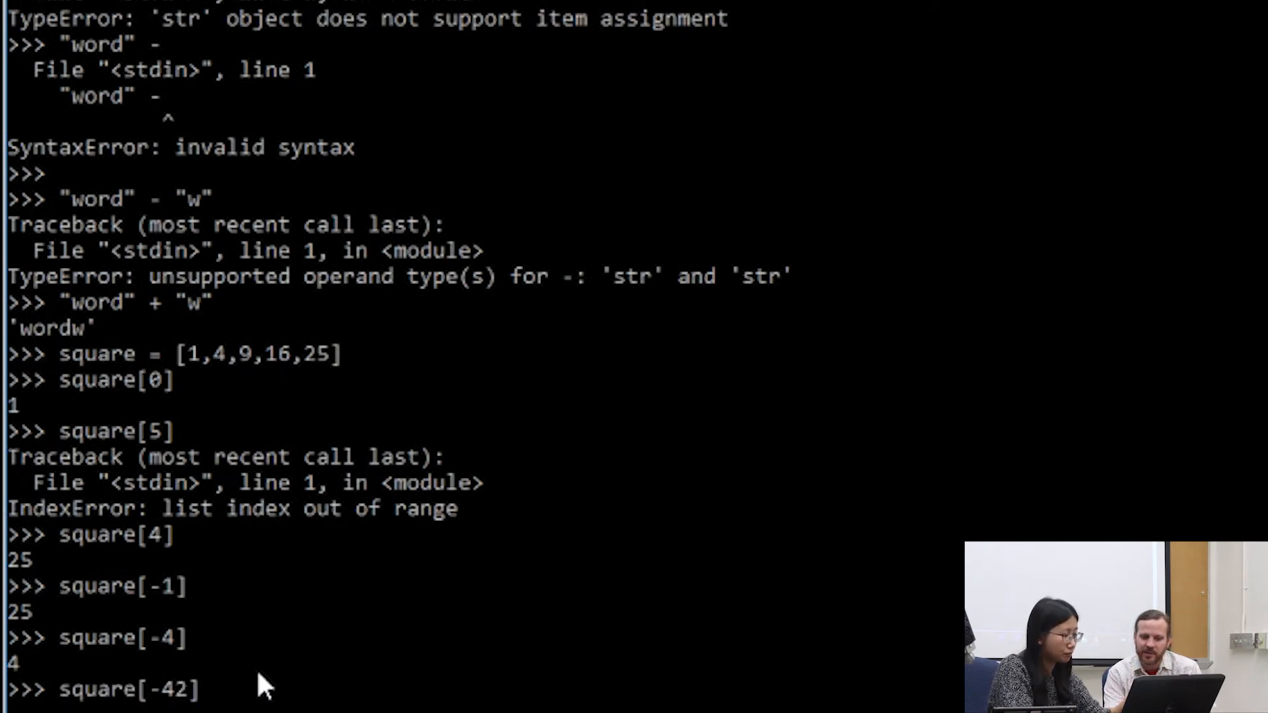
text(square[-2])
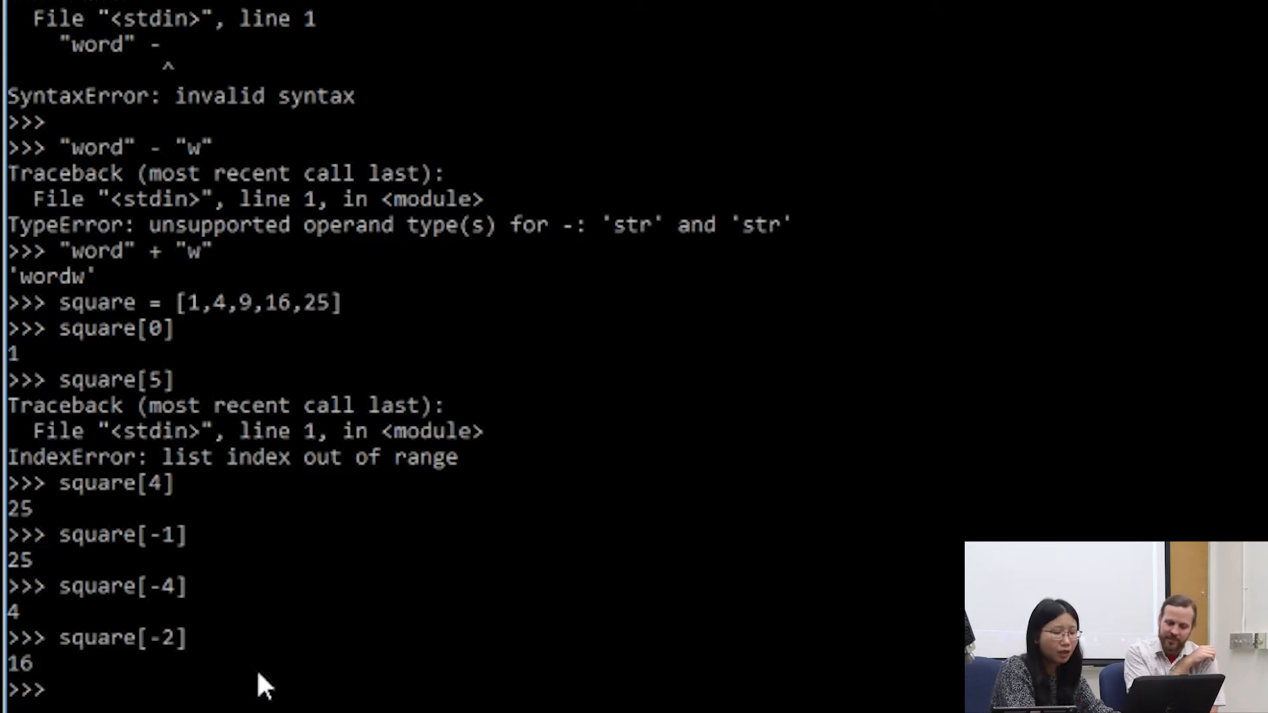
- Slice square[1:] and begin a negative-index slice of square
text(s)
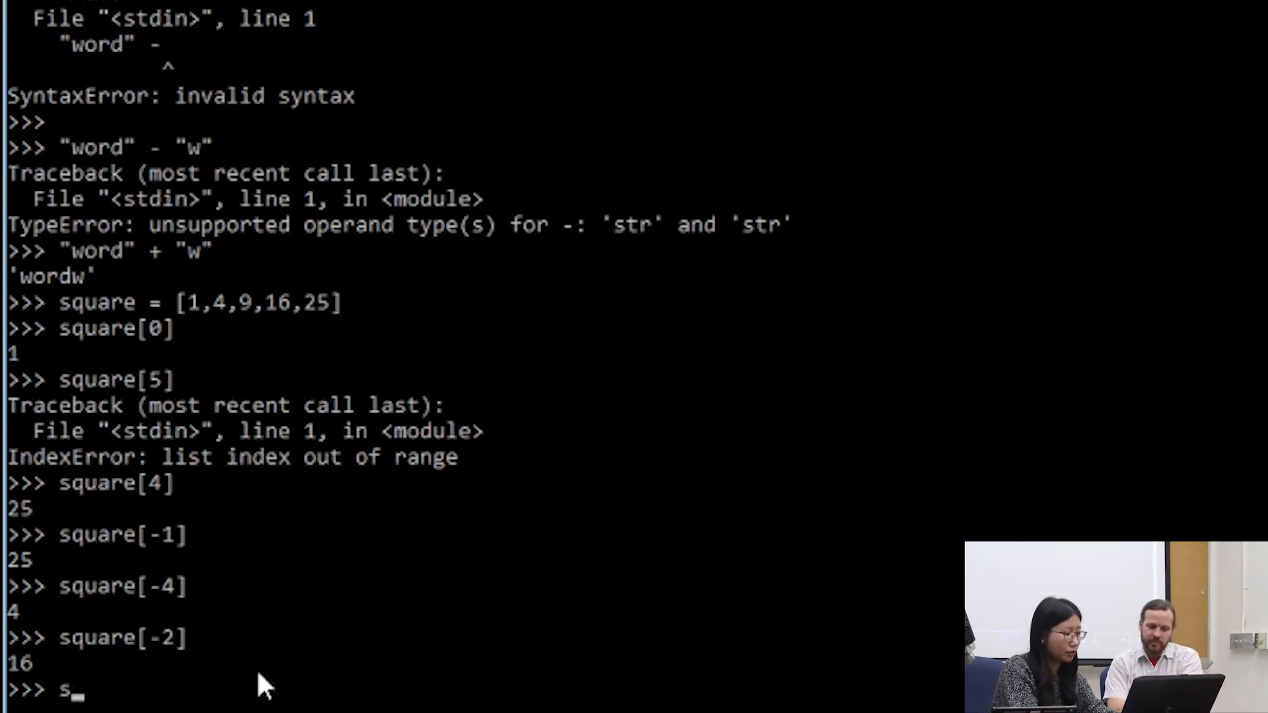
key(Backspace)
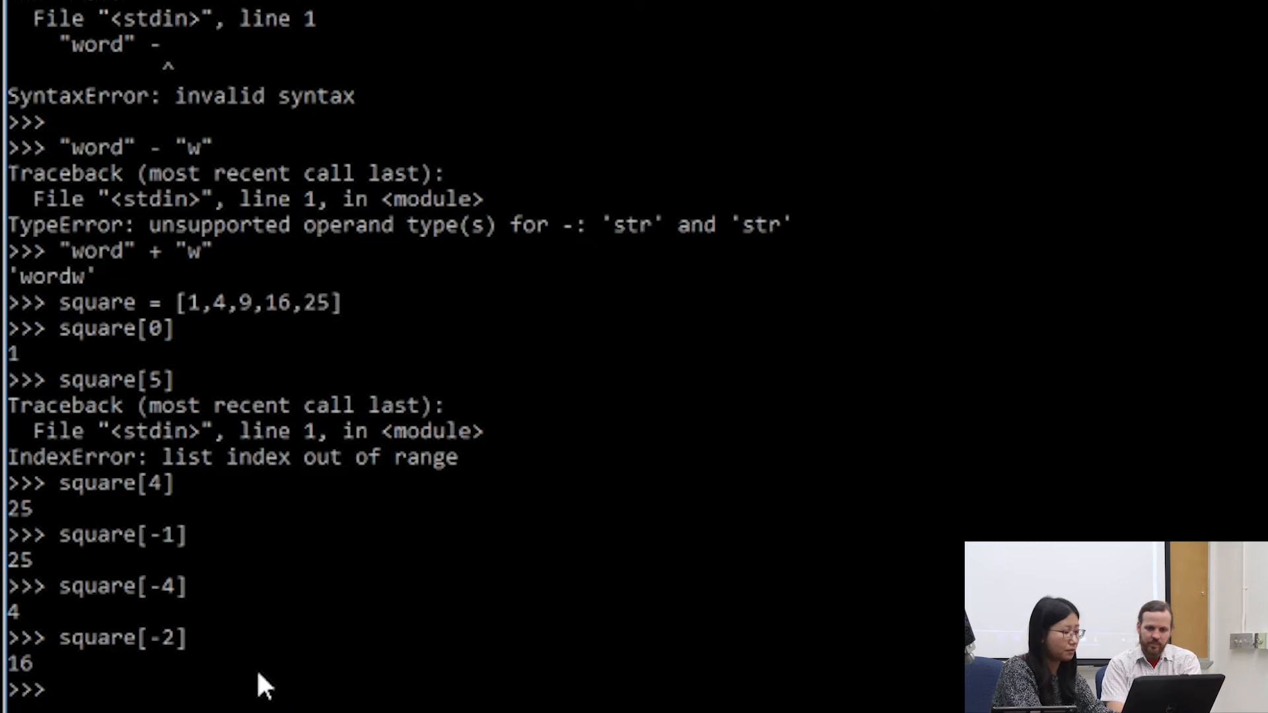
text(square[1:])
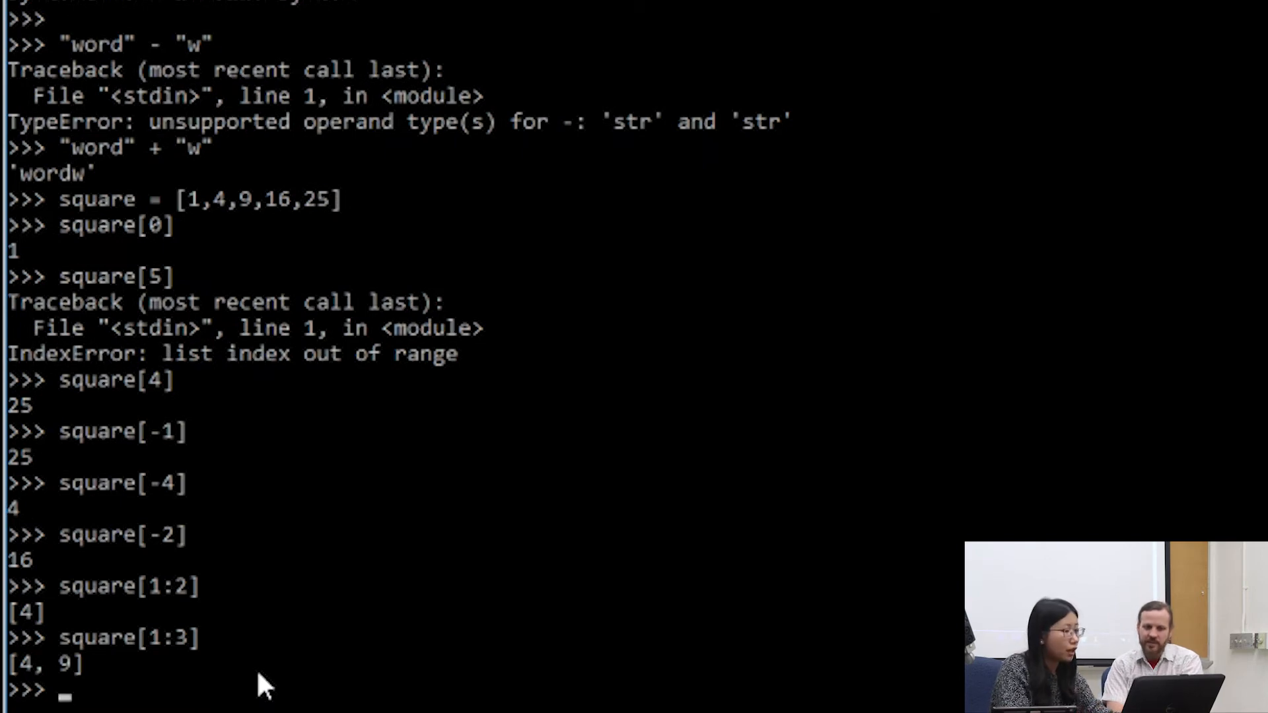
text(s)
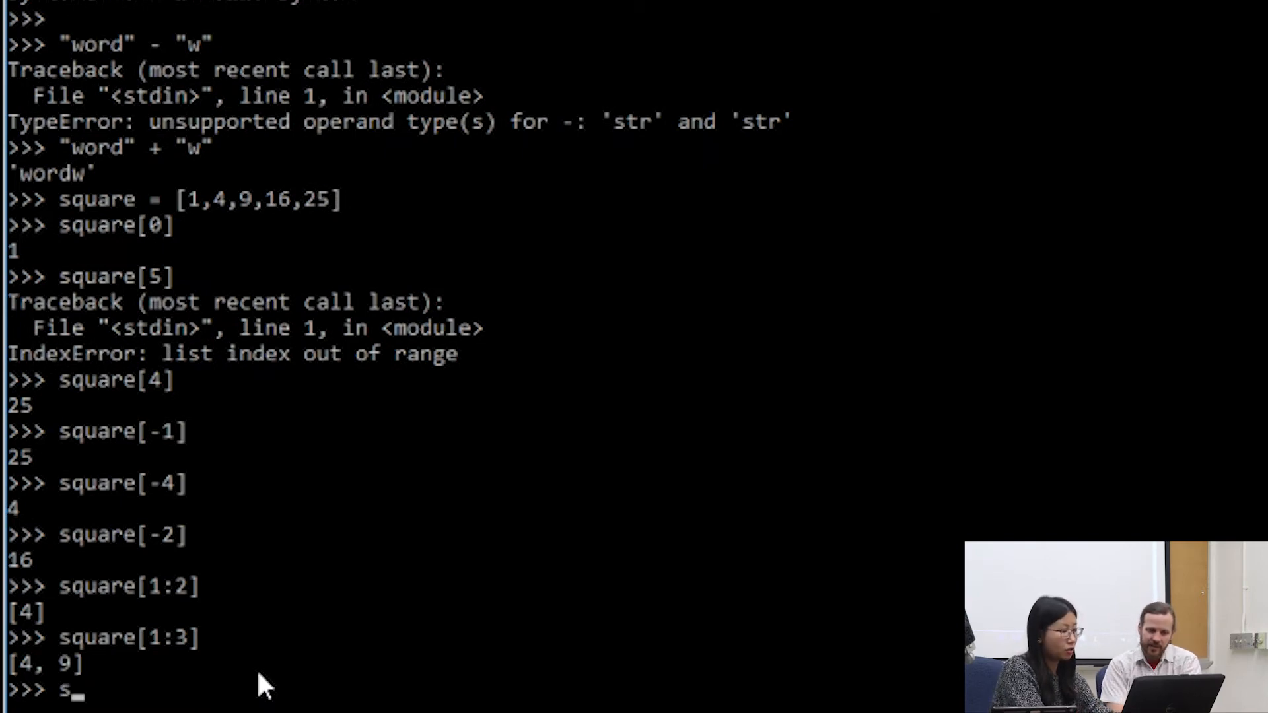
text(qure[])
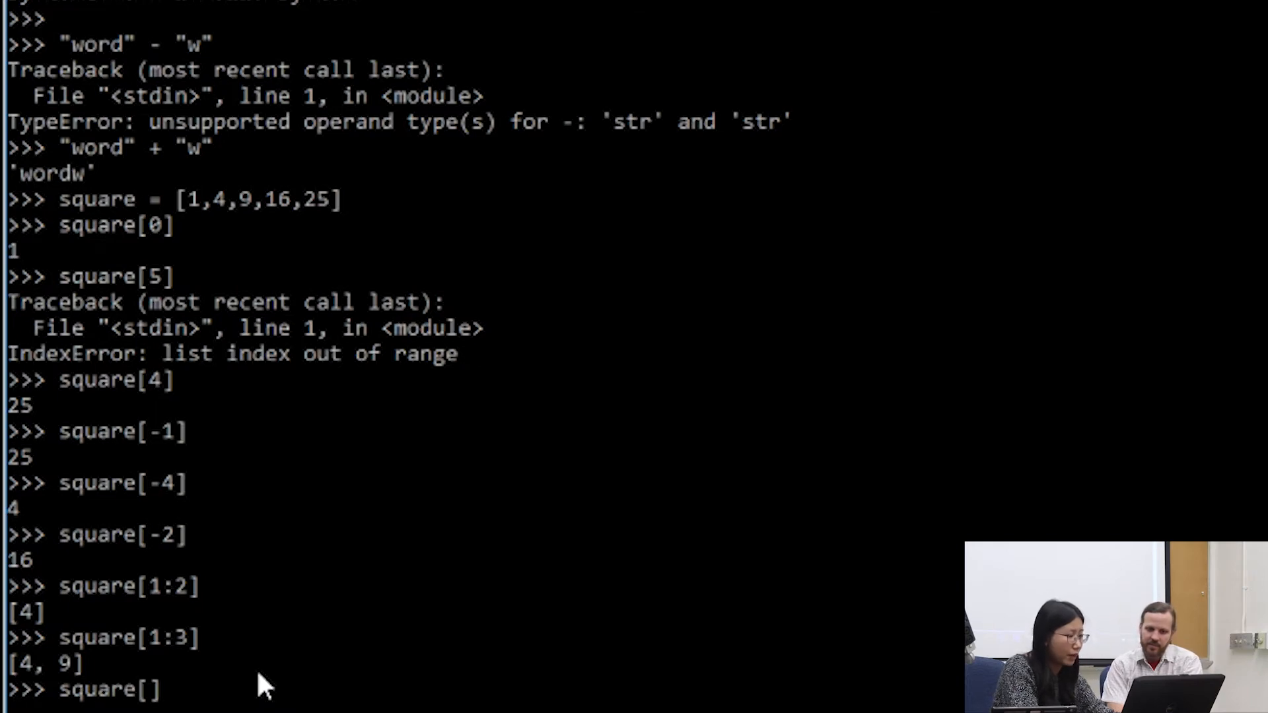
text(-3:)
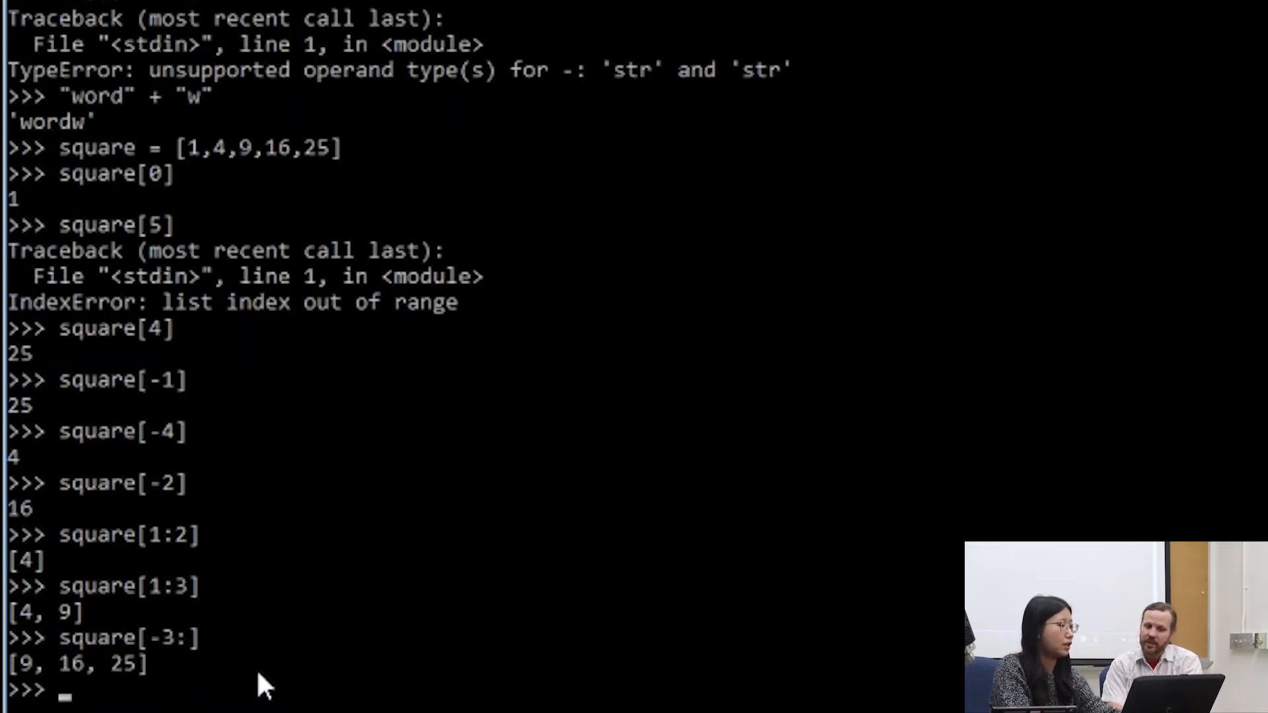
mouse_move(192, 663)
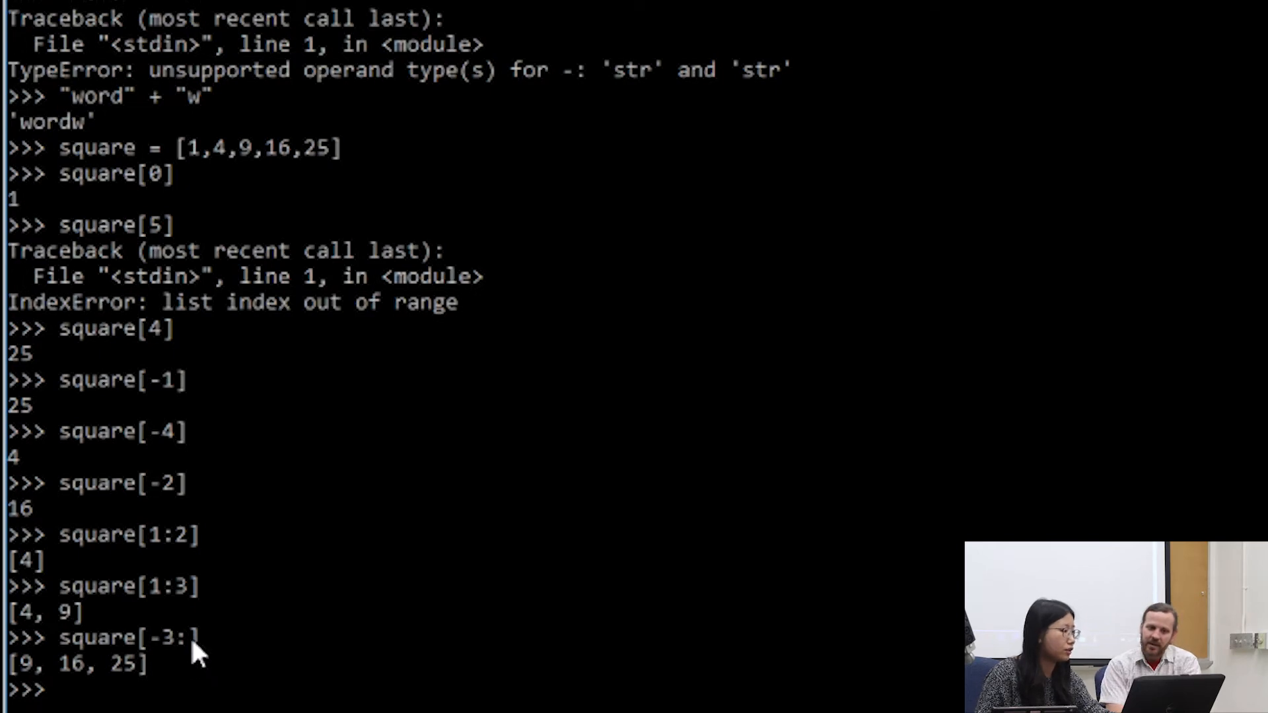
mouse_move(345, 634)
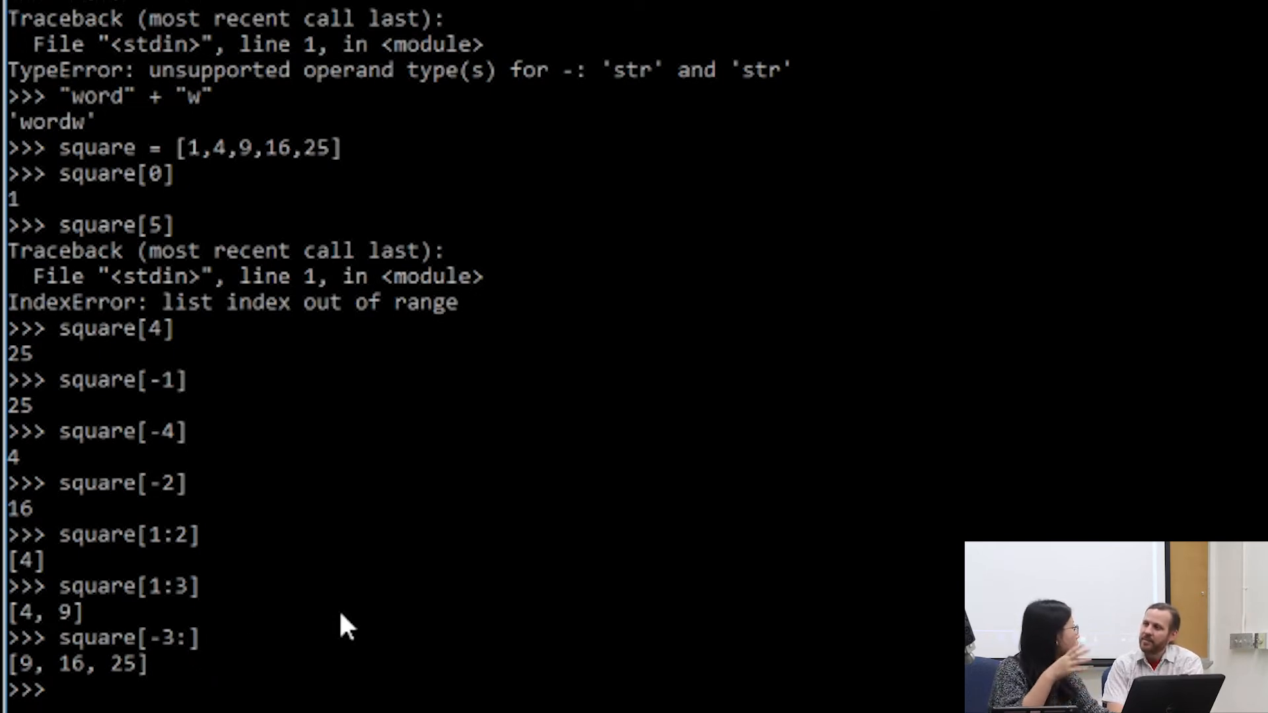
- Evaluate square[-3:] for [9, 16, 25] and square[:-3] for [1, 4]
text(square[-3:])
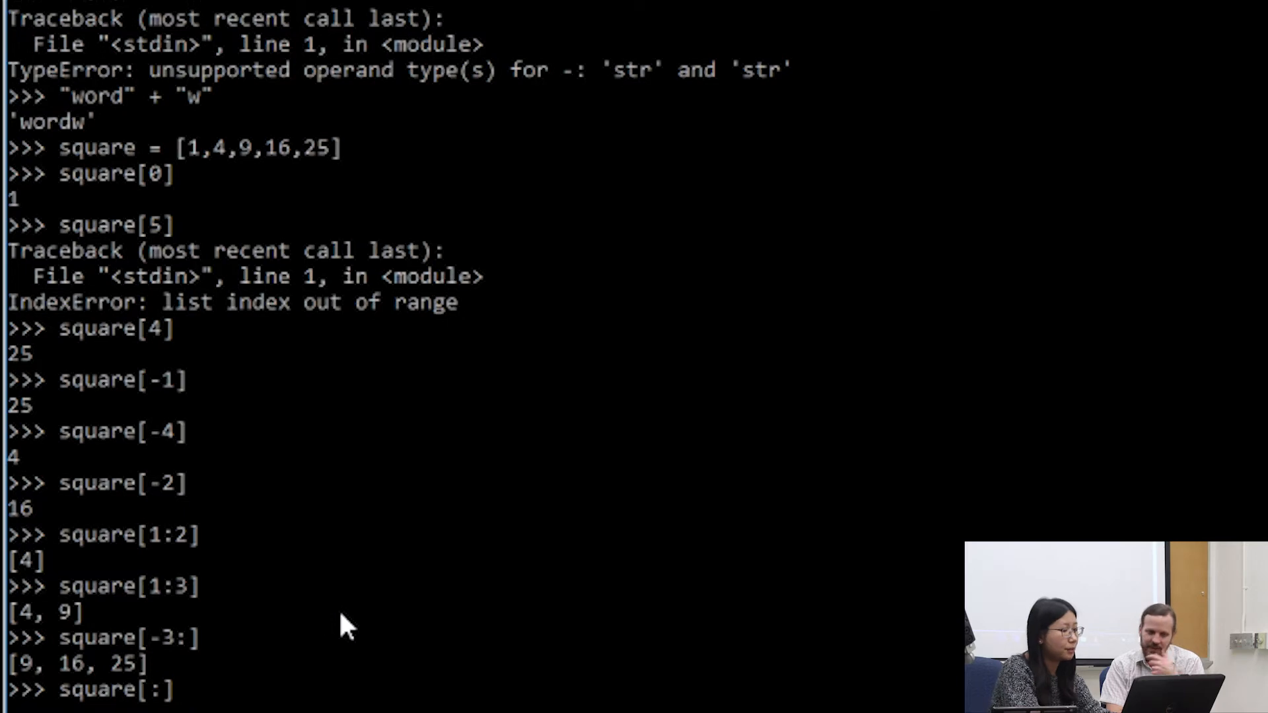
text(square[:-3])
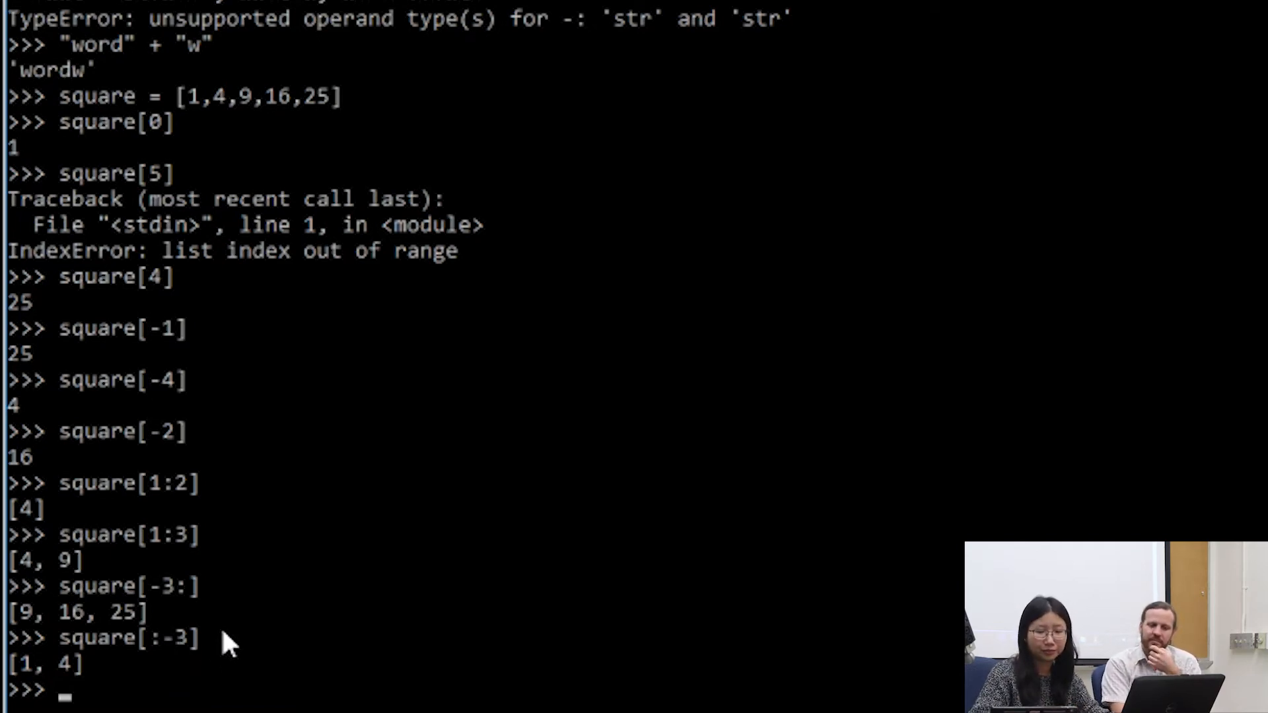
text(s)
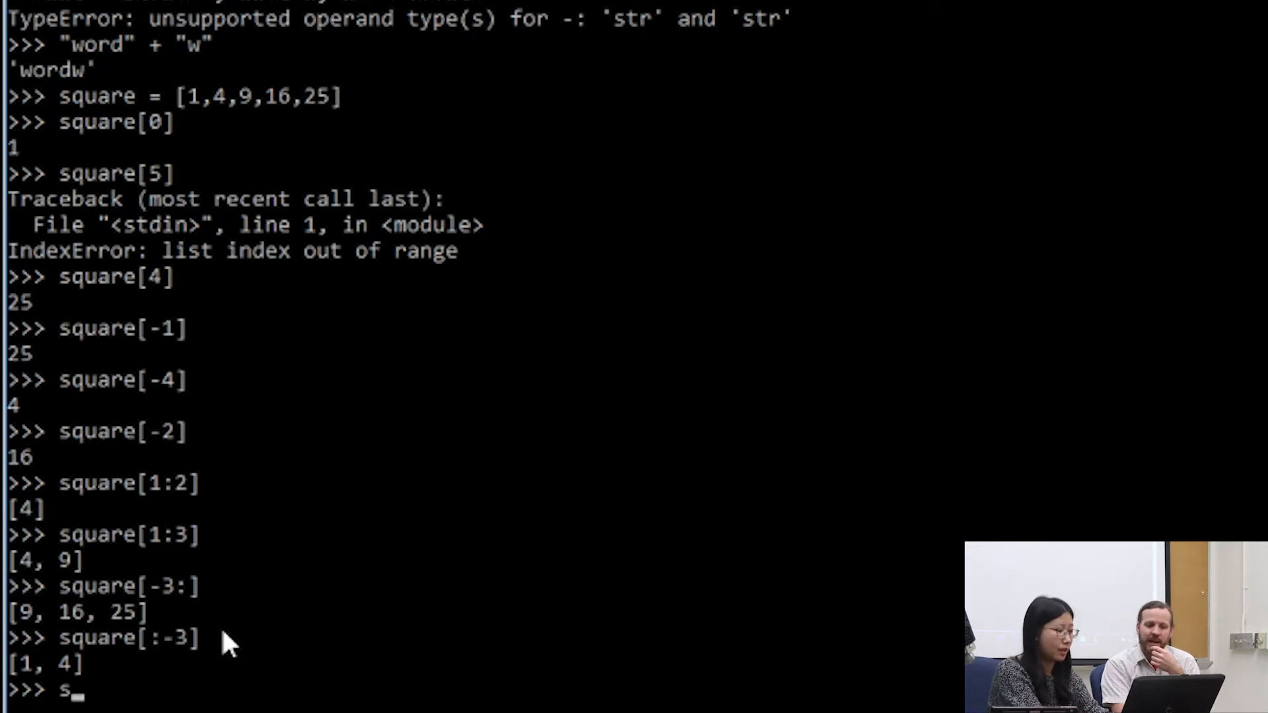
key(Backspace)
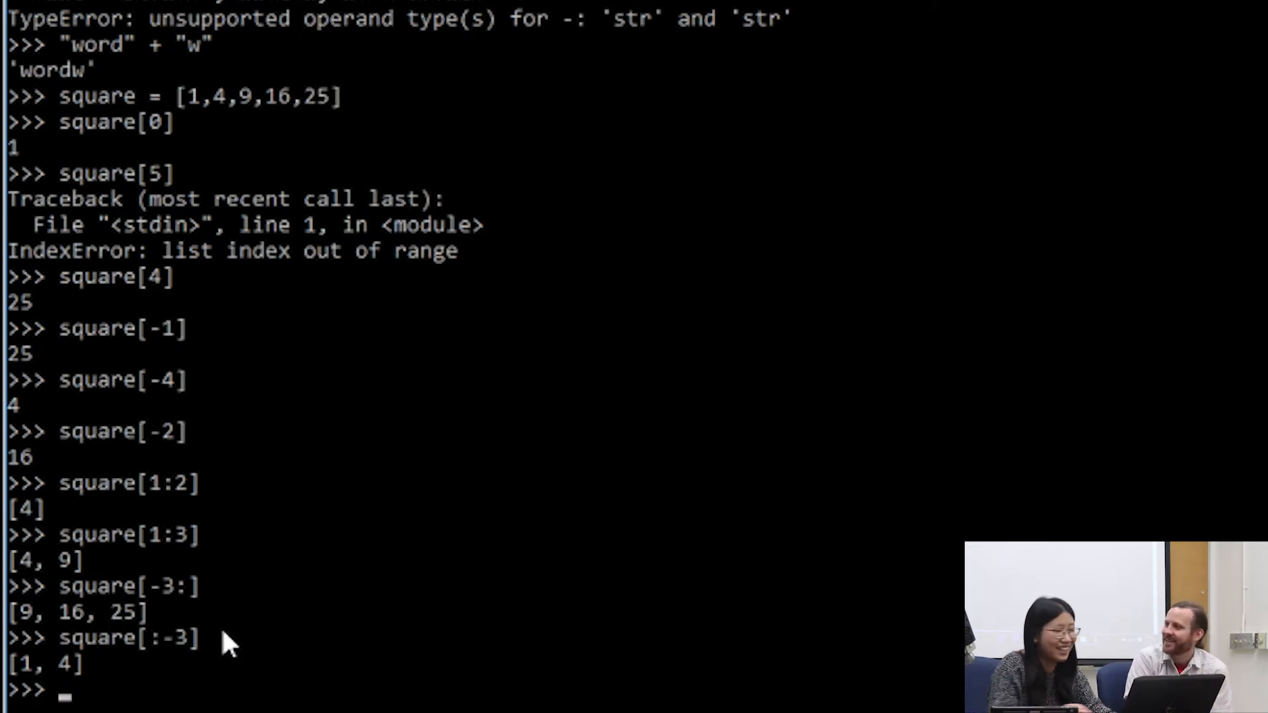
mouse_move(383, 644)
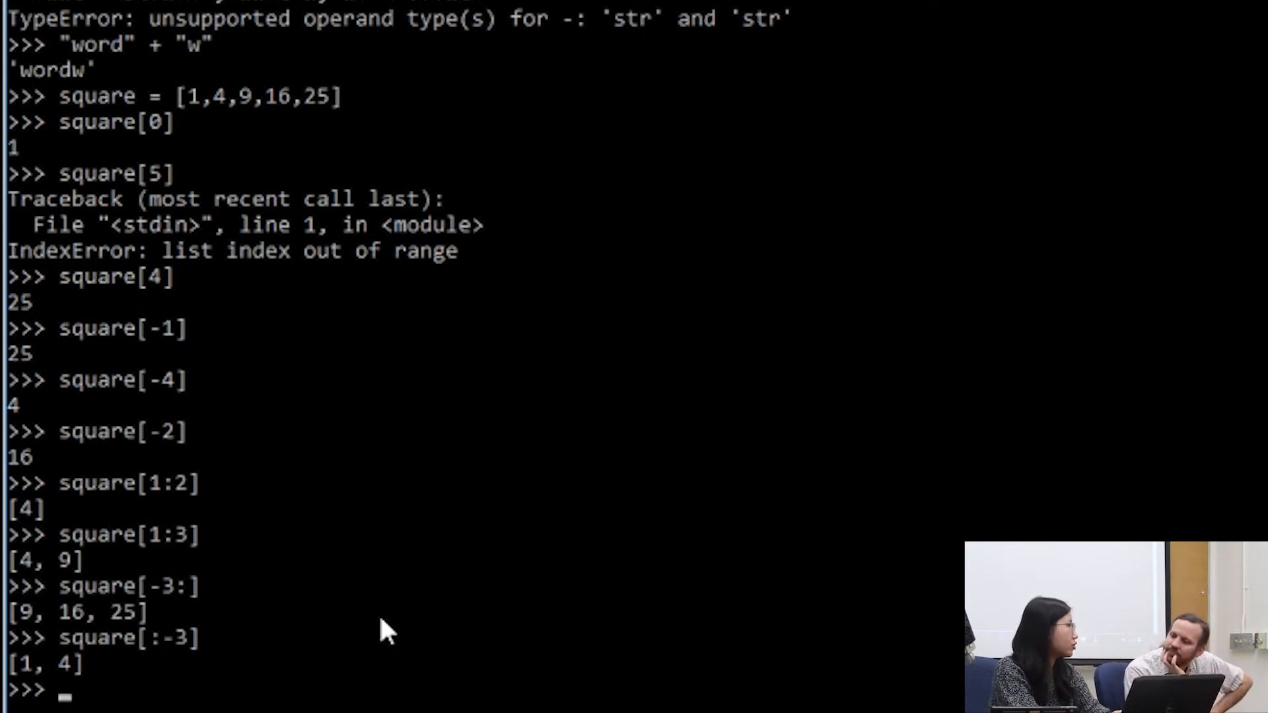
- Define cubes = [1,8,27,65,125] at the prompt
text(cubes)
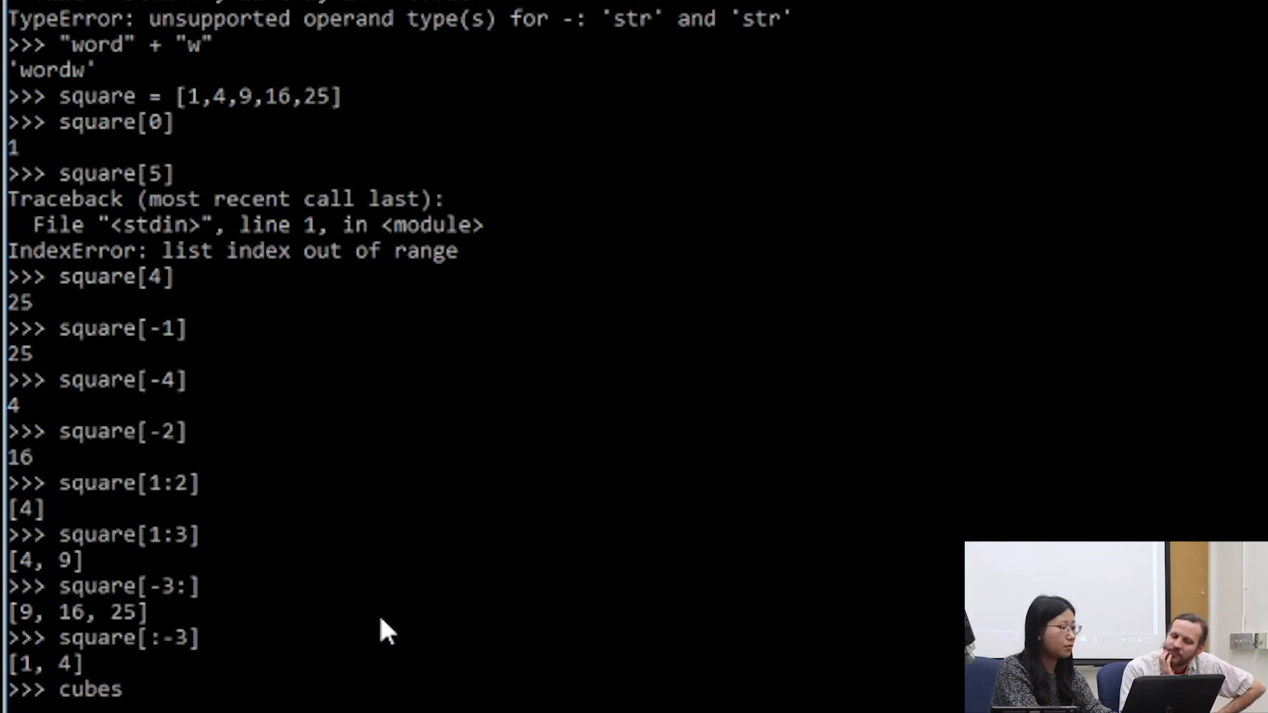
text(= [])
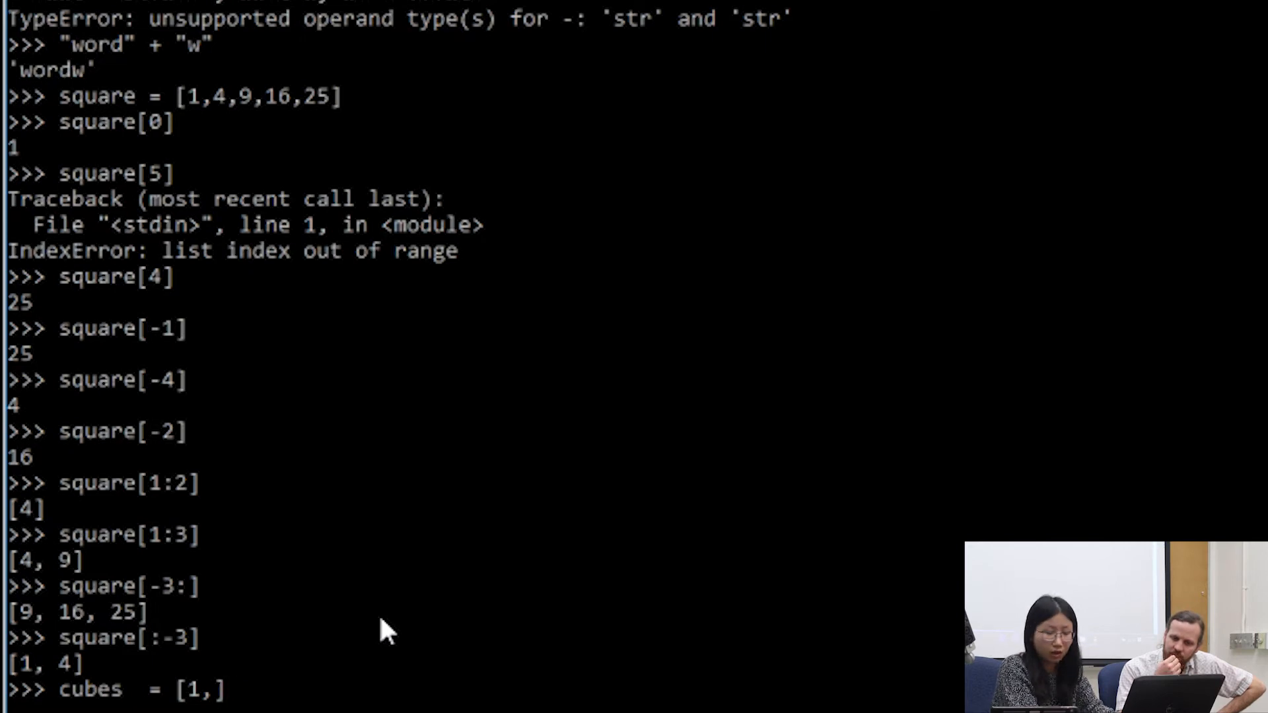
text(8,2)
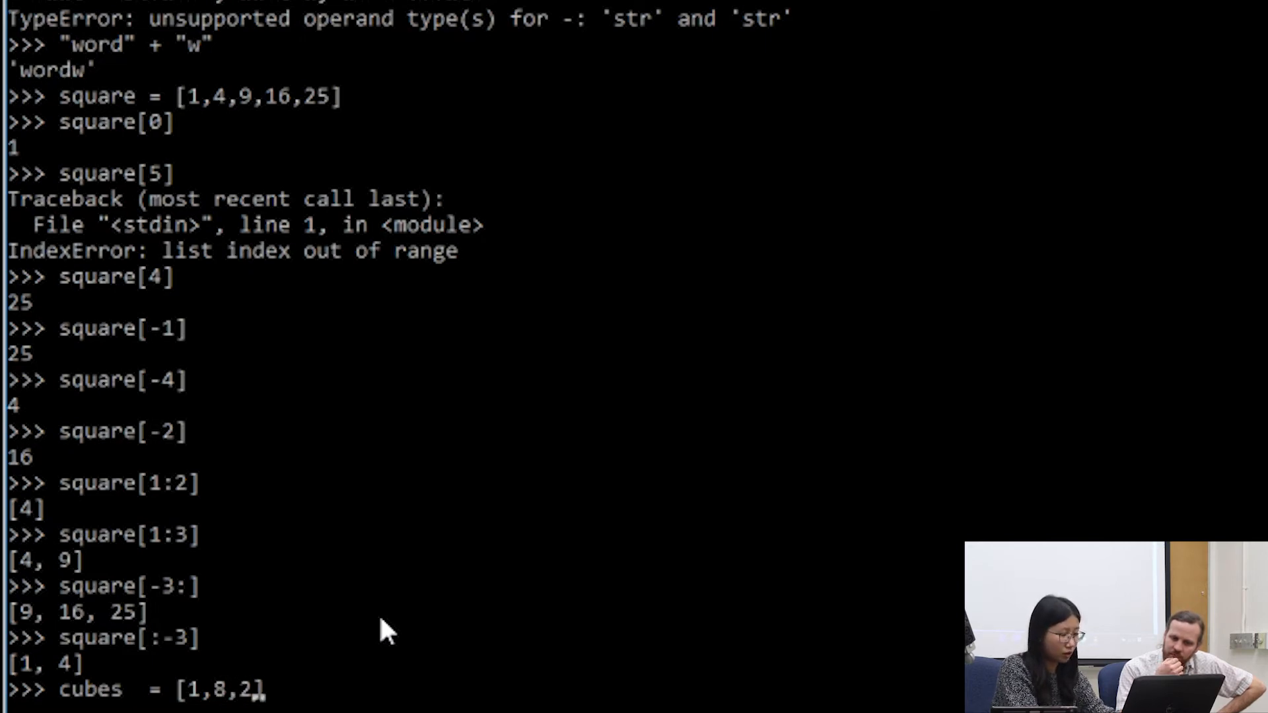
text(7,65,125)
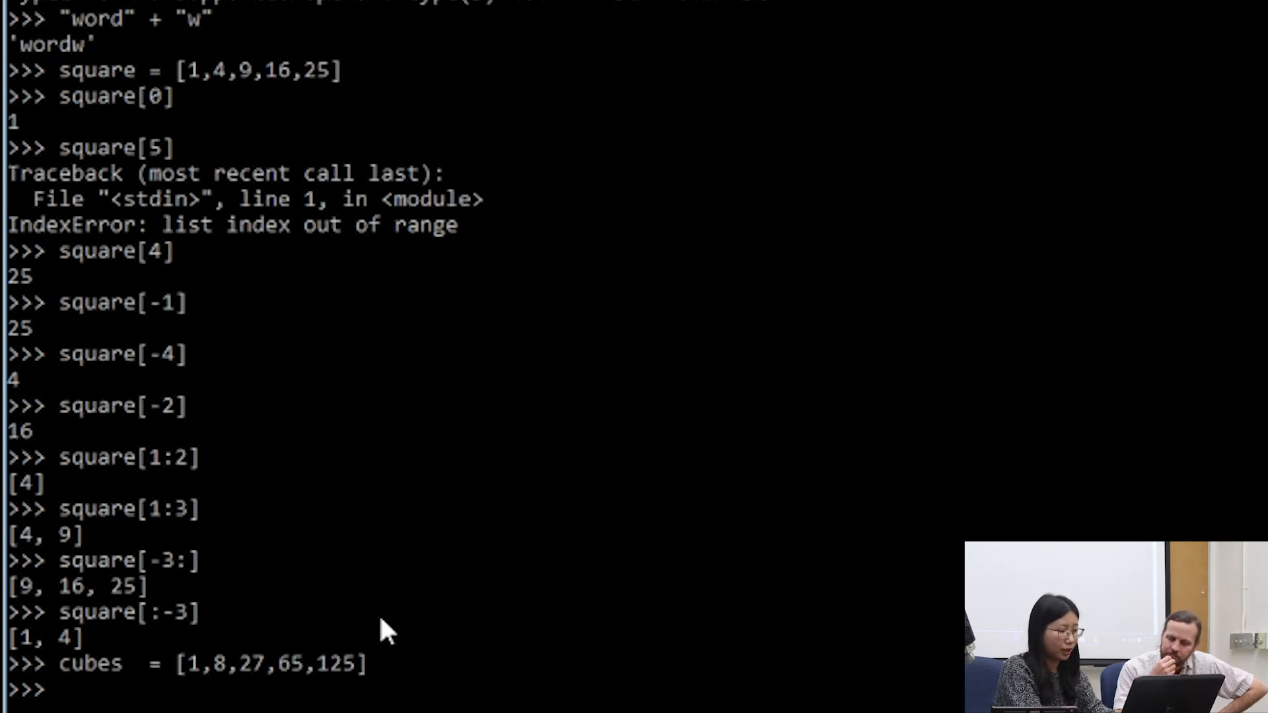
mouse_move(291, 683)
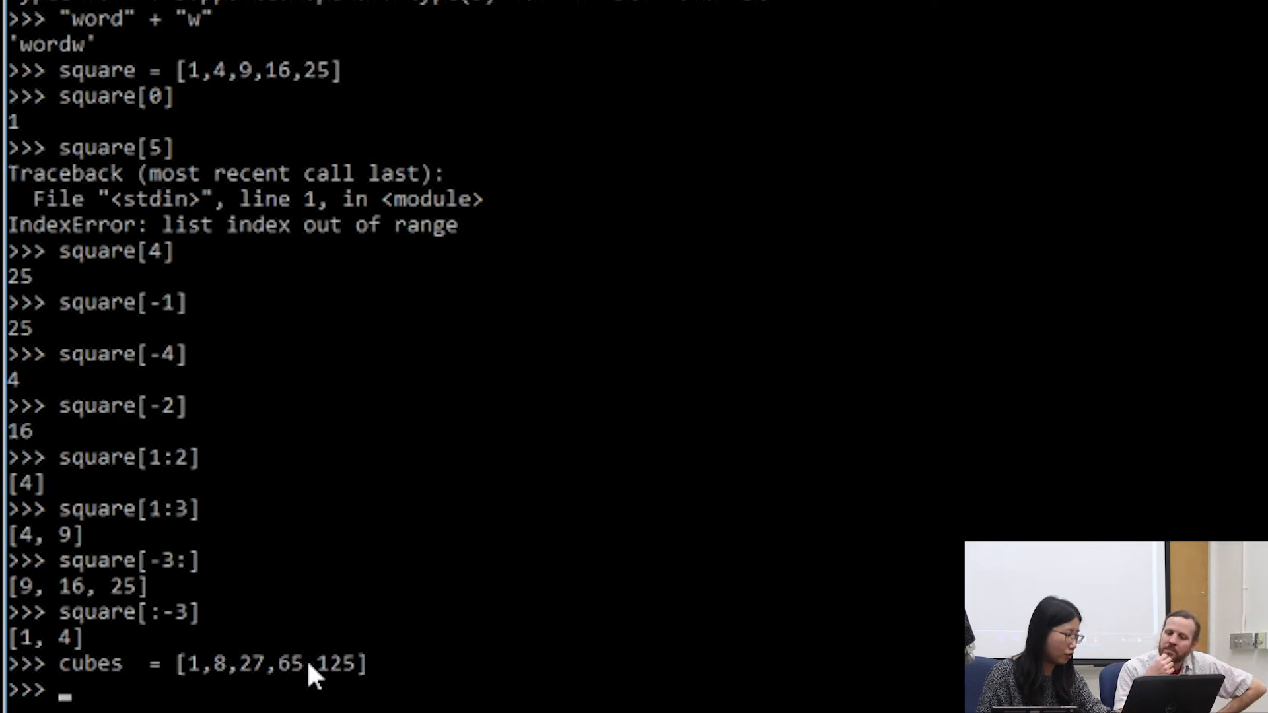
mouse_move(483, 589)
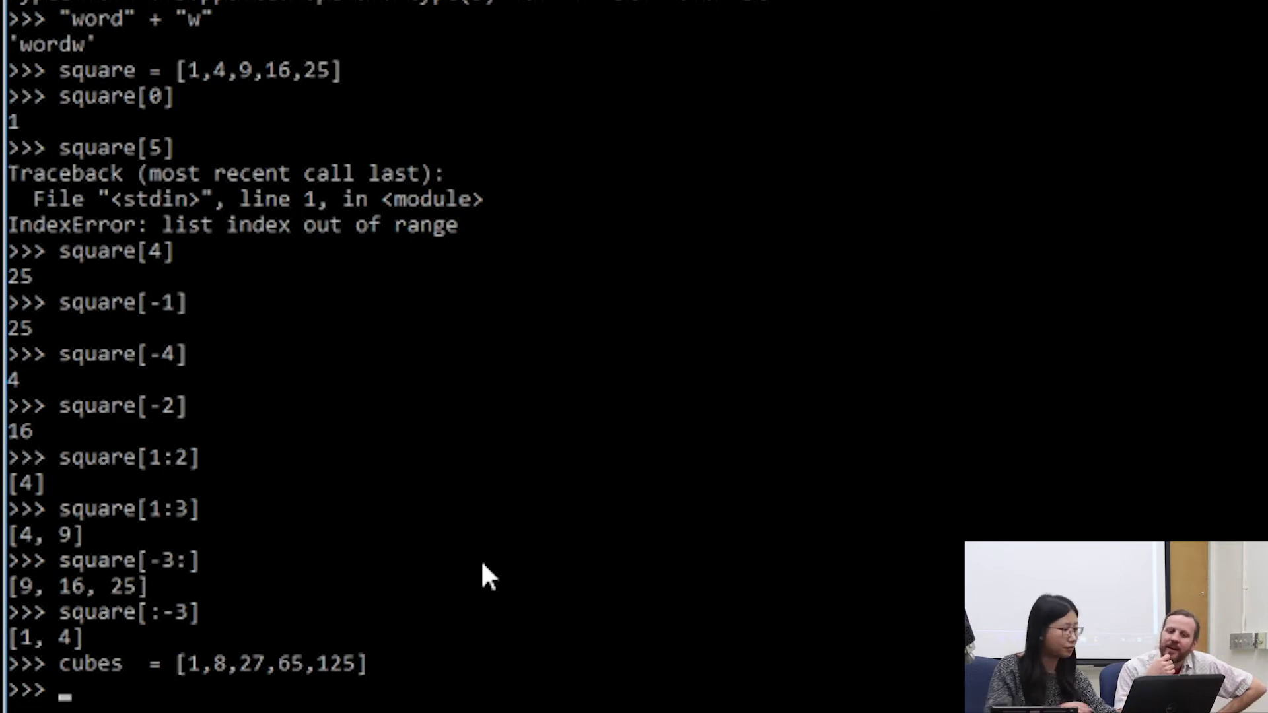
- Assign cubes[3] = 4**3 so the list becomes [1, 8, 27, 64, 125]
text(cubes[3] =)
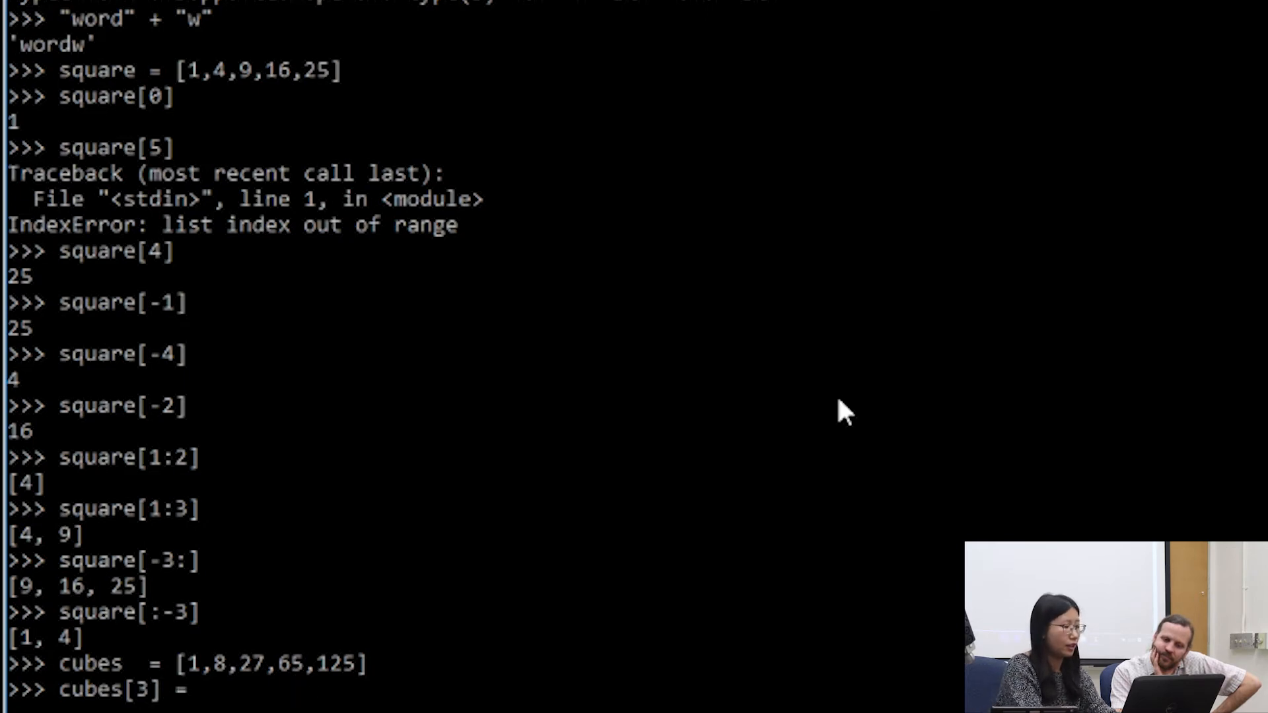
text(4**3)
text(cubes)
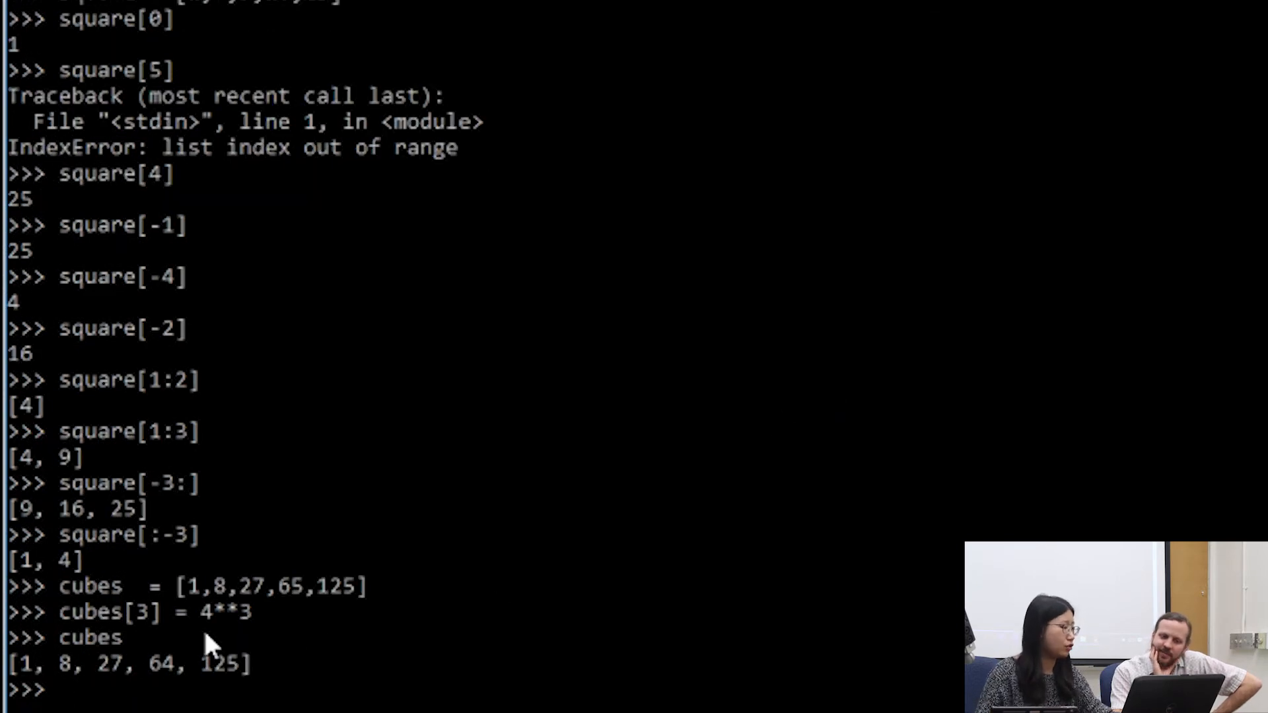
mouse_move(306, 684)
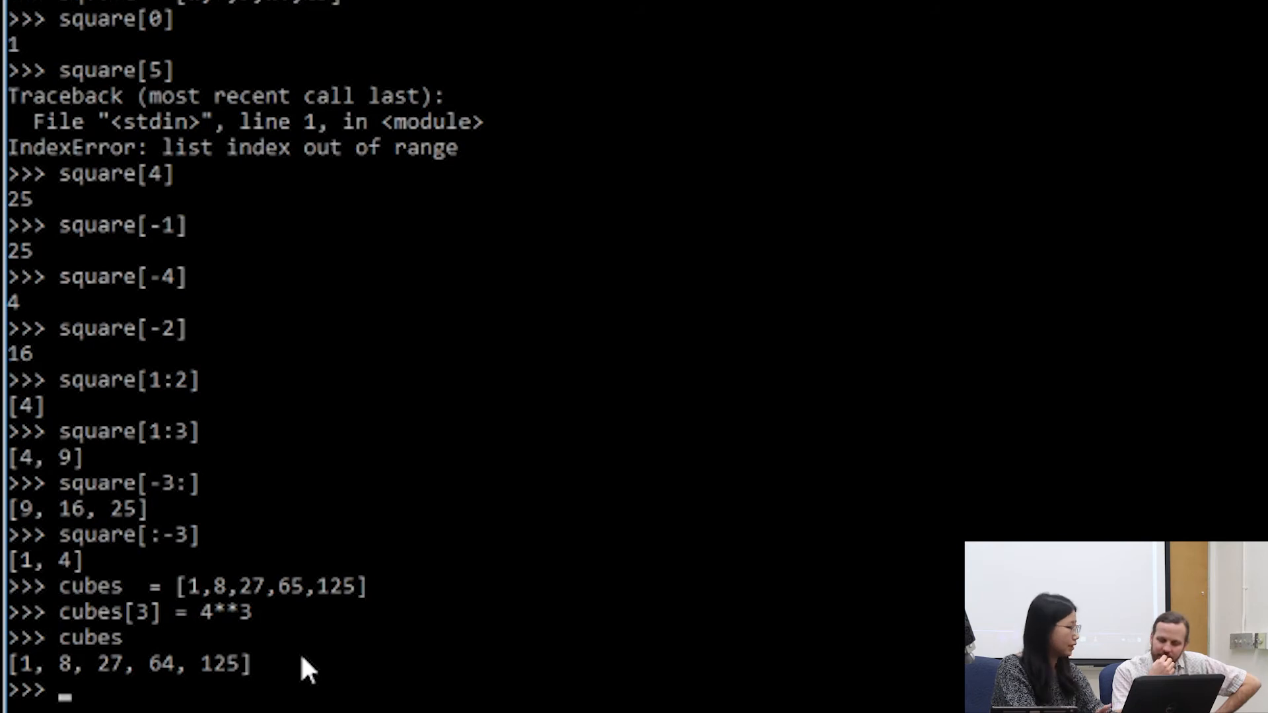
- Run cubes.append(216) to extend the list to [1, 8, 27, 64, 125, 216]
text(app)
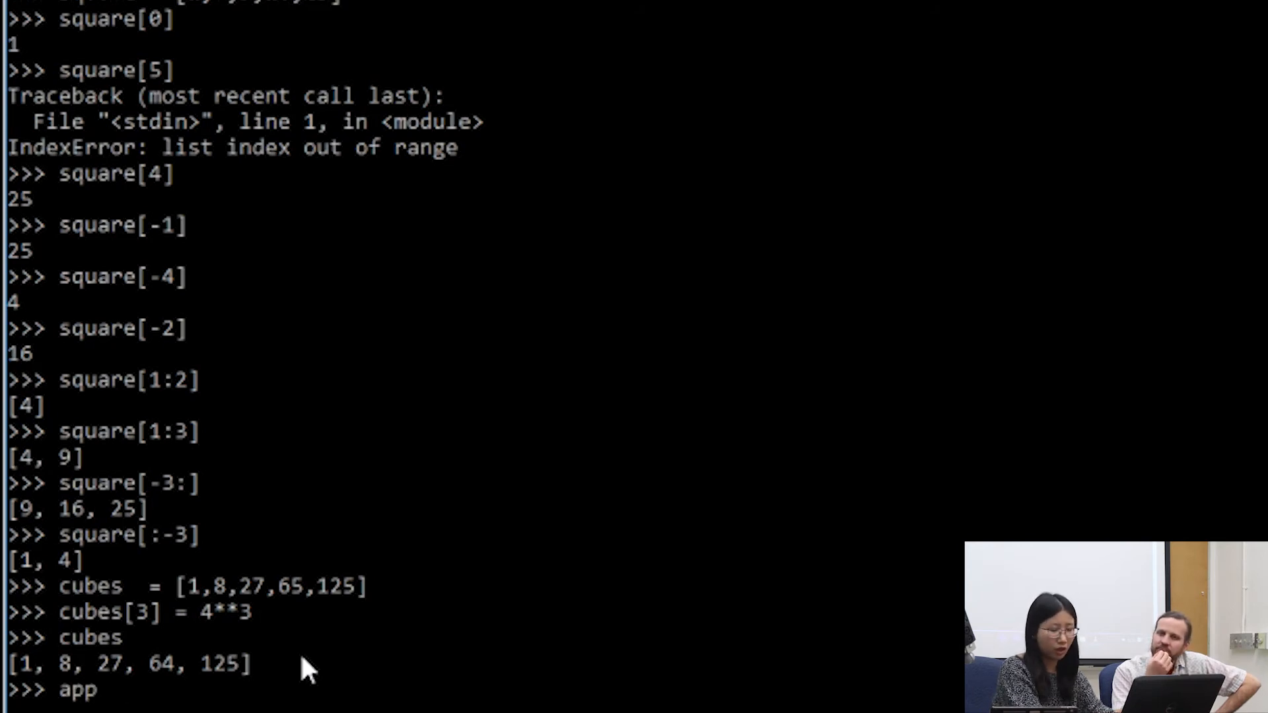
text(cubes.ap)
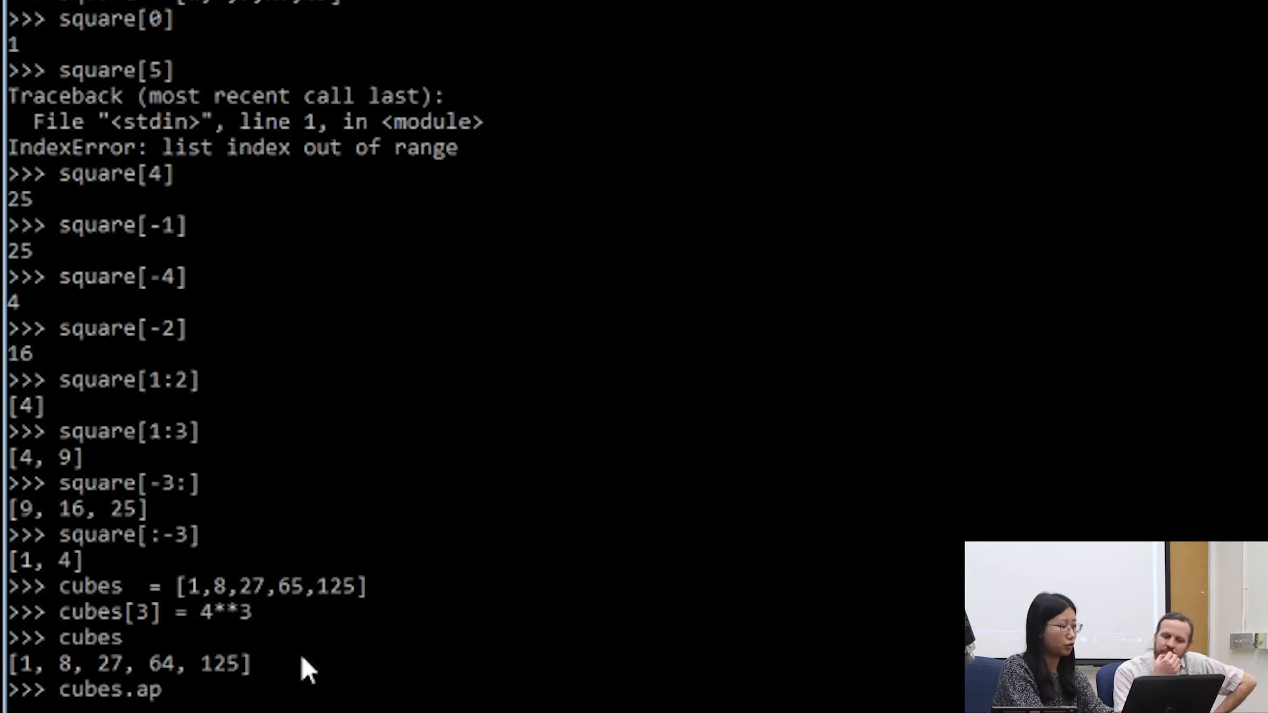
text(pend()
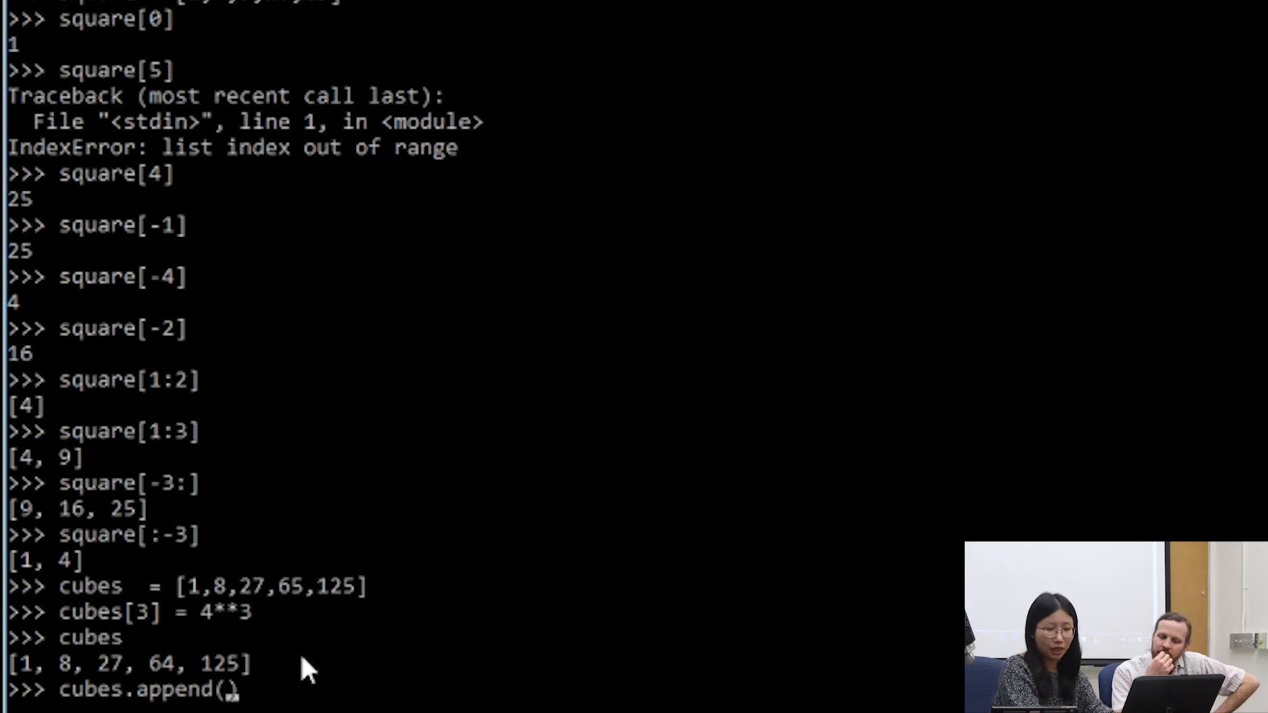
text(216))
text(cubes)
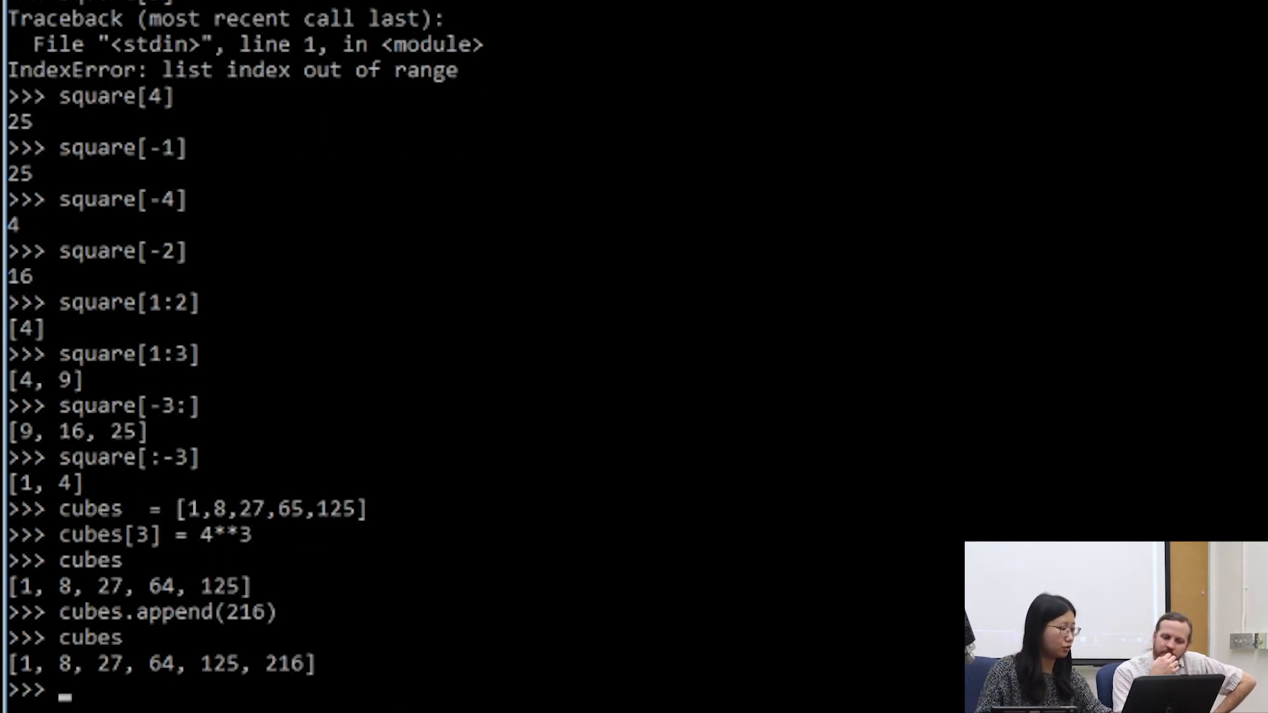
mouse_move(331, 661)
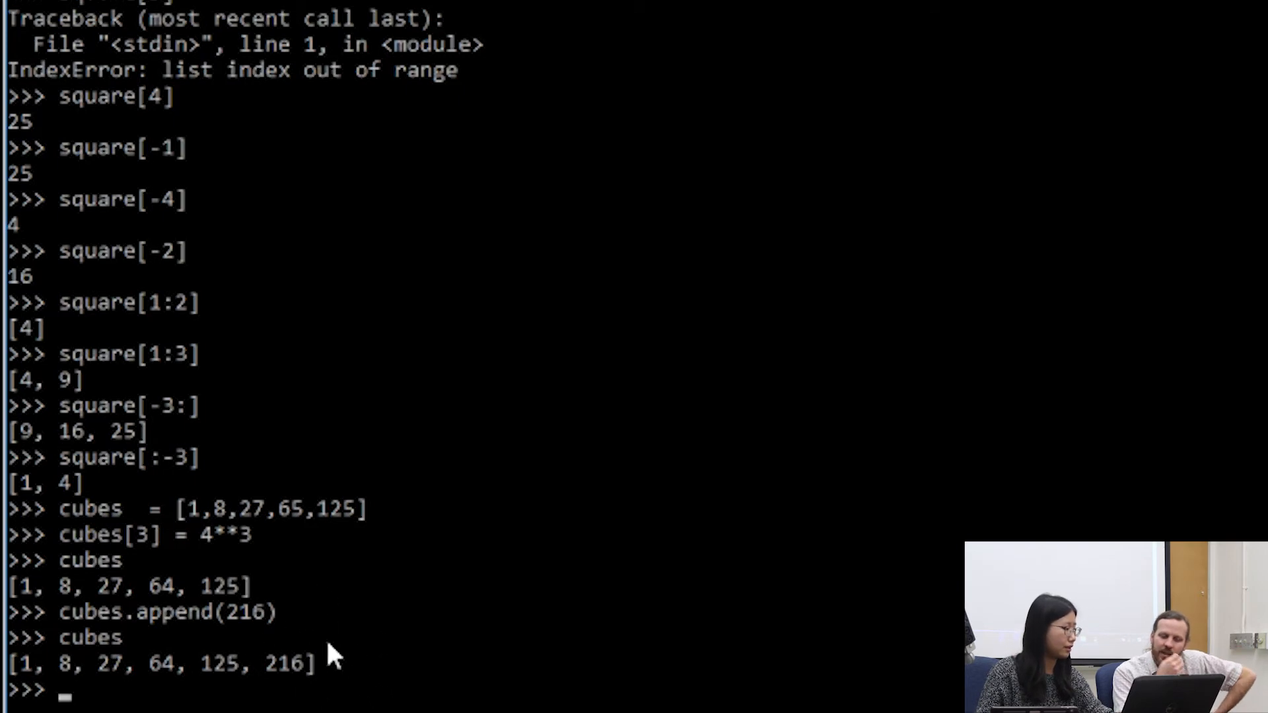
mouse_move(835, 642)
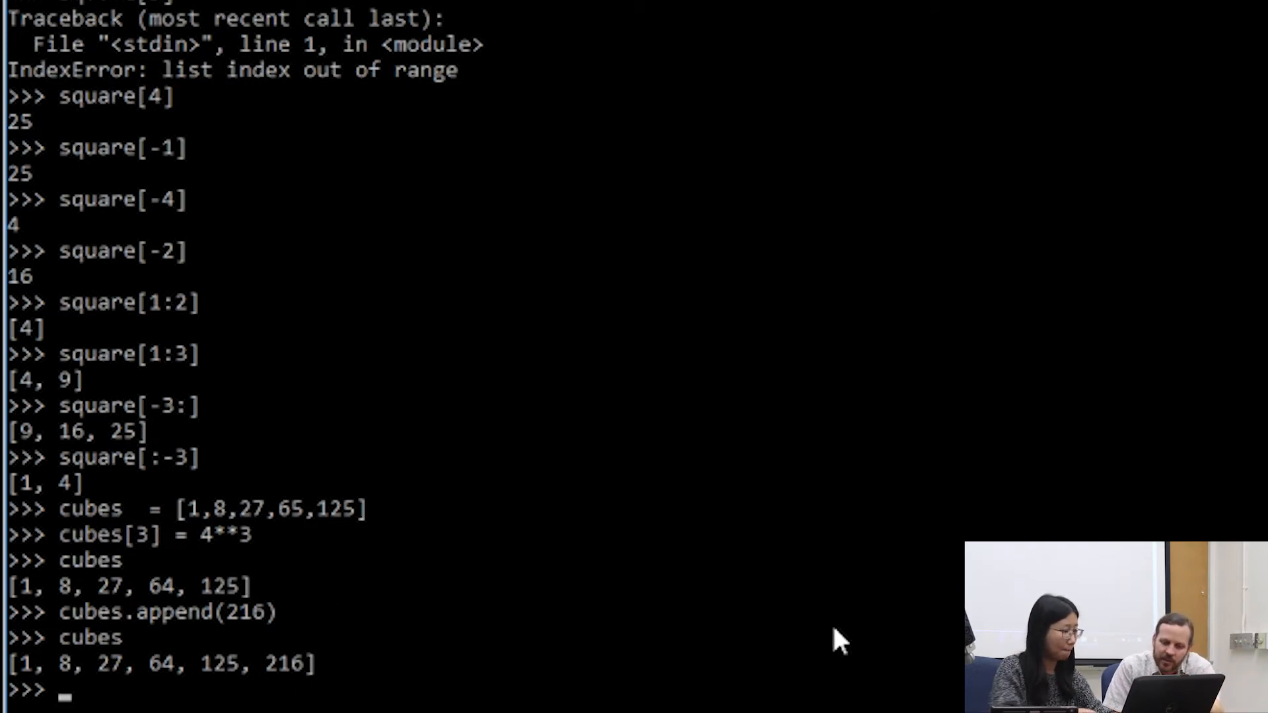
- Try cubes.append(512, 1024), which raises a TypeError
text(cubes)
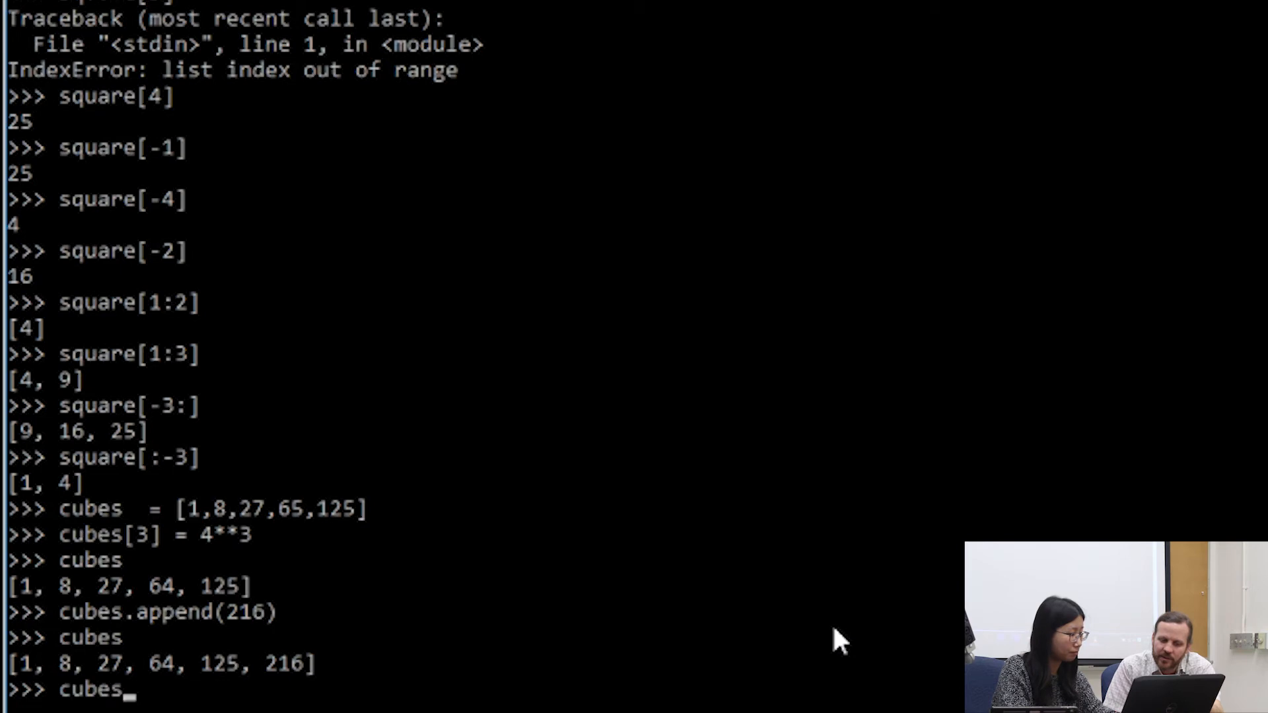
text(())
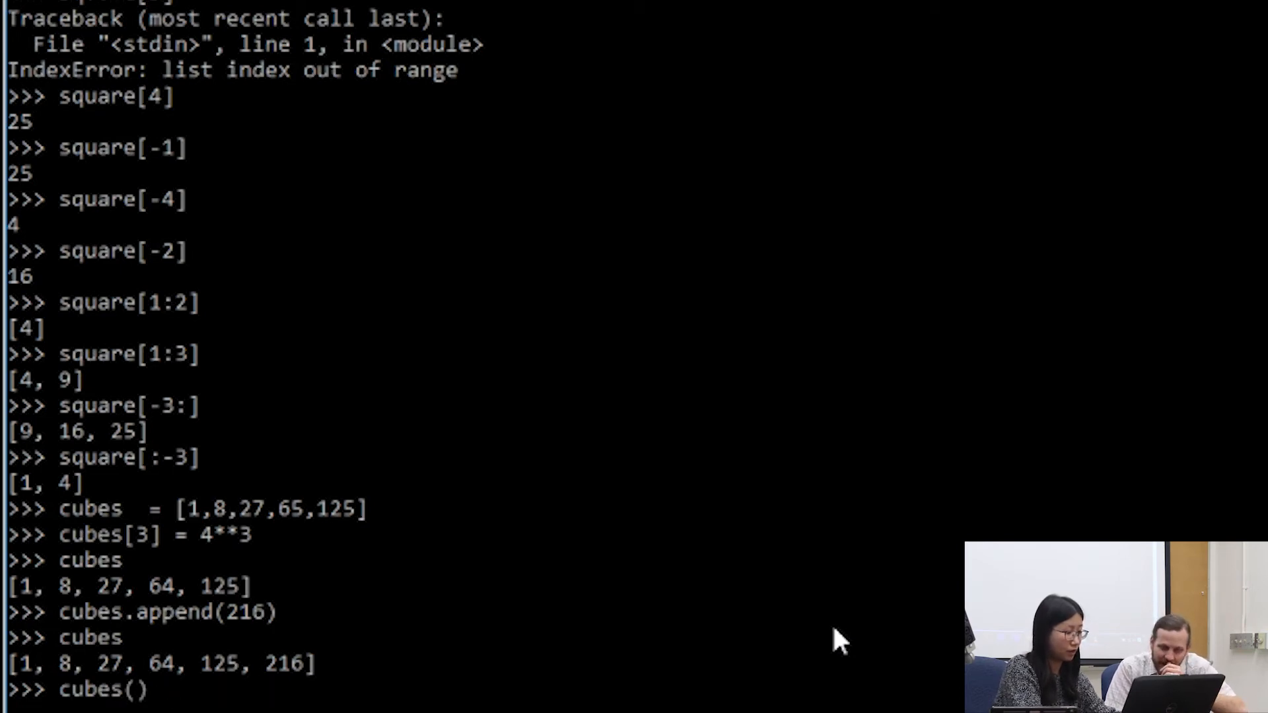
text(512, 1024)
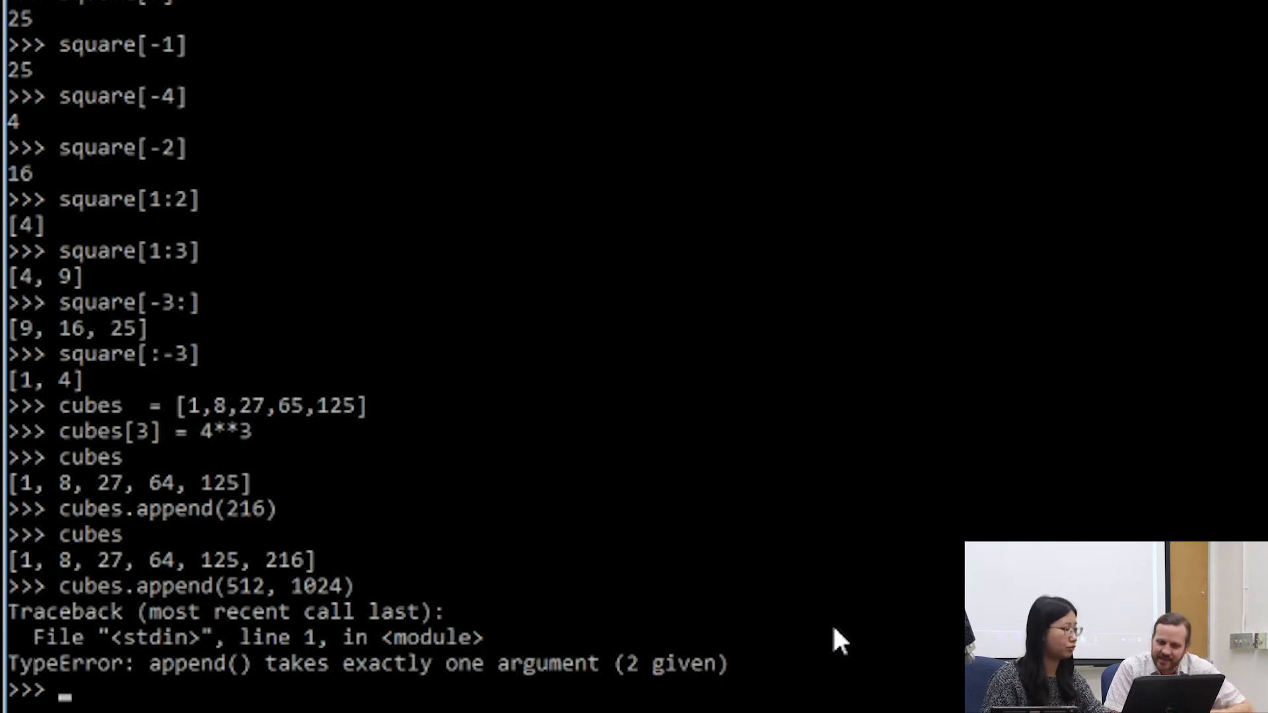
text(cubes.append(512, 1024))
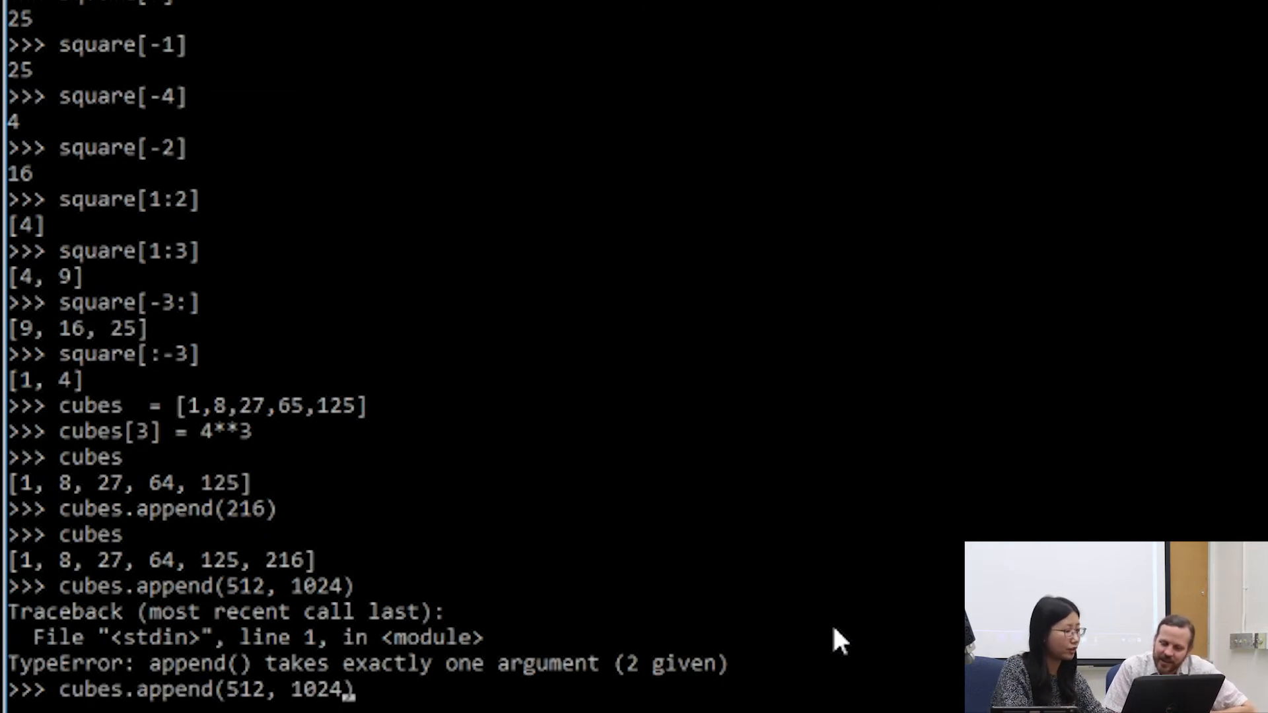
- Append [512, 1024] as one nested item and display cubes
text([)
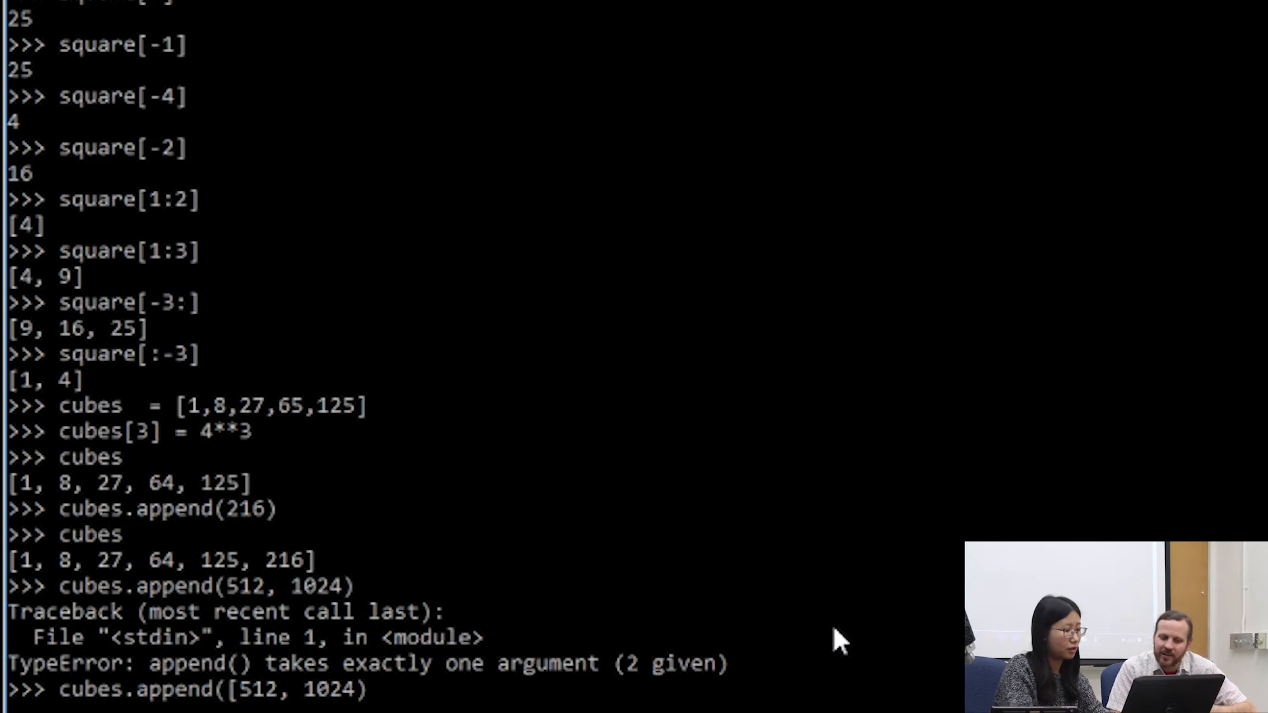
text(])
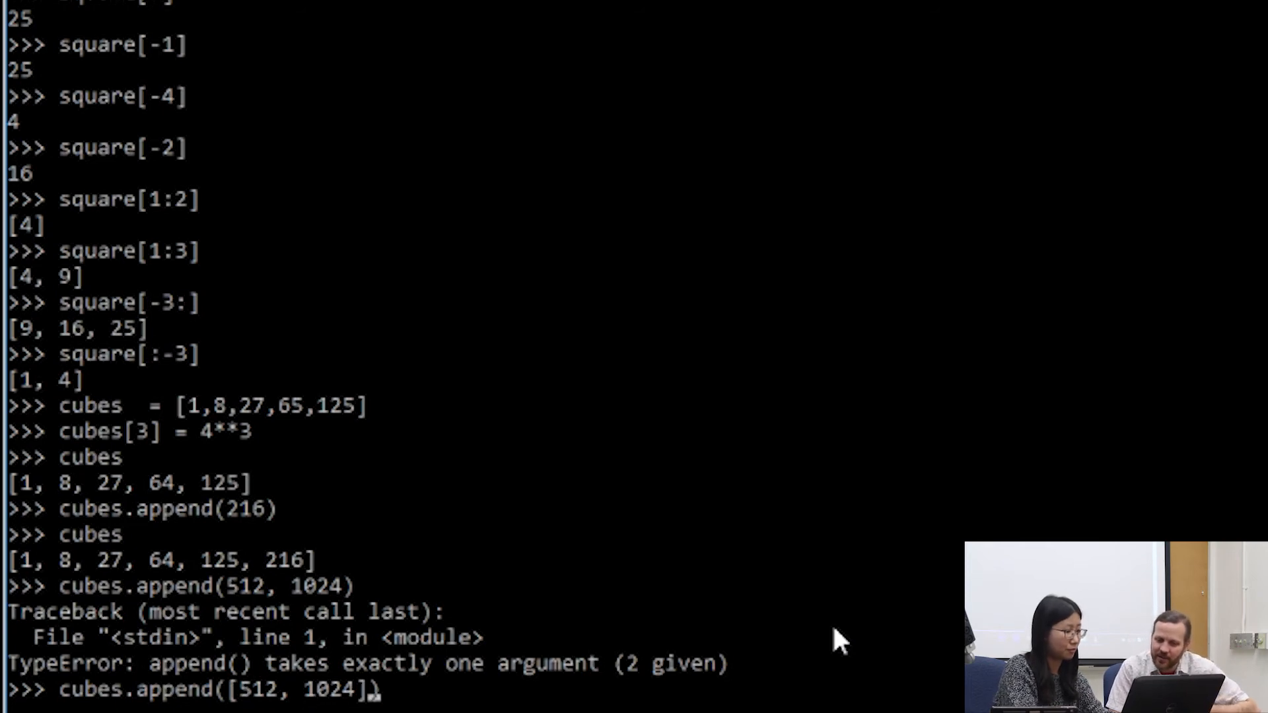
text(cubes)
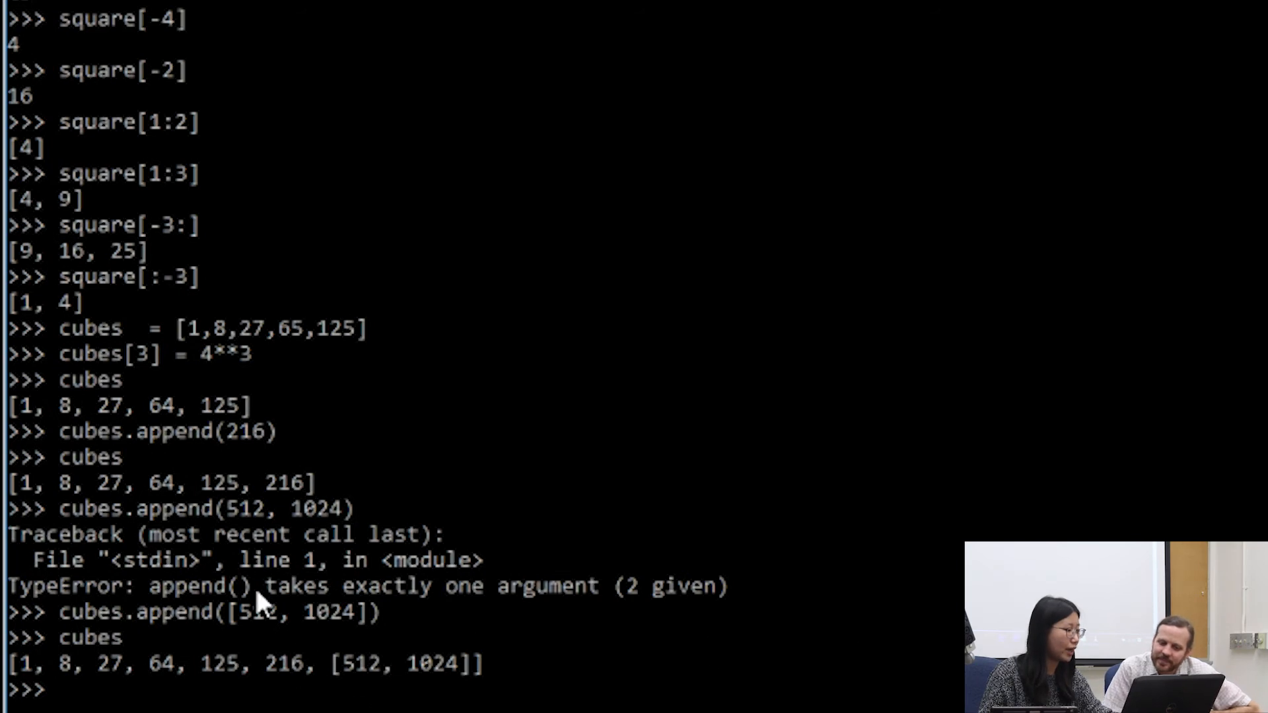
mouse_move(477, 638)
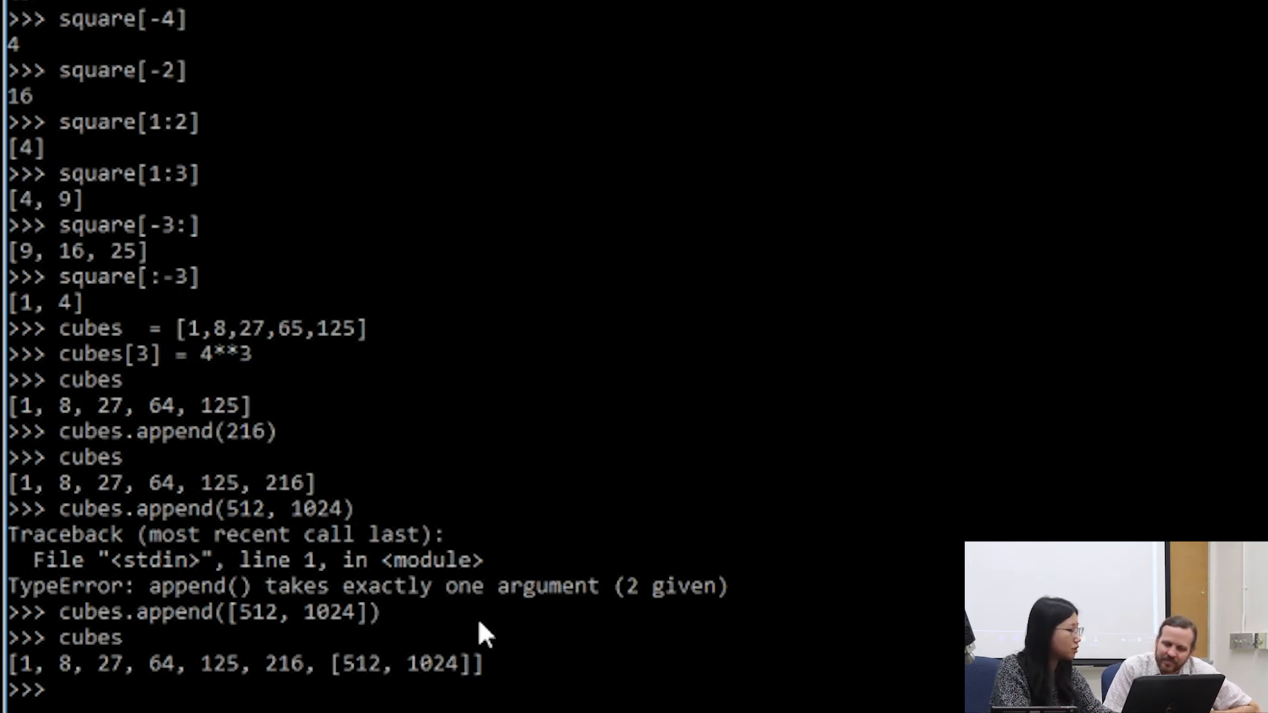
mouse_move(333, 648)
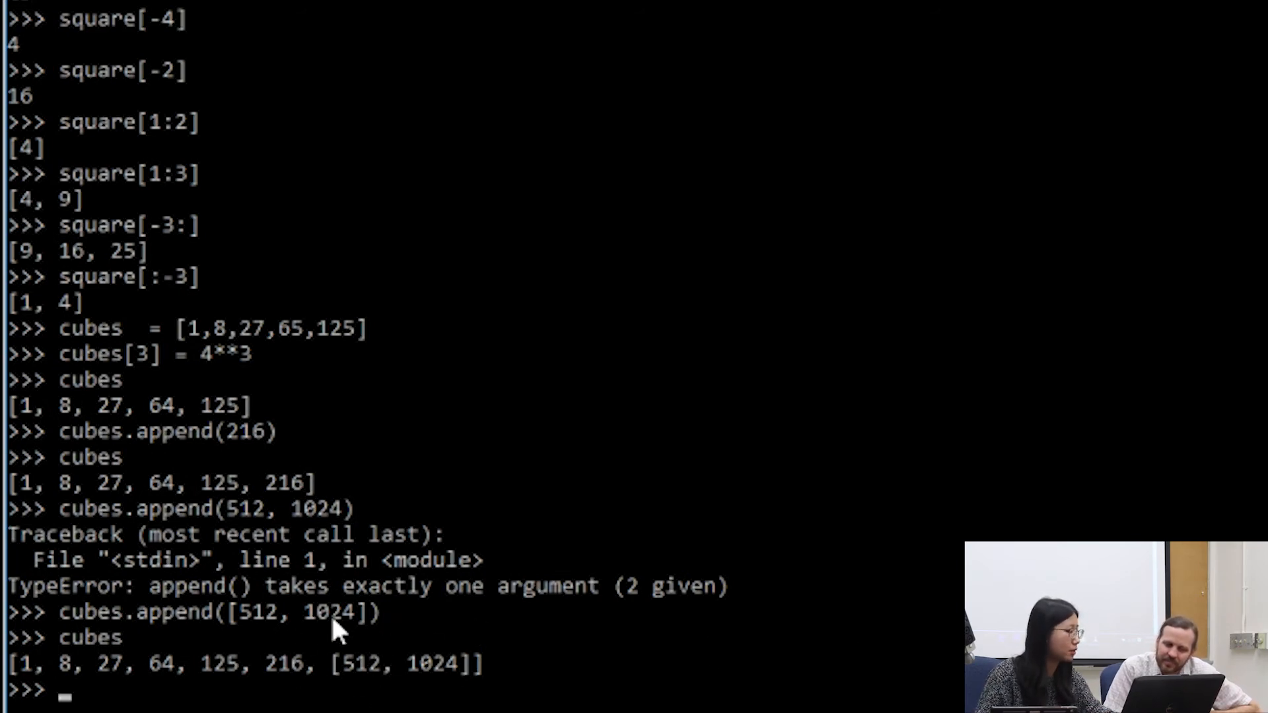
mouse_move(621, 545)
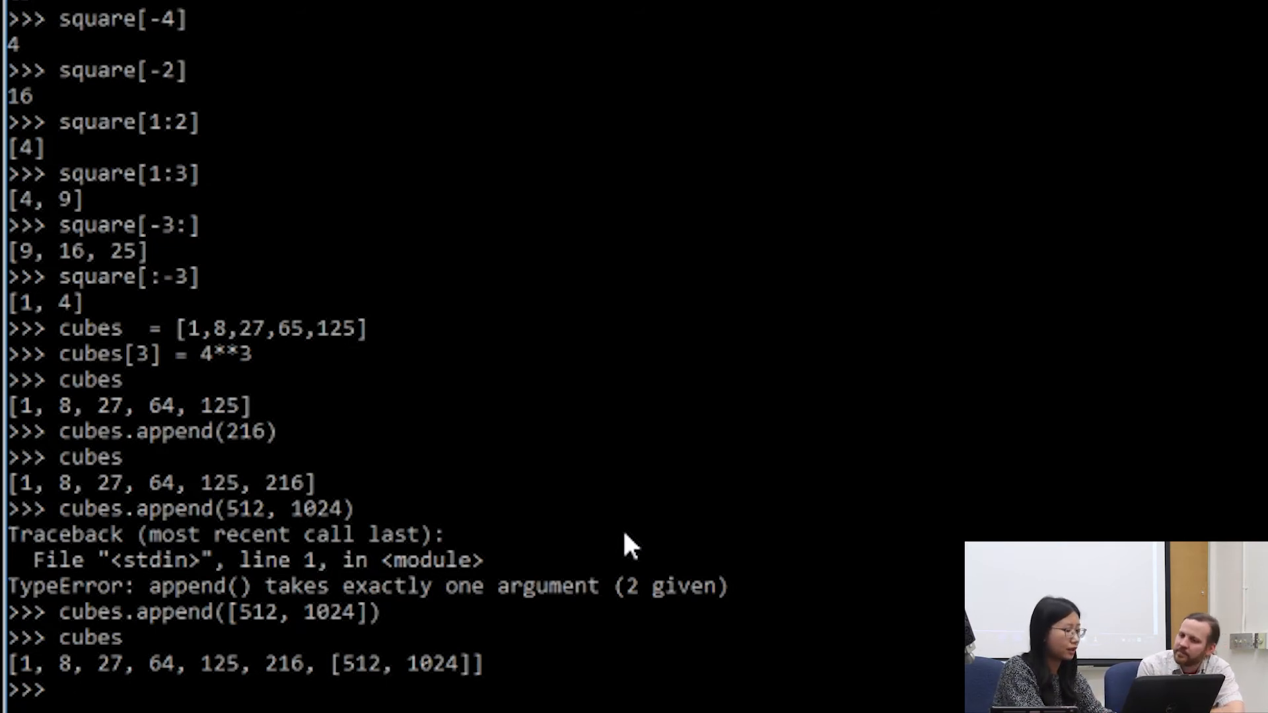
- Assign cubes[1] = [] then cubes[1:2] = [] to remove the 8 from cubes
text(cubes[])
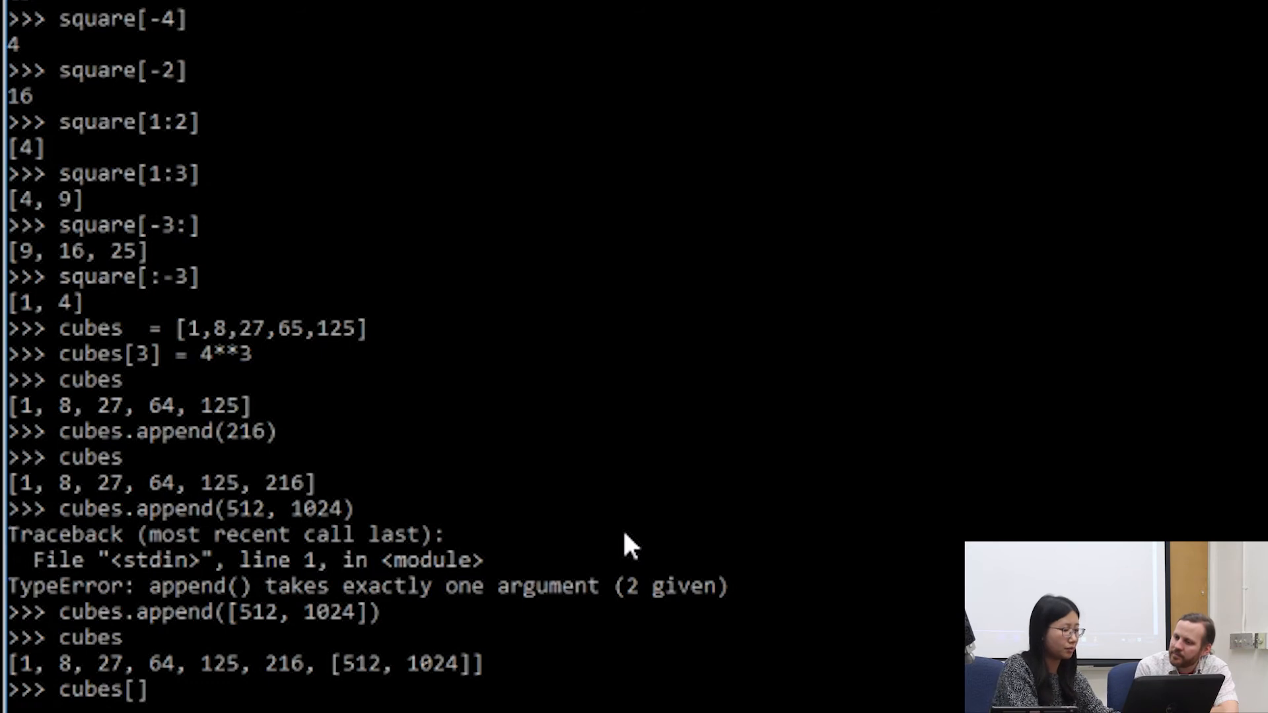
text(1)
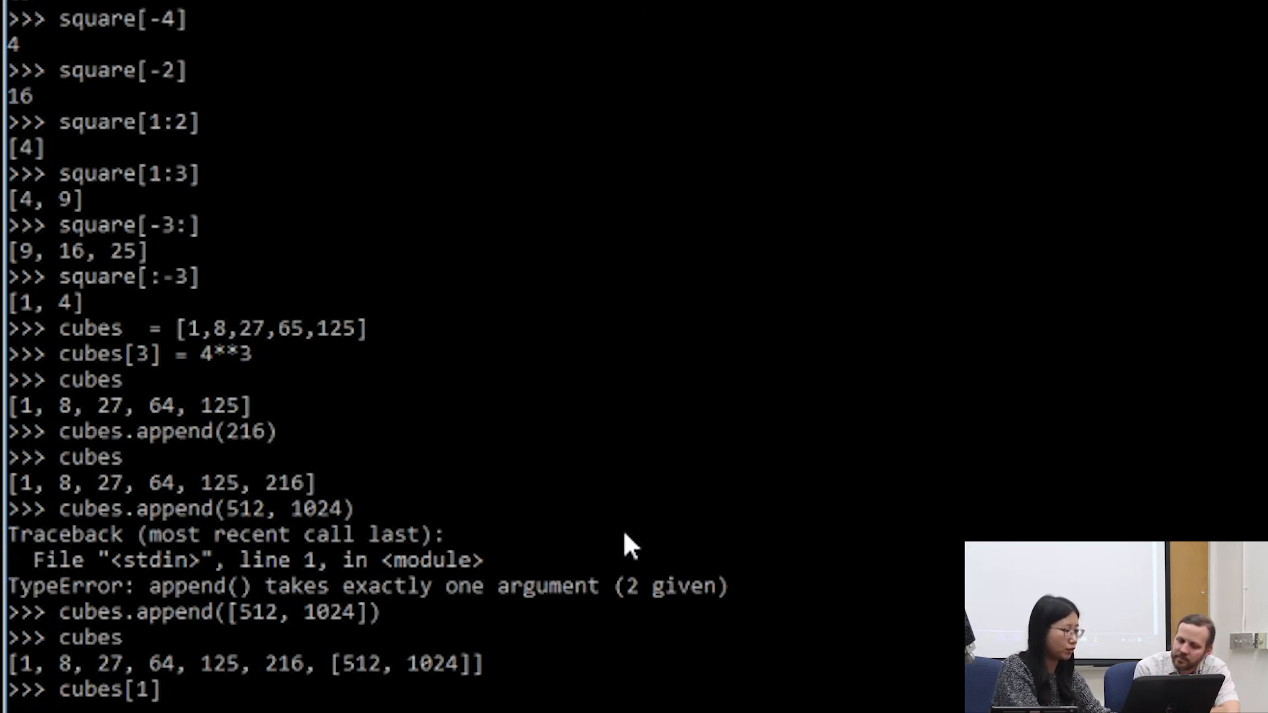
text(=)
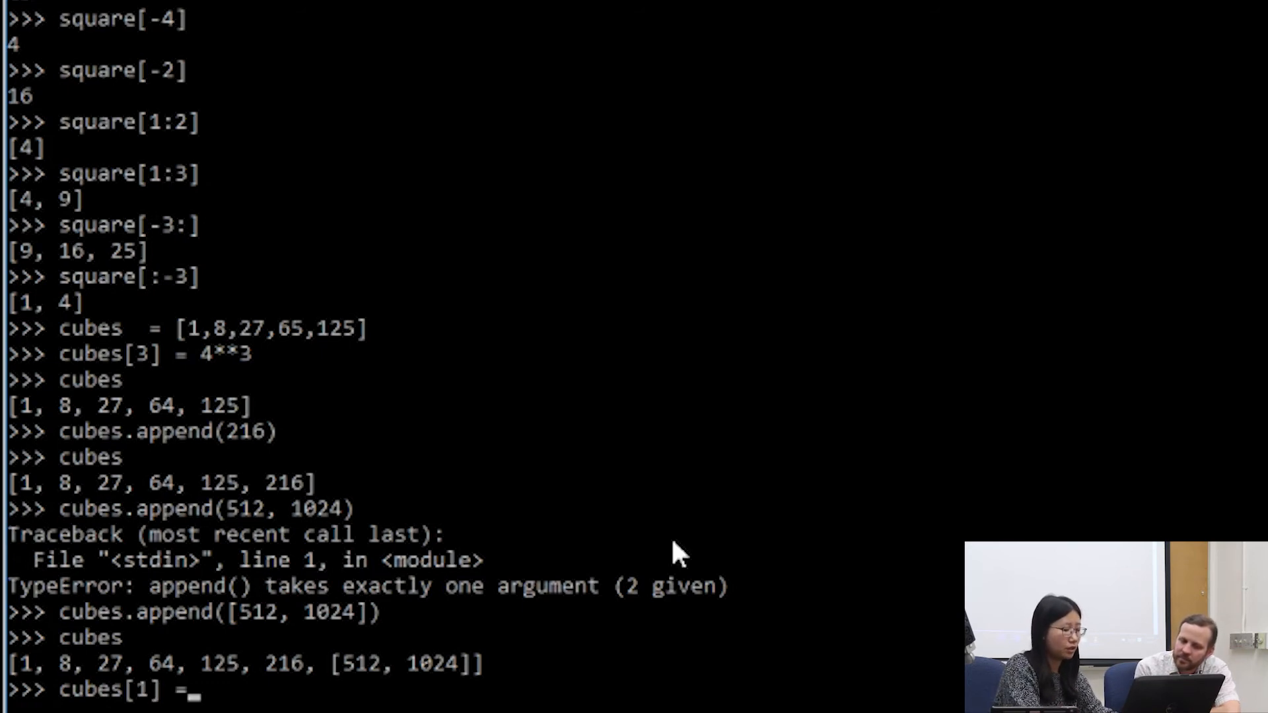
text([])
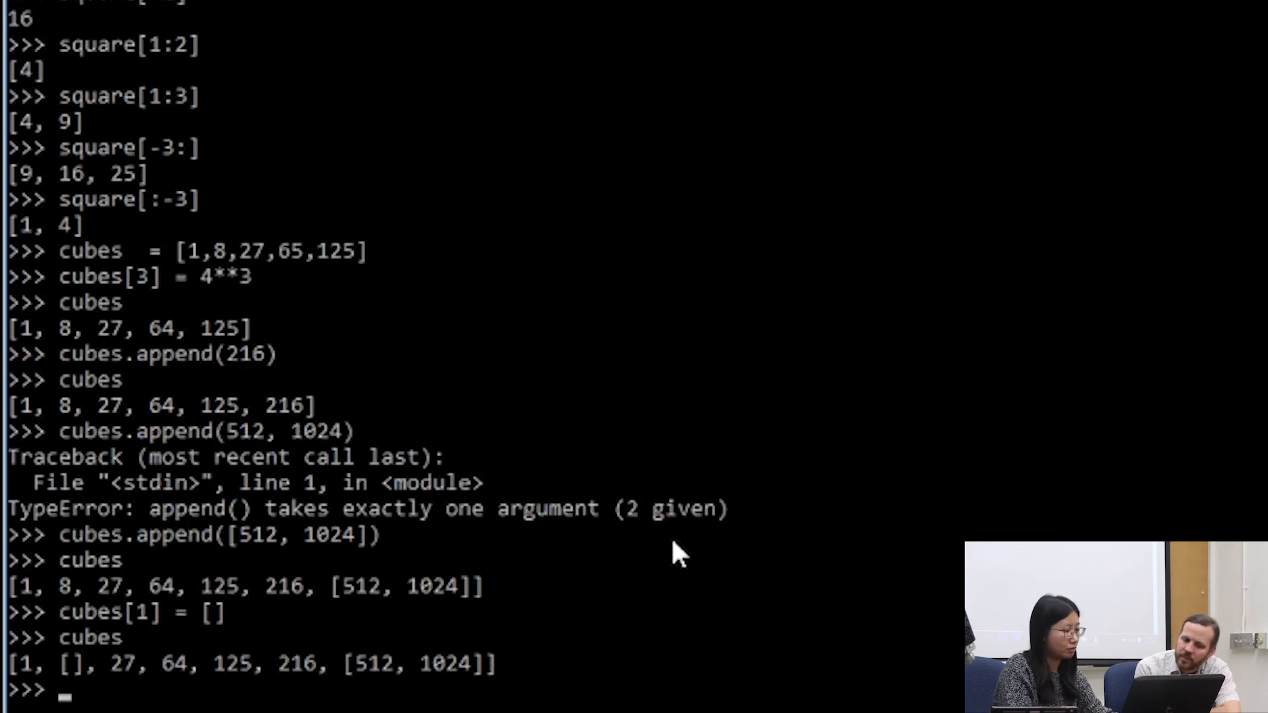
text(cubes[1] = [])
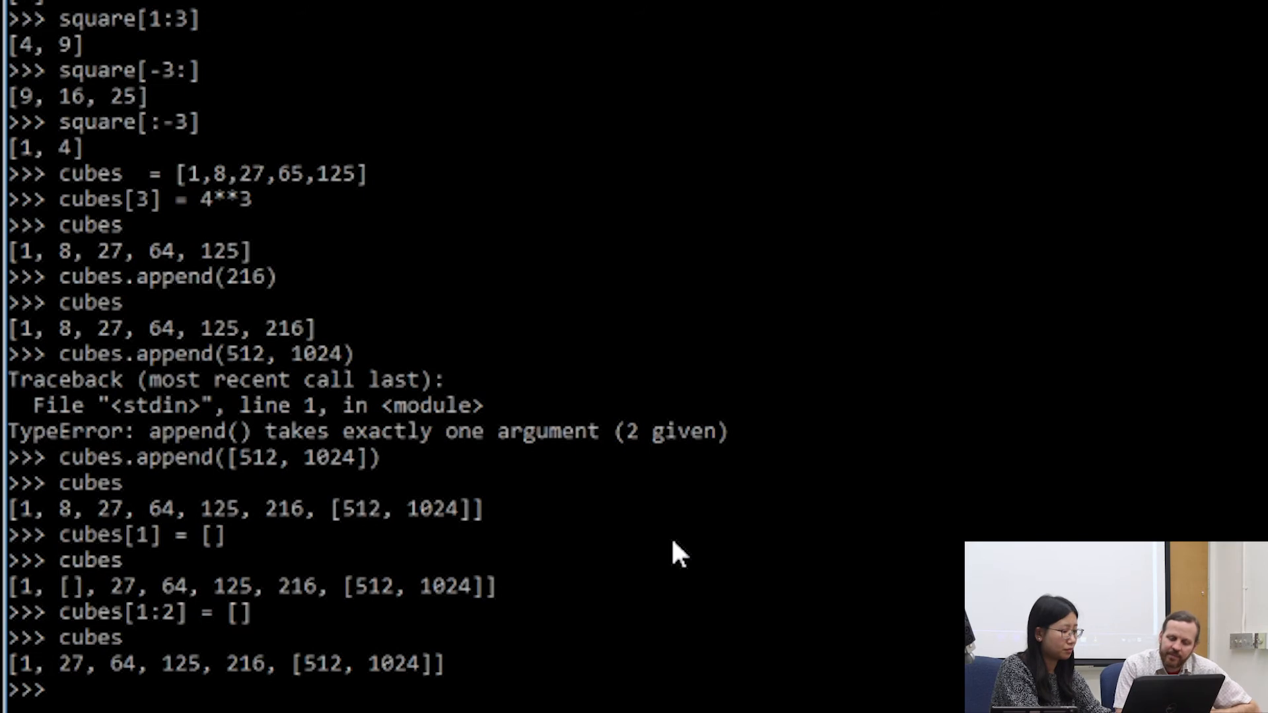
text(cubes =)
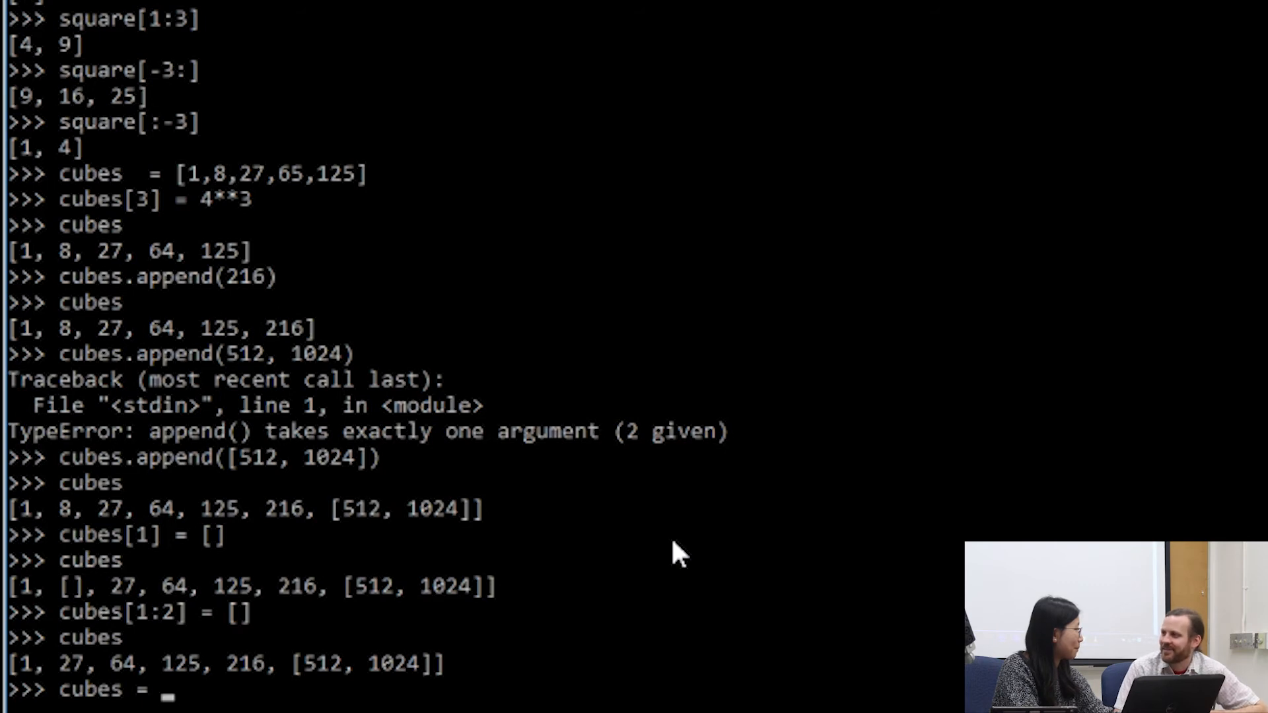
- Redefine cubes as [1, 8, 27, 64, 128]
text([1)
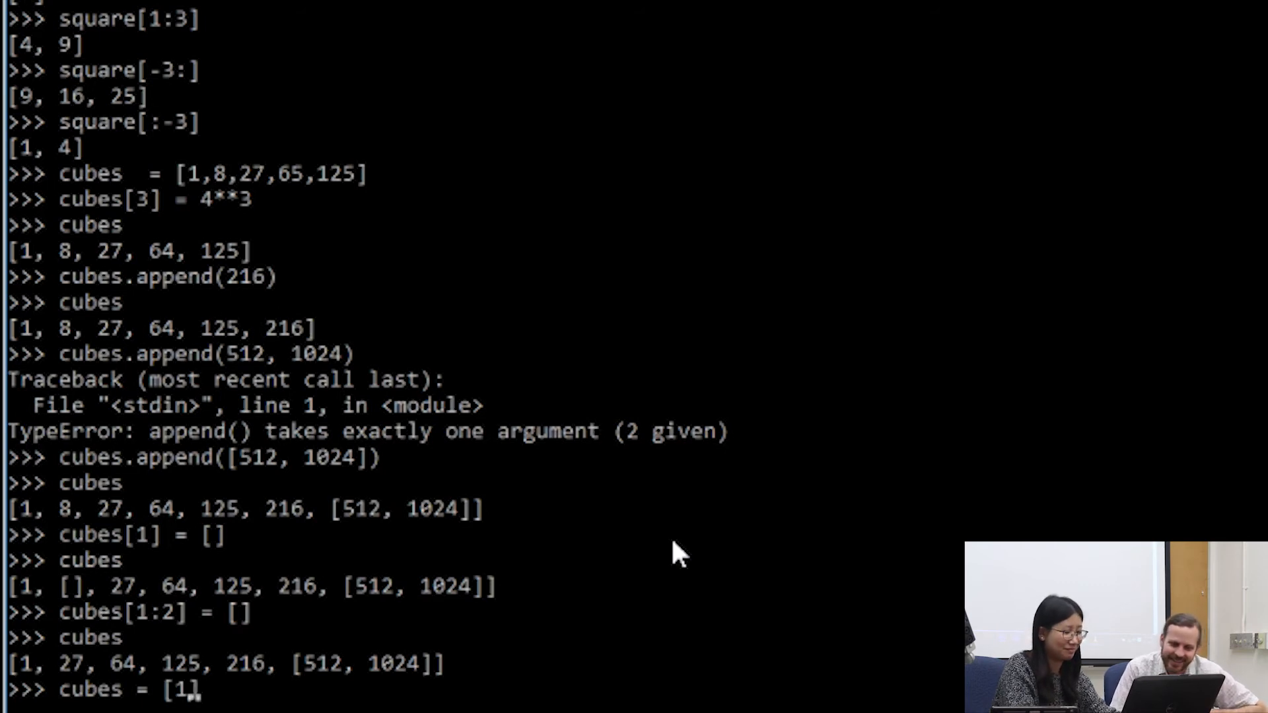
text(,)
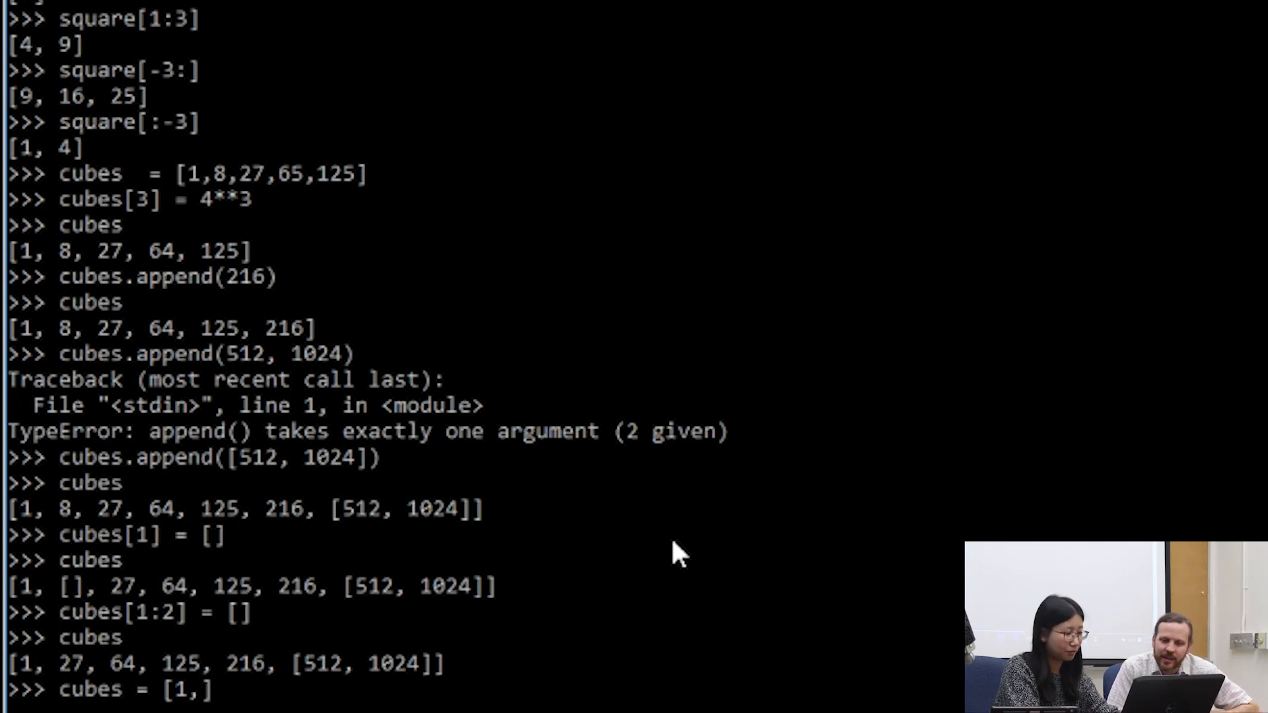
text(8,27,)
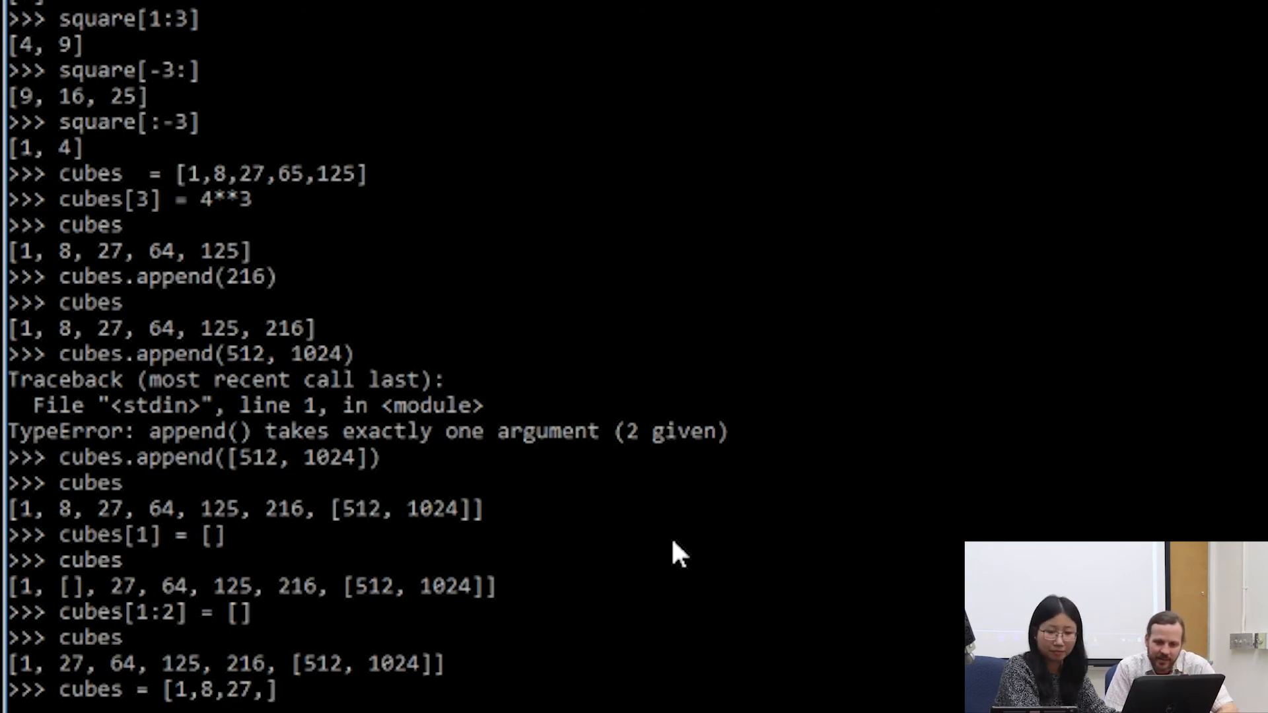
text(64,128)
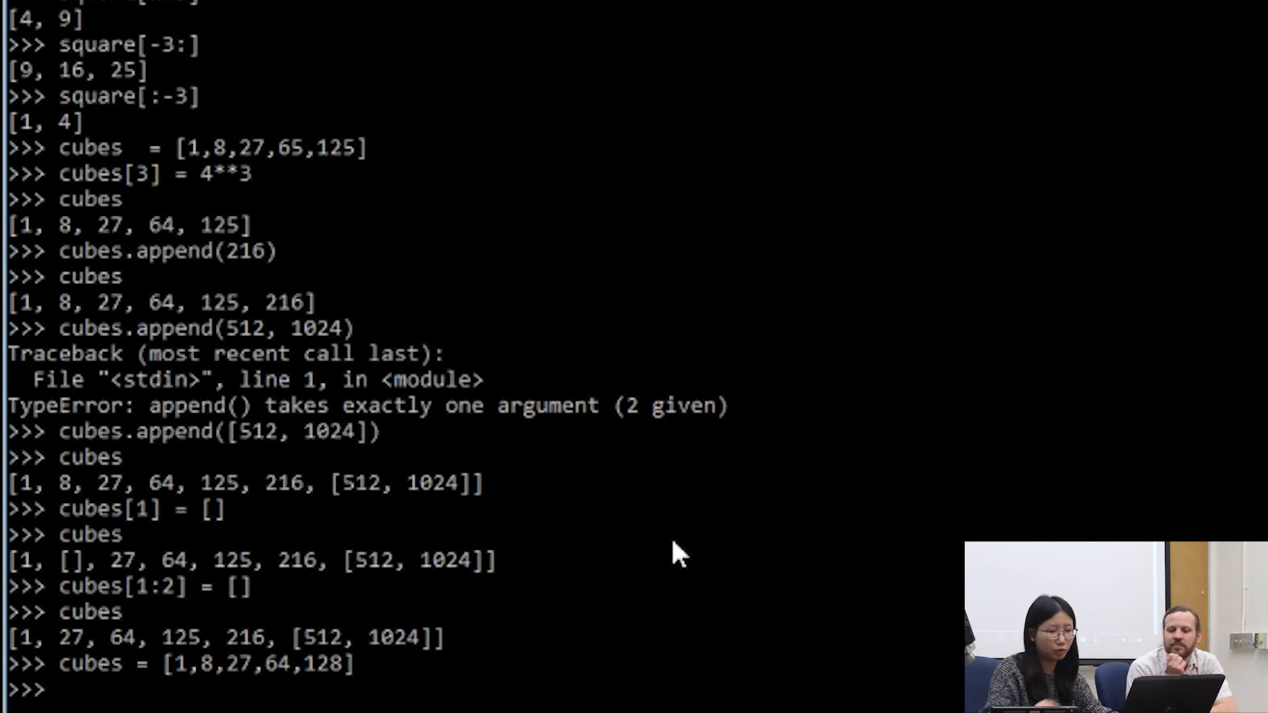
- Run cubes[0:1] = [] to drop the first element, leaving [8, 27, 64, 128]
text(c)
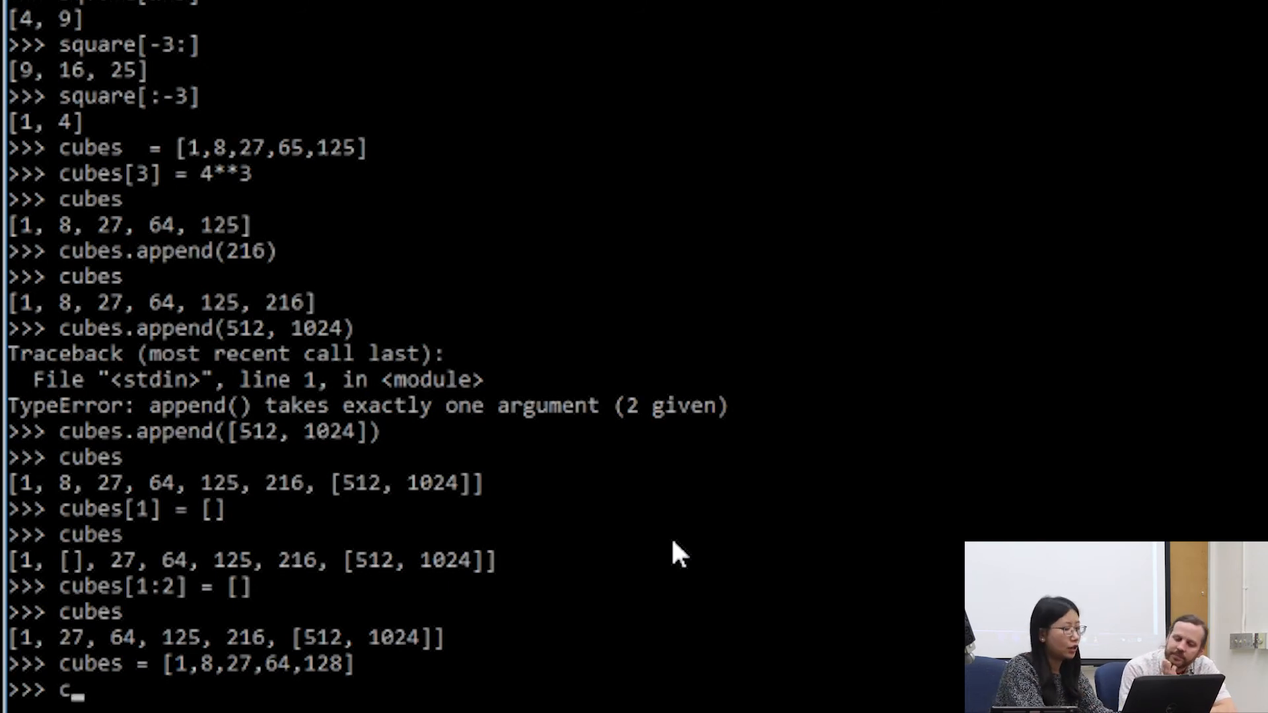
text(ube)
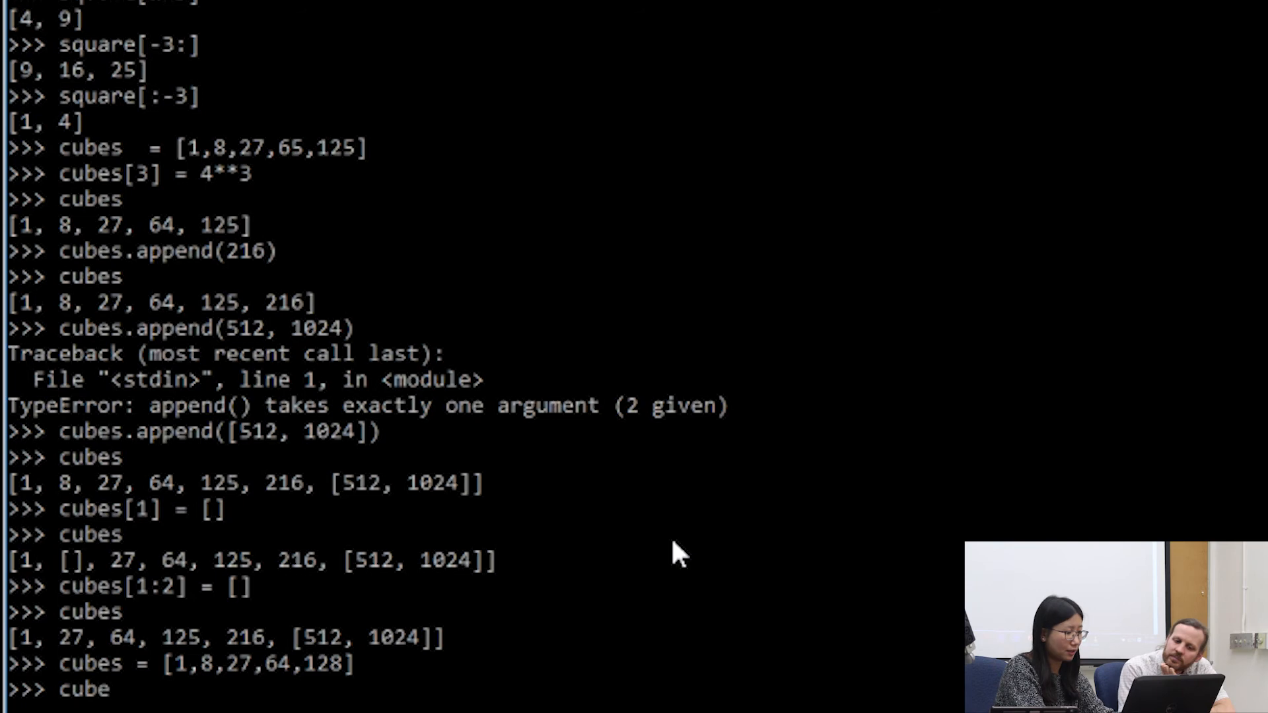
text(s[)
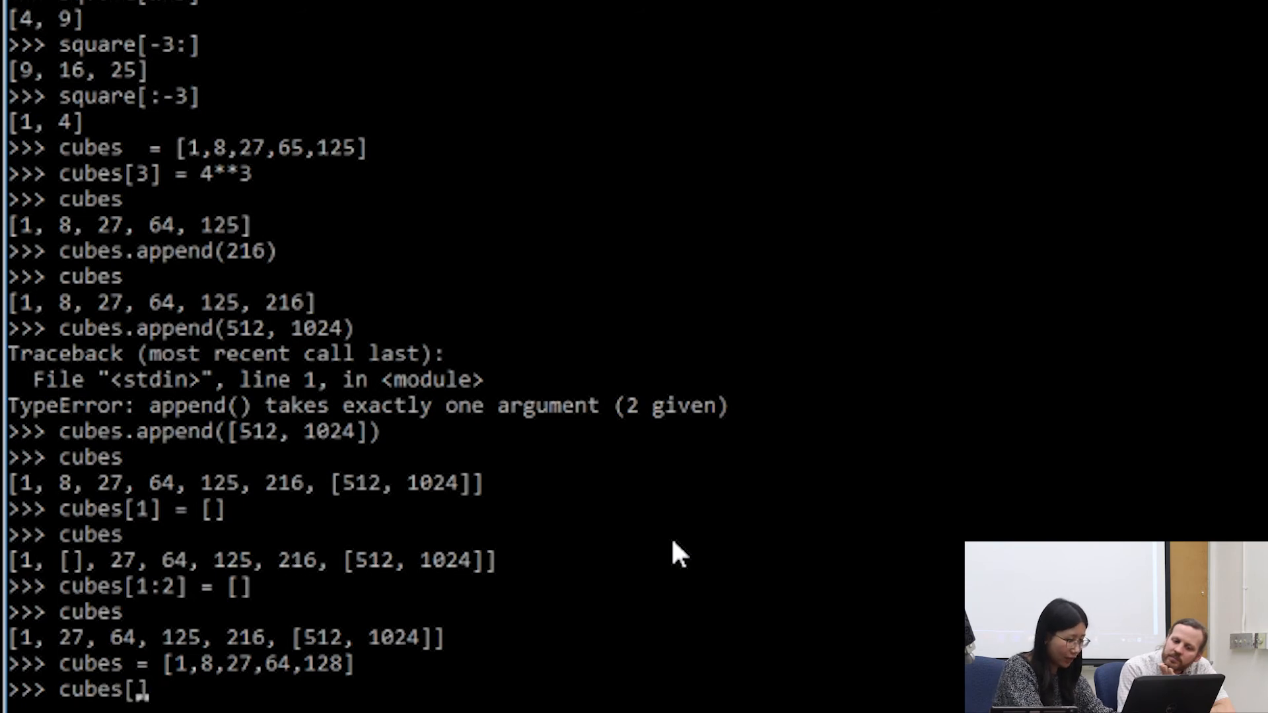
text(0:1])
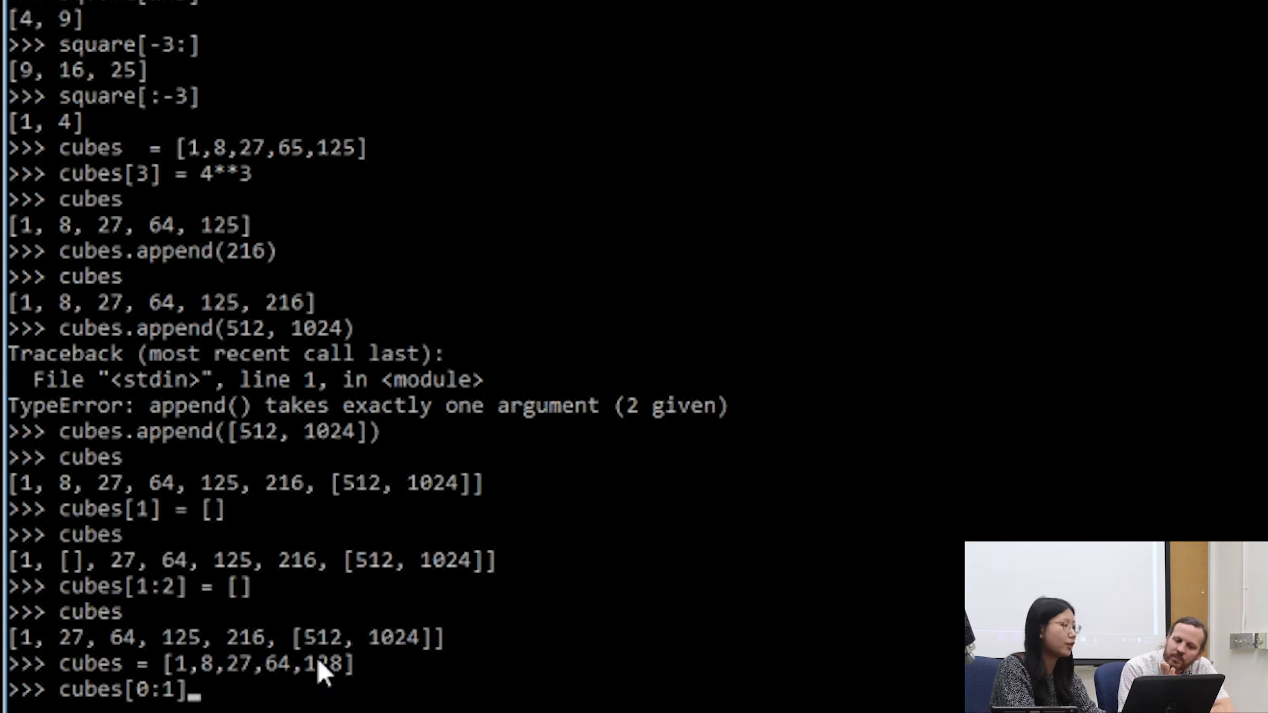
mouse_move(1200, 484)
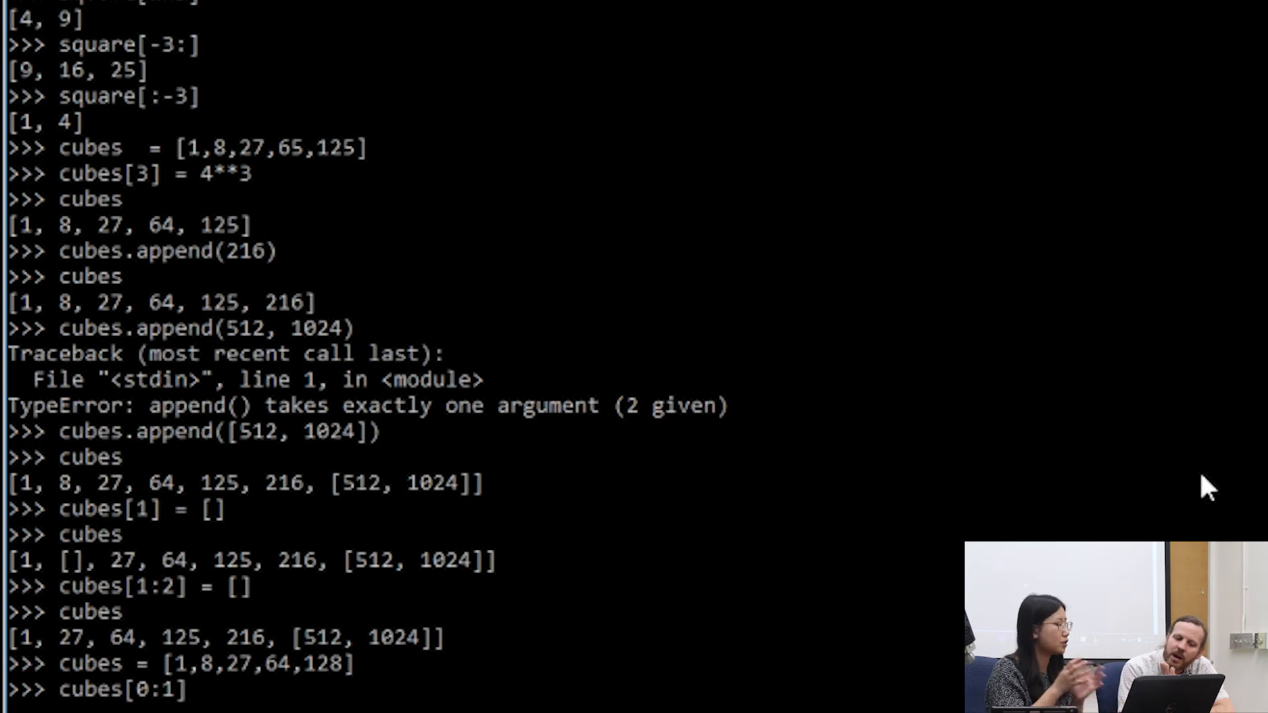
text(= [])
text(cune)
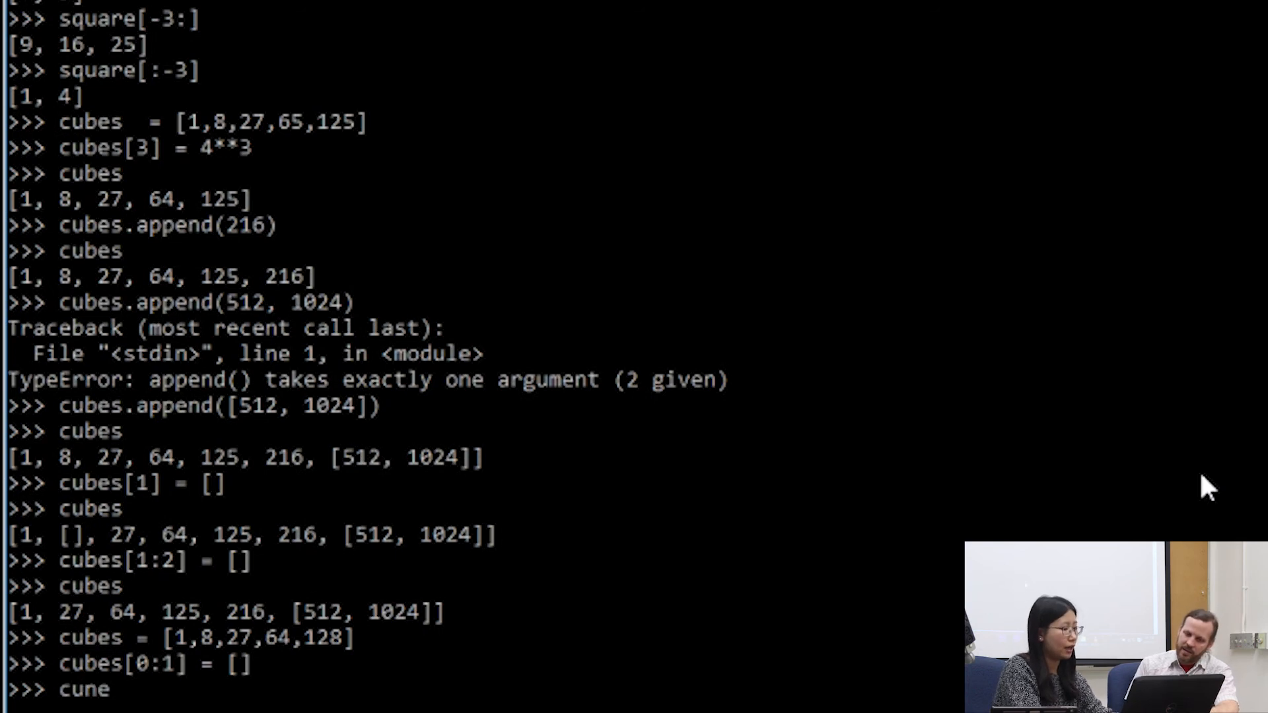
text(bes)
key(Return)
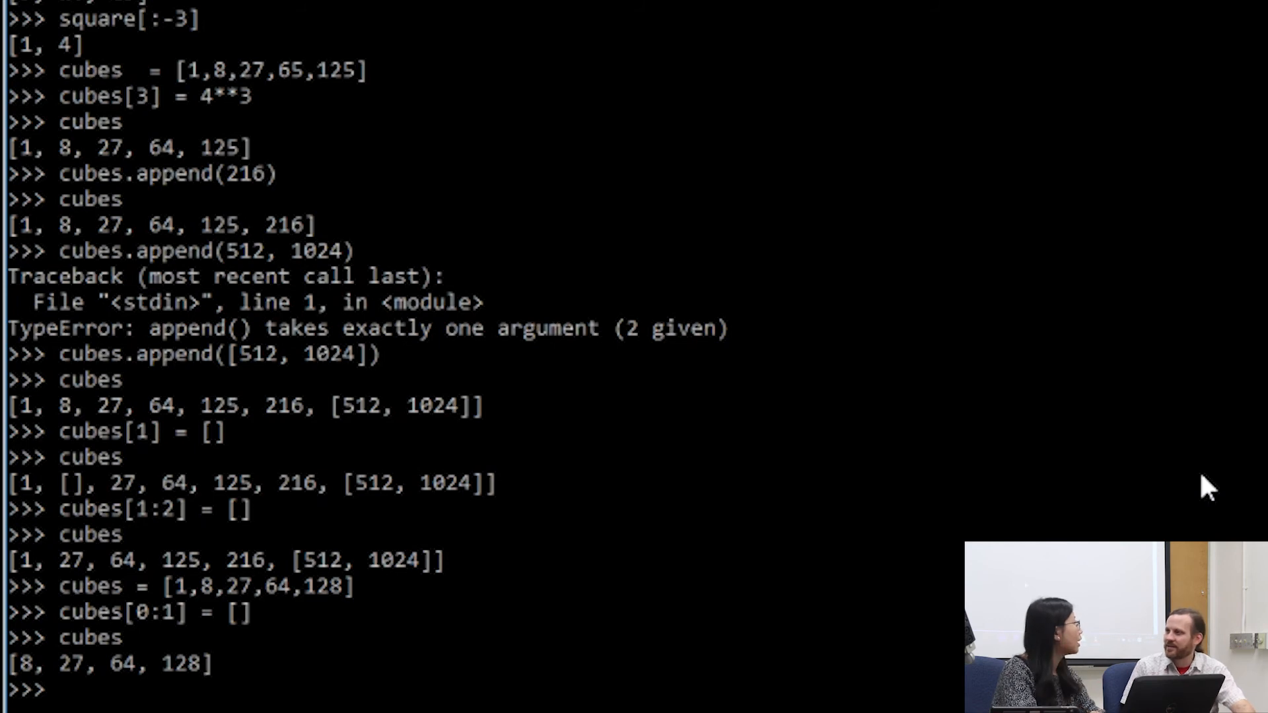
mouse_move(293, 693)
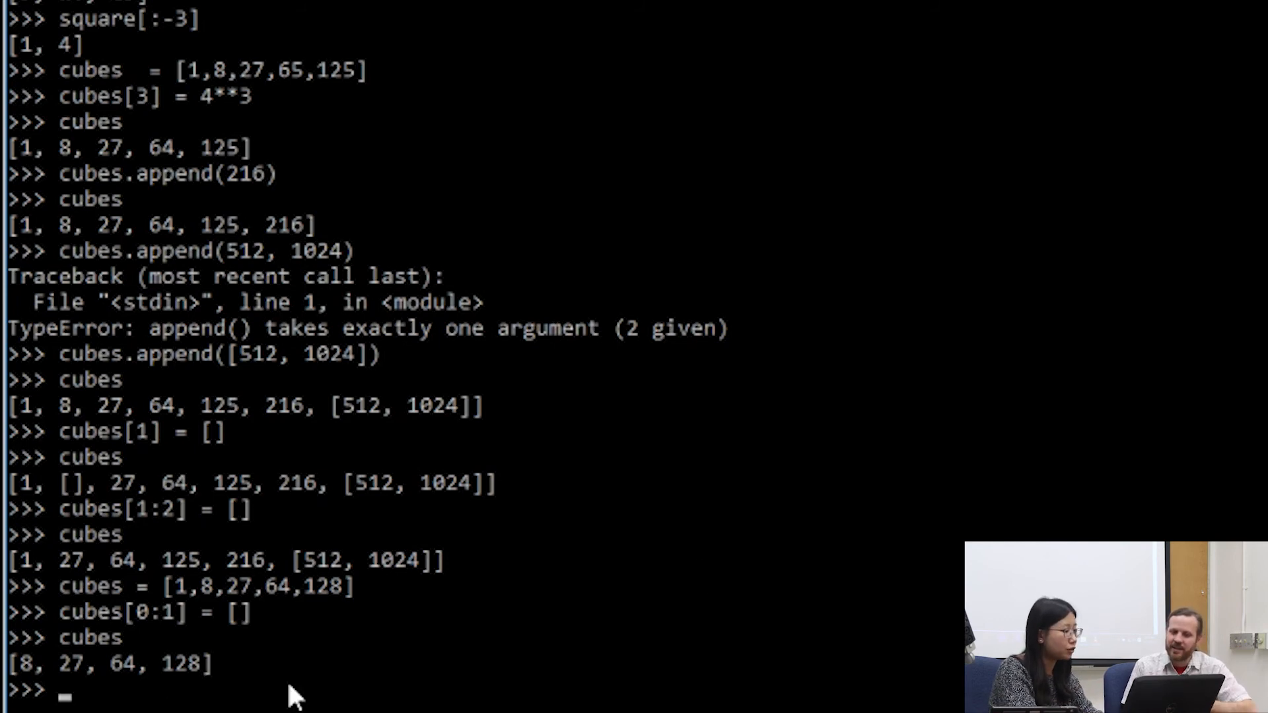
mouse_move(119, 570)
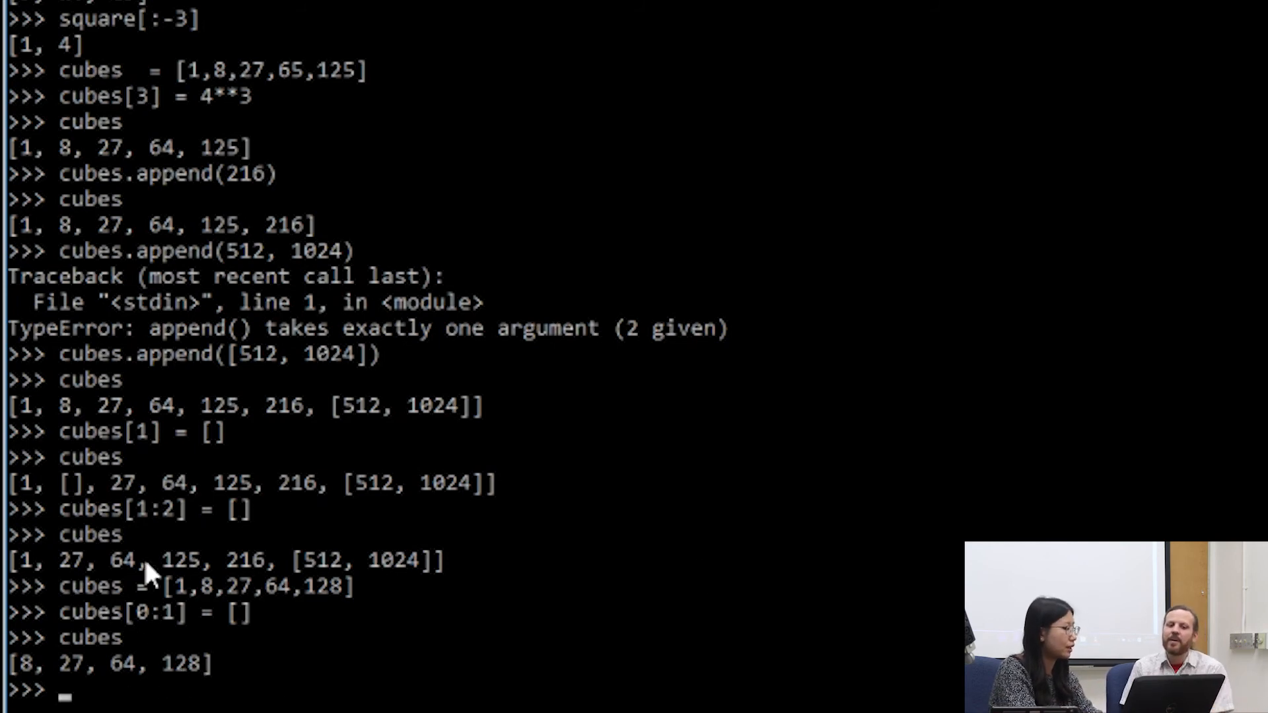
text(c)
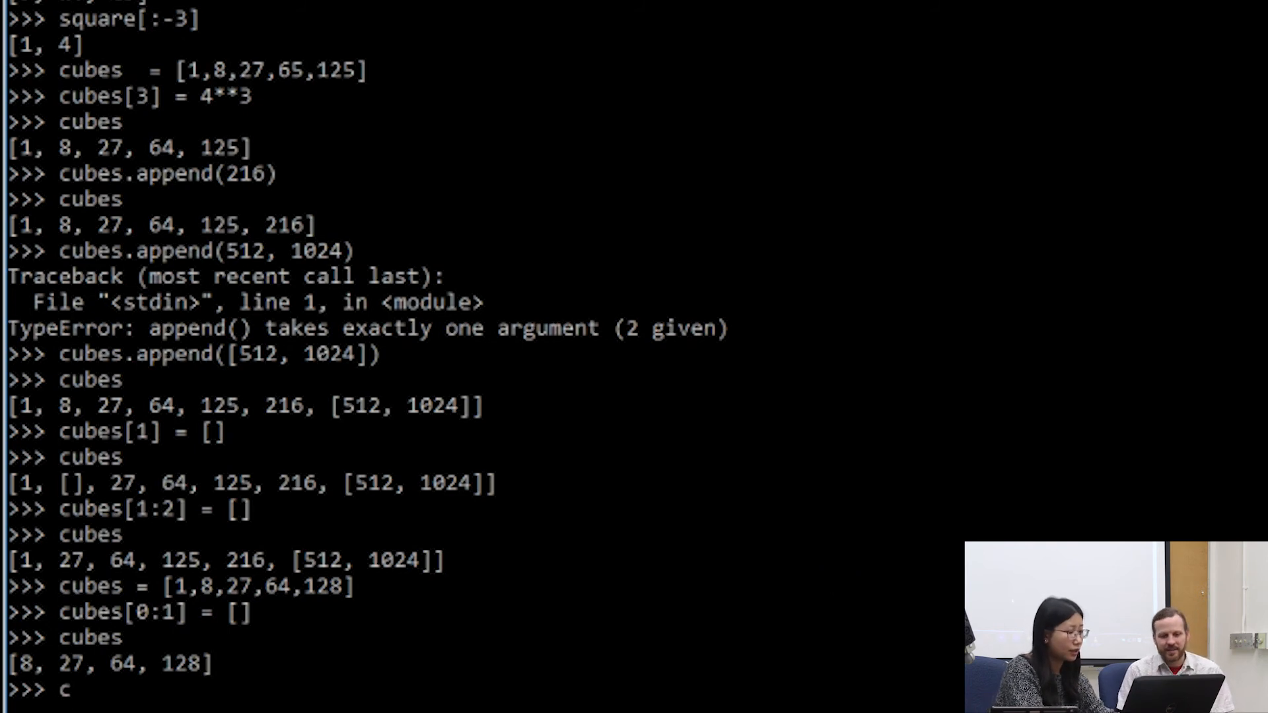
- Assign an empty list to the full slice cubes[:] so the list becomes empty
text(ubes[])
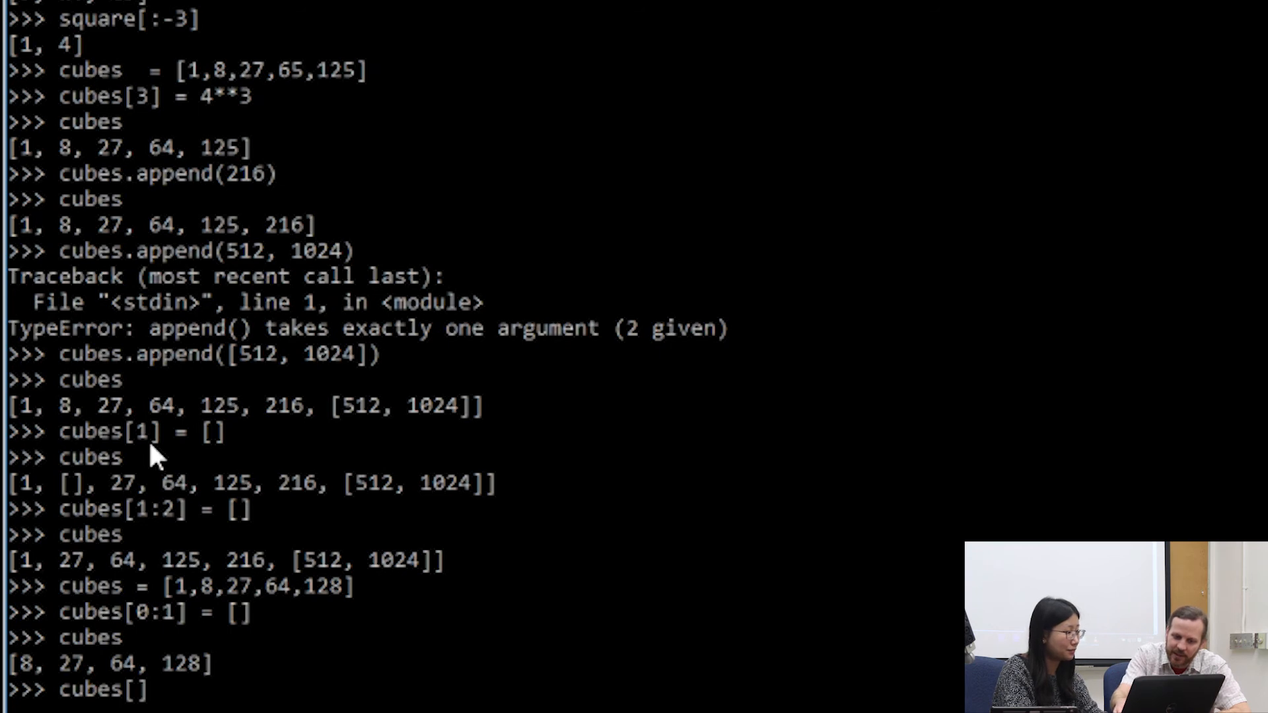
mouse_move(365, 648)
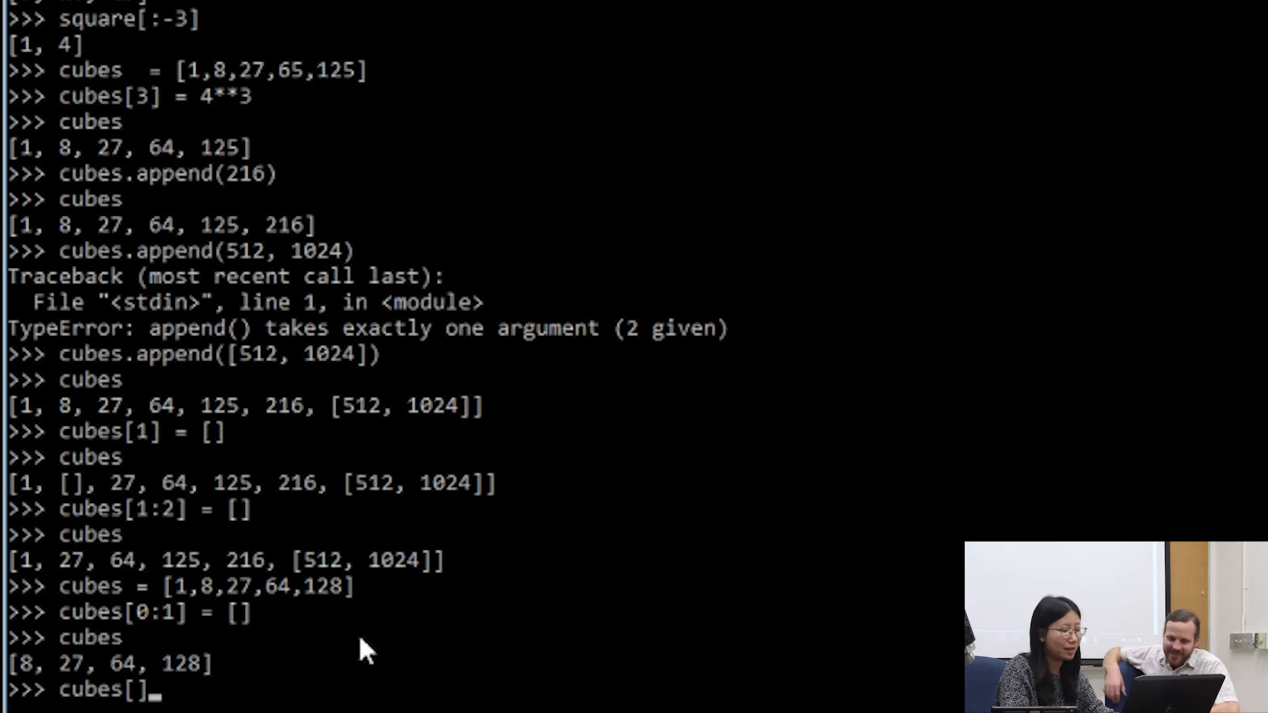
text(:)
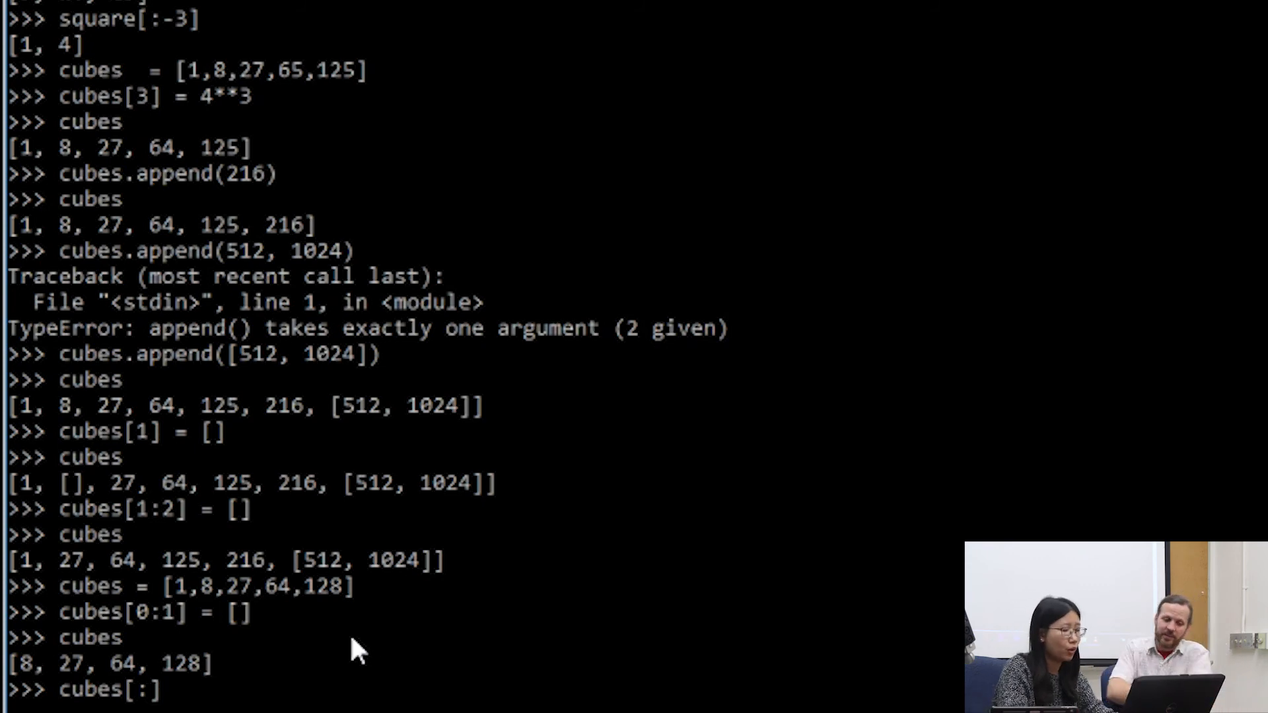
text(= [])
text(c)
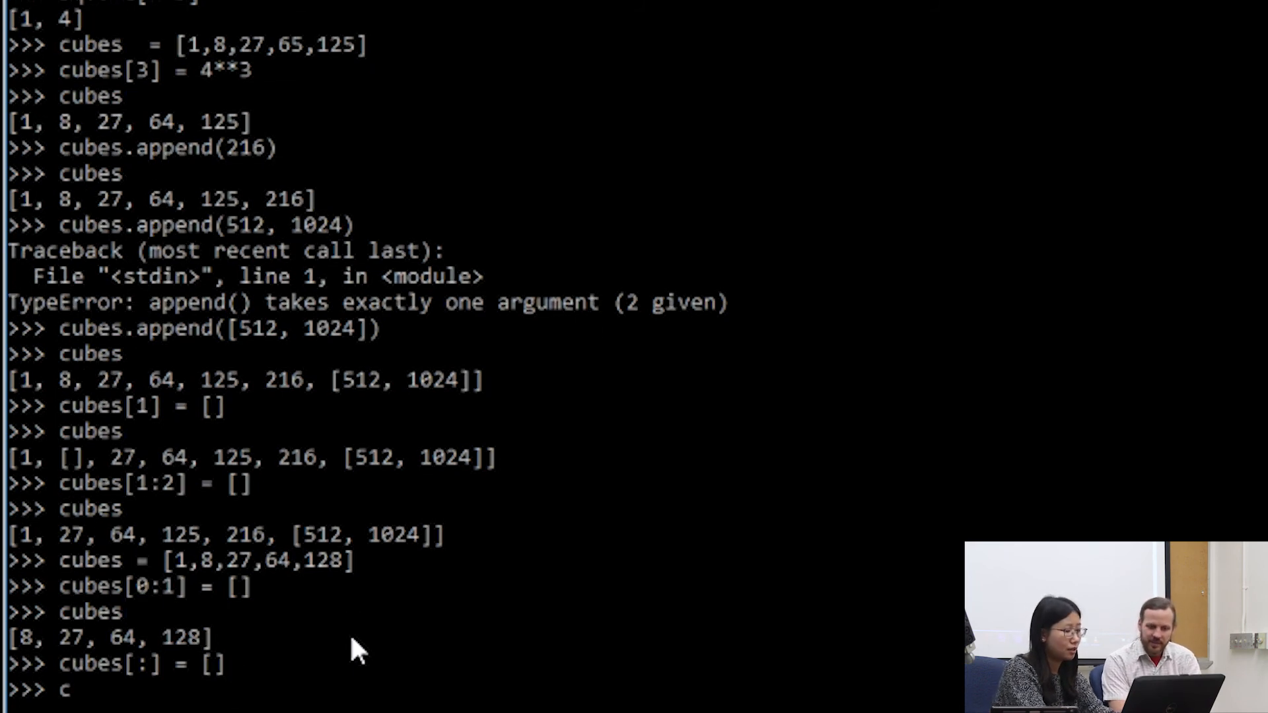
key(Return)
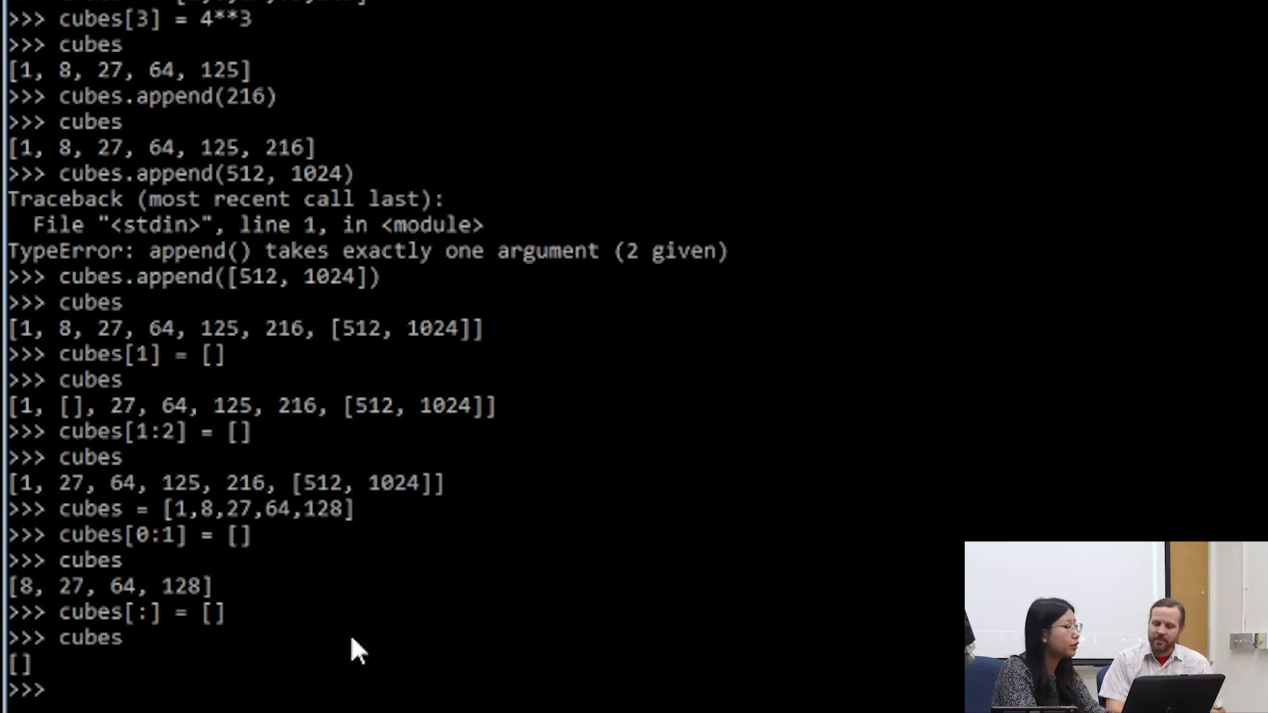
mouse_move(275, 288)
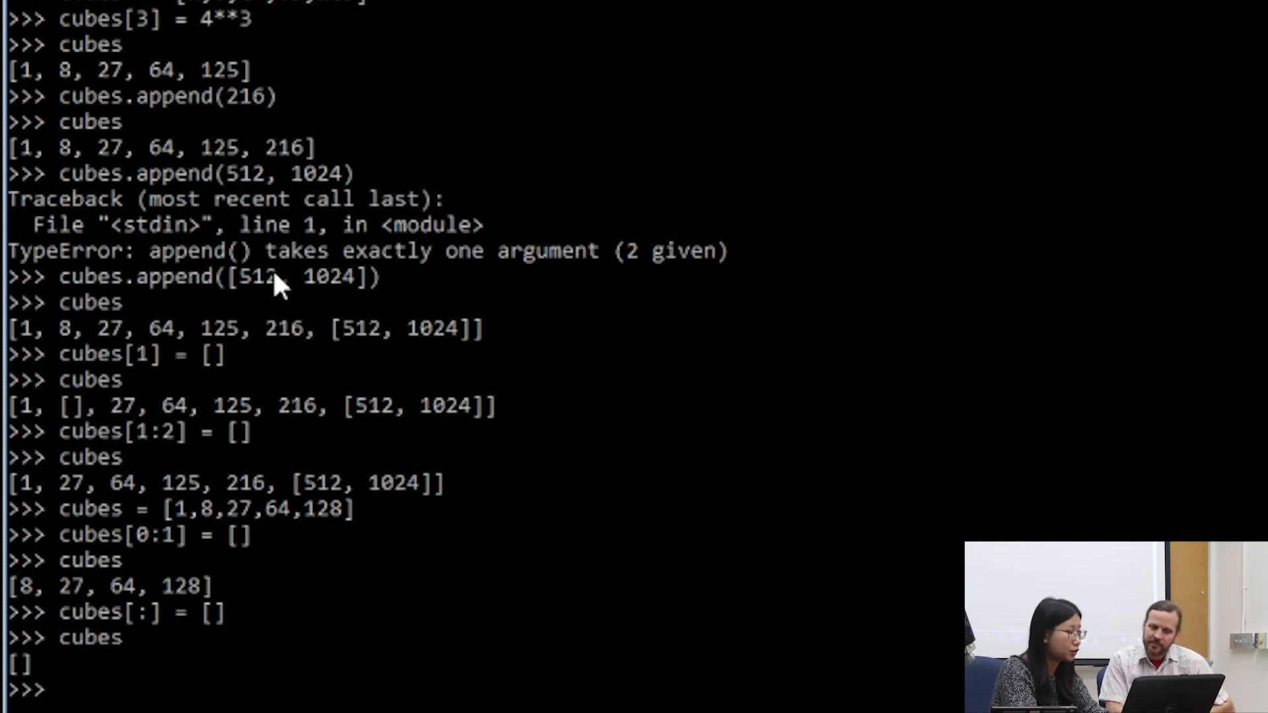
mouse_move(283, 484)
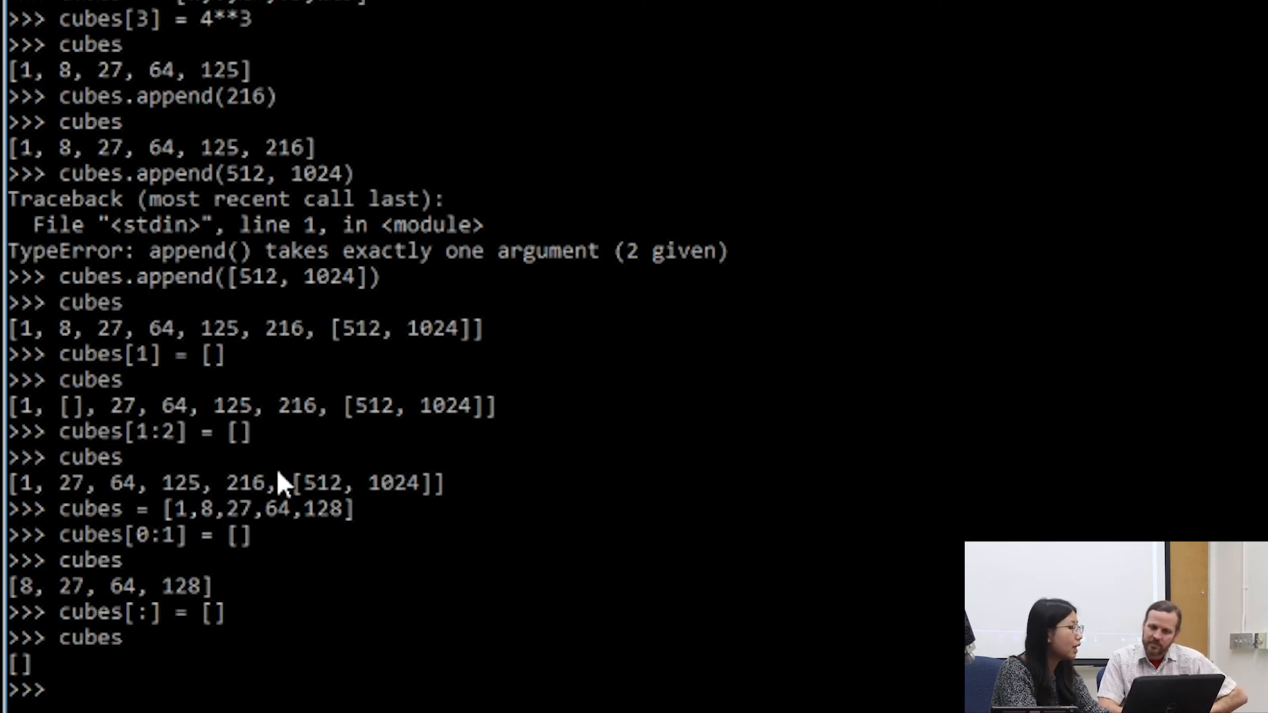